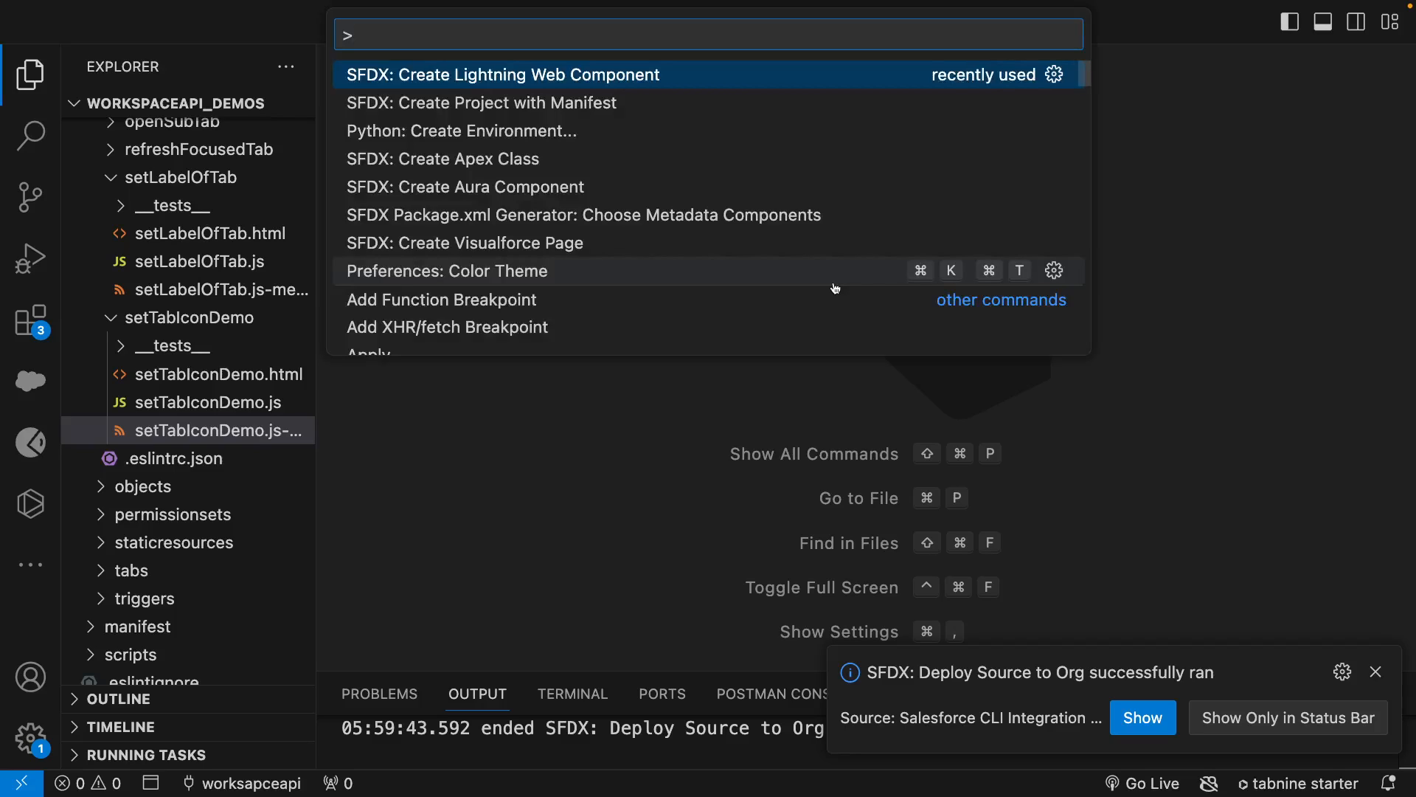
Create a new Lightning Web Component named hightlightTab via SFDX: Create Lightning Web Component
click(502, 74)
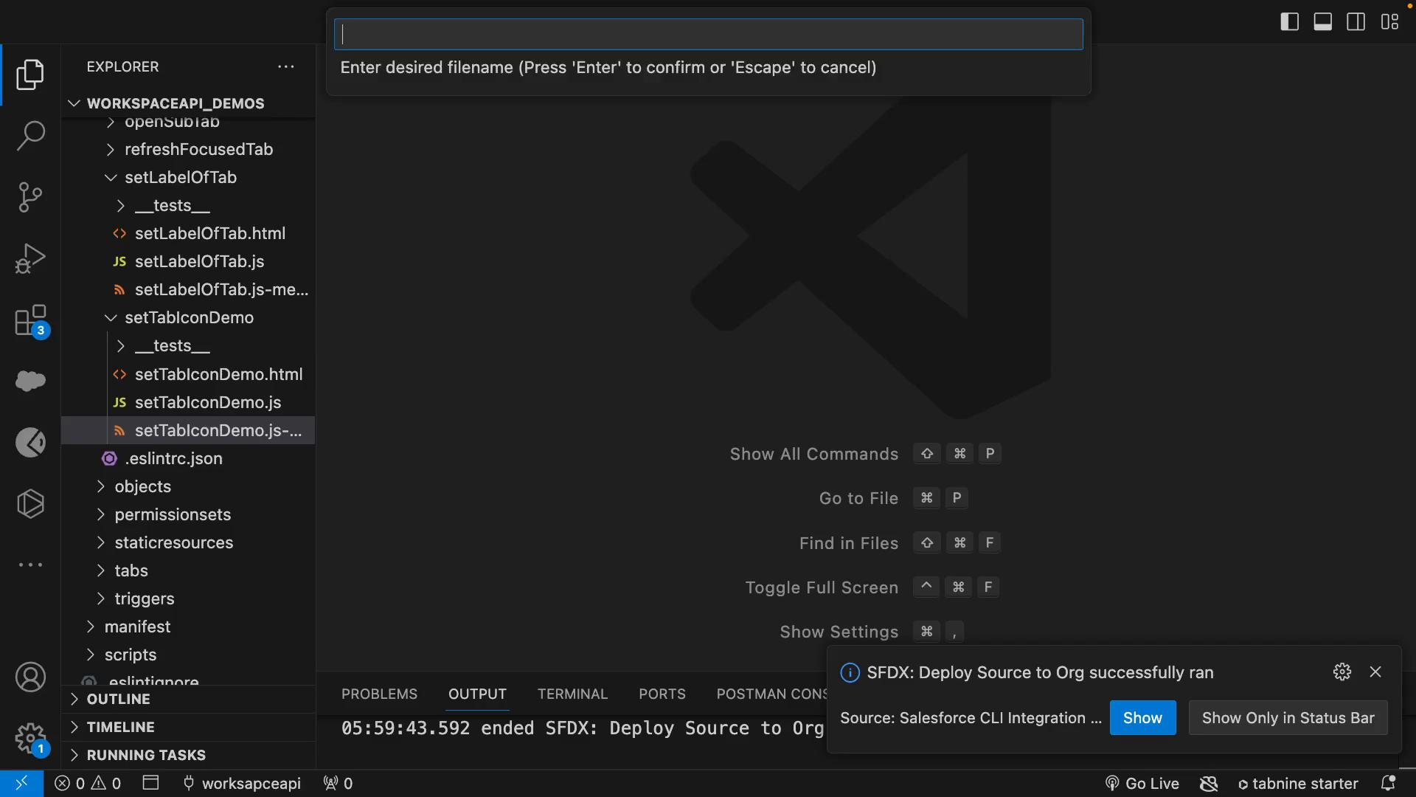
text(hightligh)
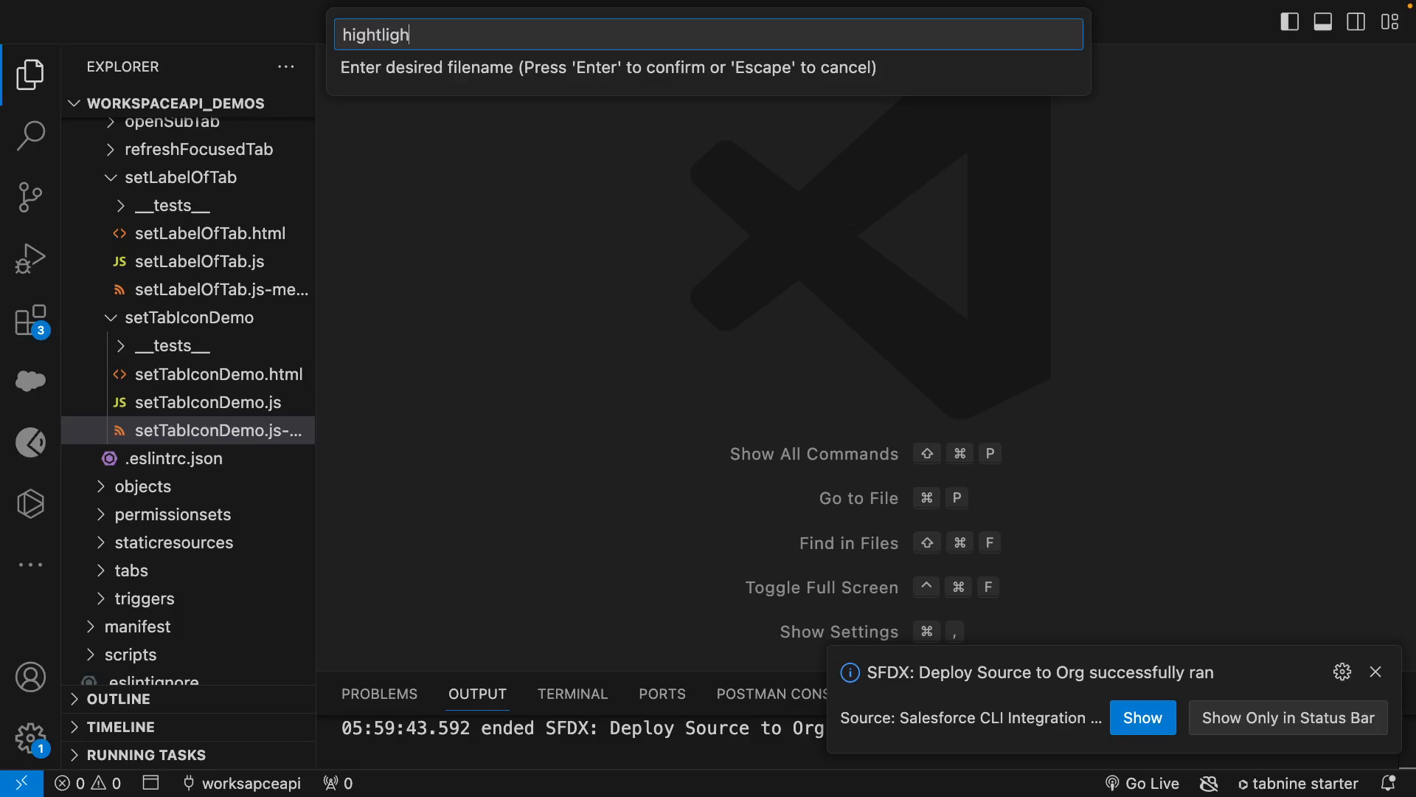
text(Tab)
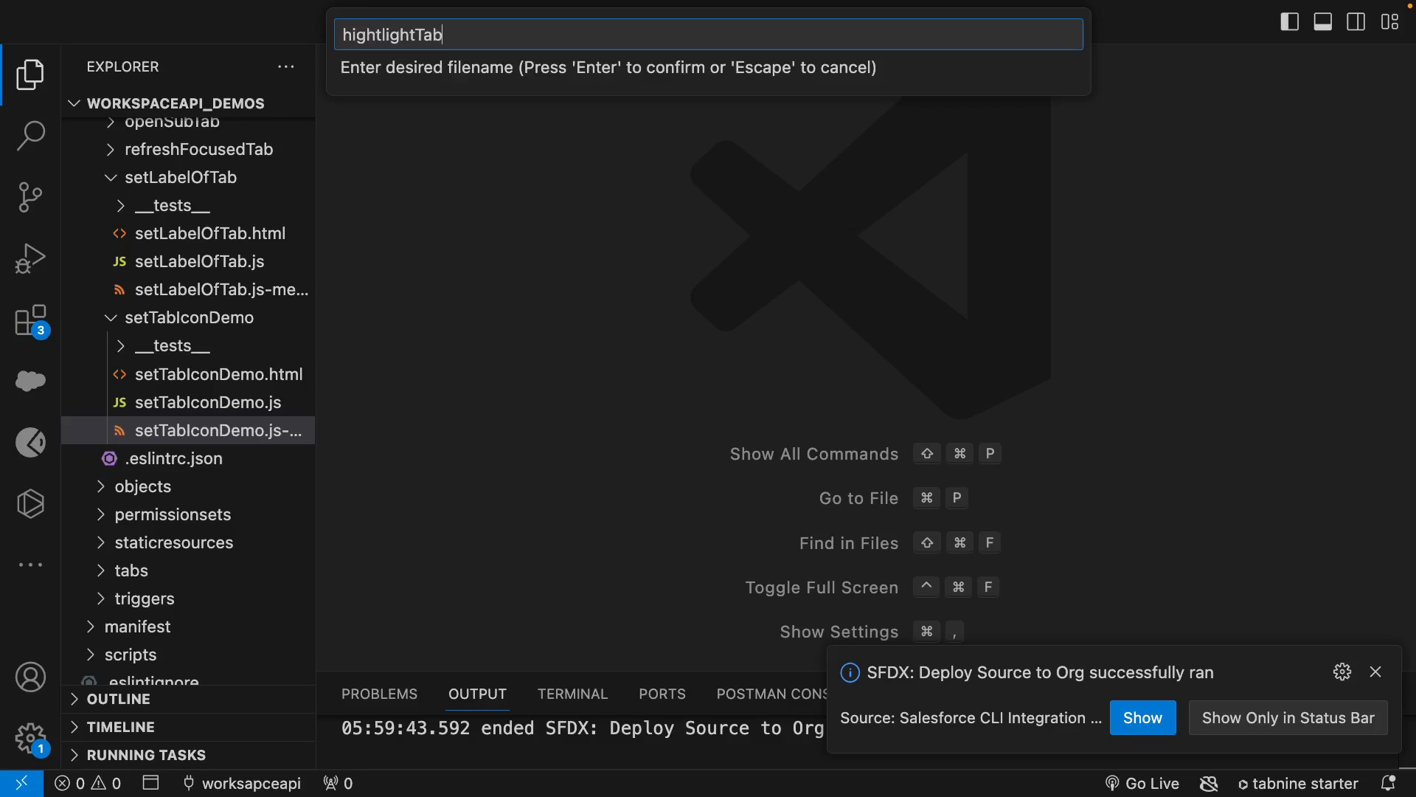
key(Enter)
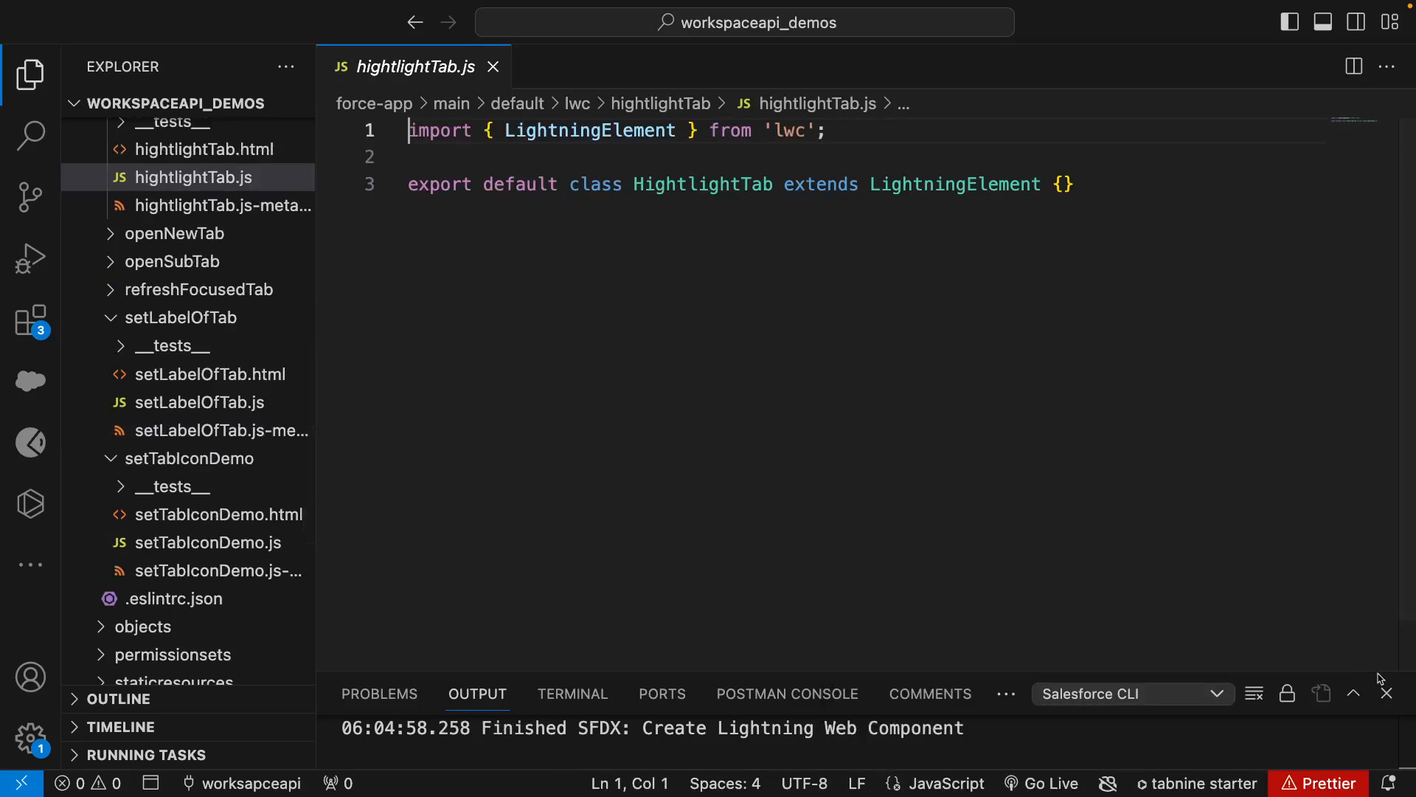
Review hightlightTab.js-meta.xml, then bring up hightlightTab.html for editing
click(221, 206)
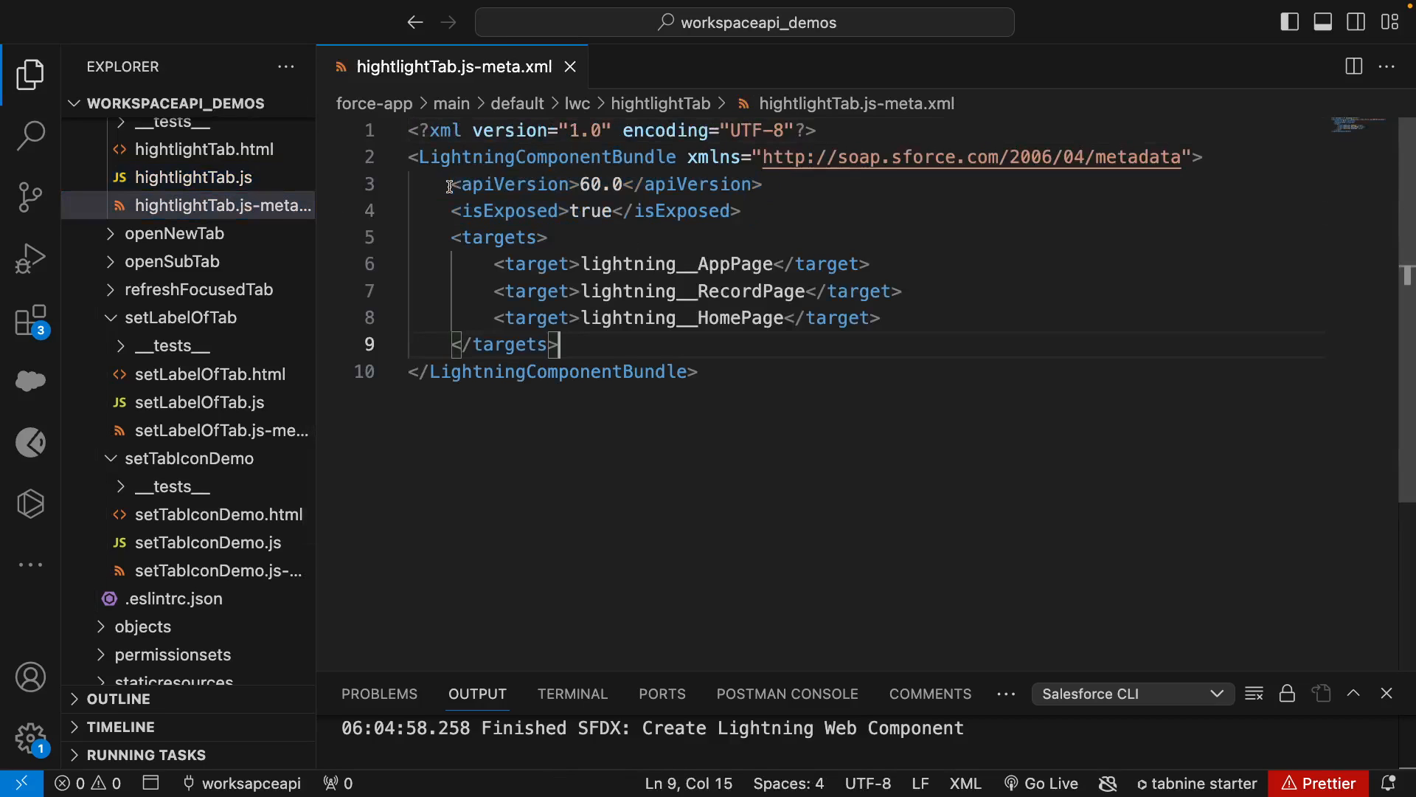
double_click(514, 184)
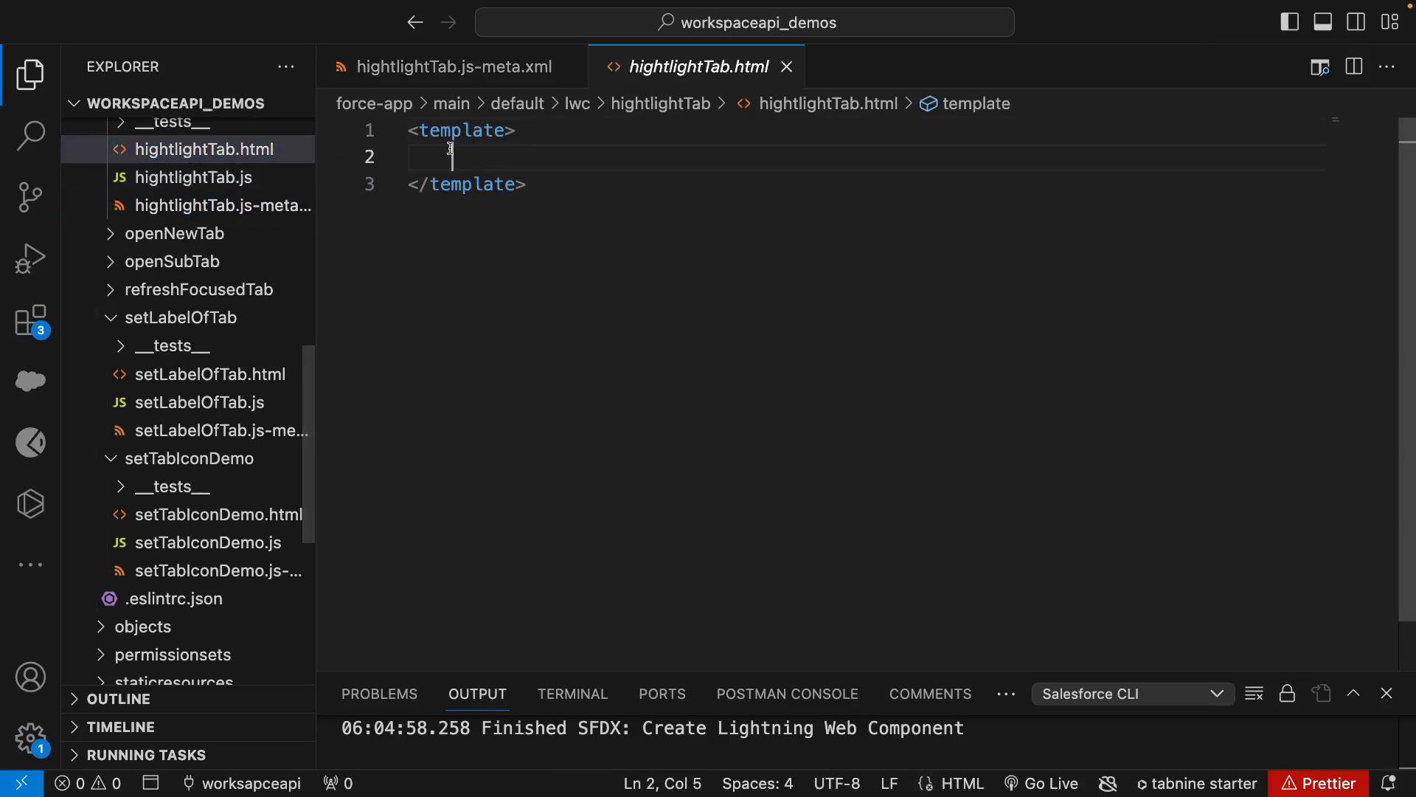
Add a lightning-card titled "Tab Highlight Demo" with an inner div of class slds-p-around_medium
text(<lightn)
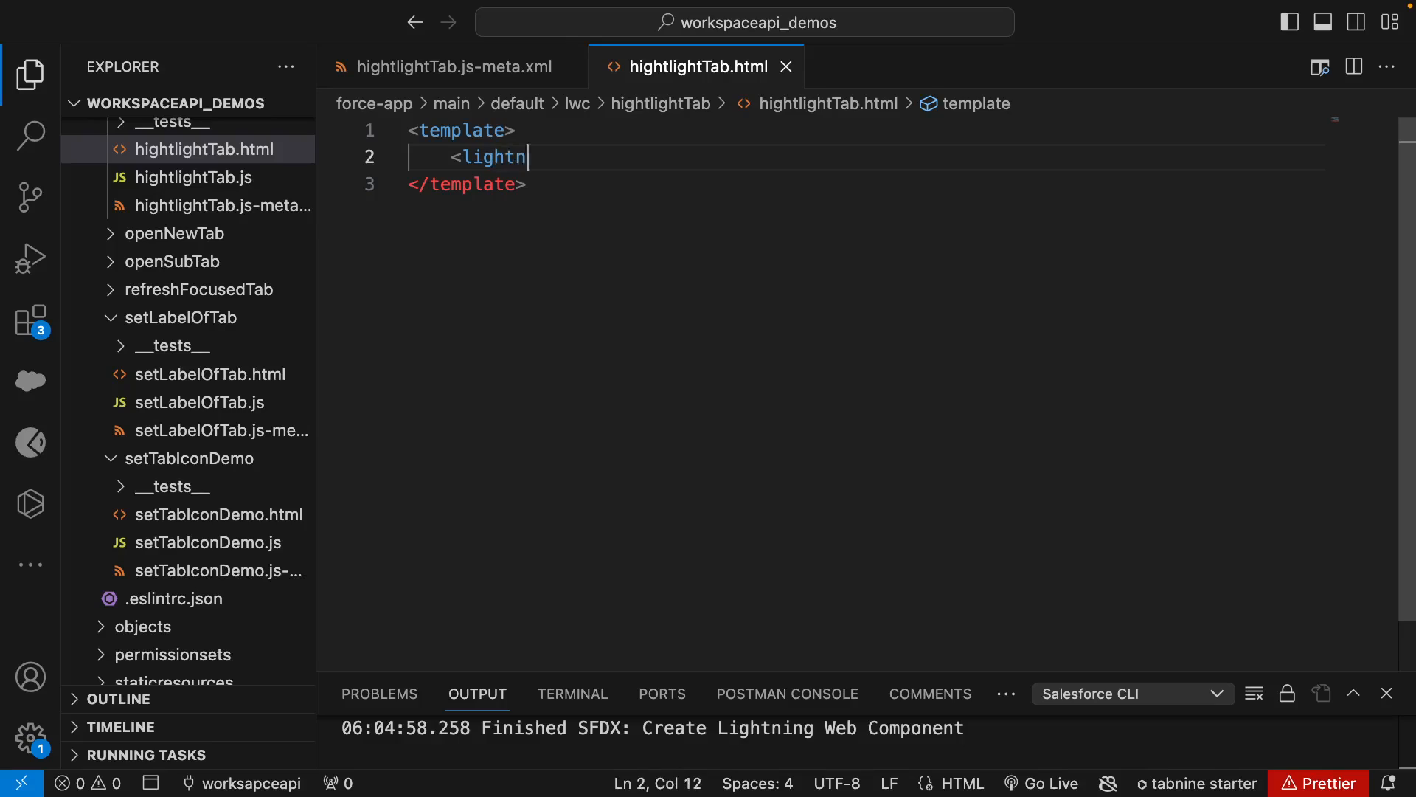
text(ing-c)
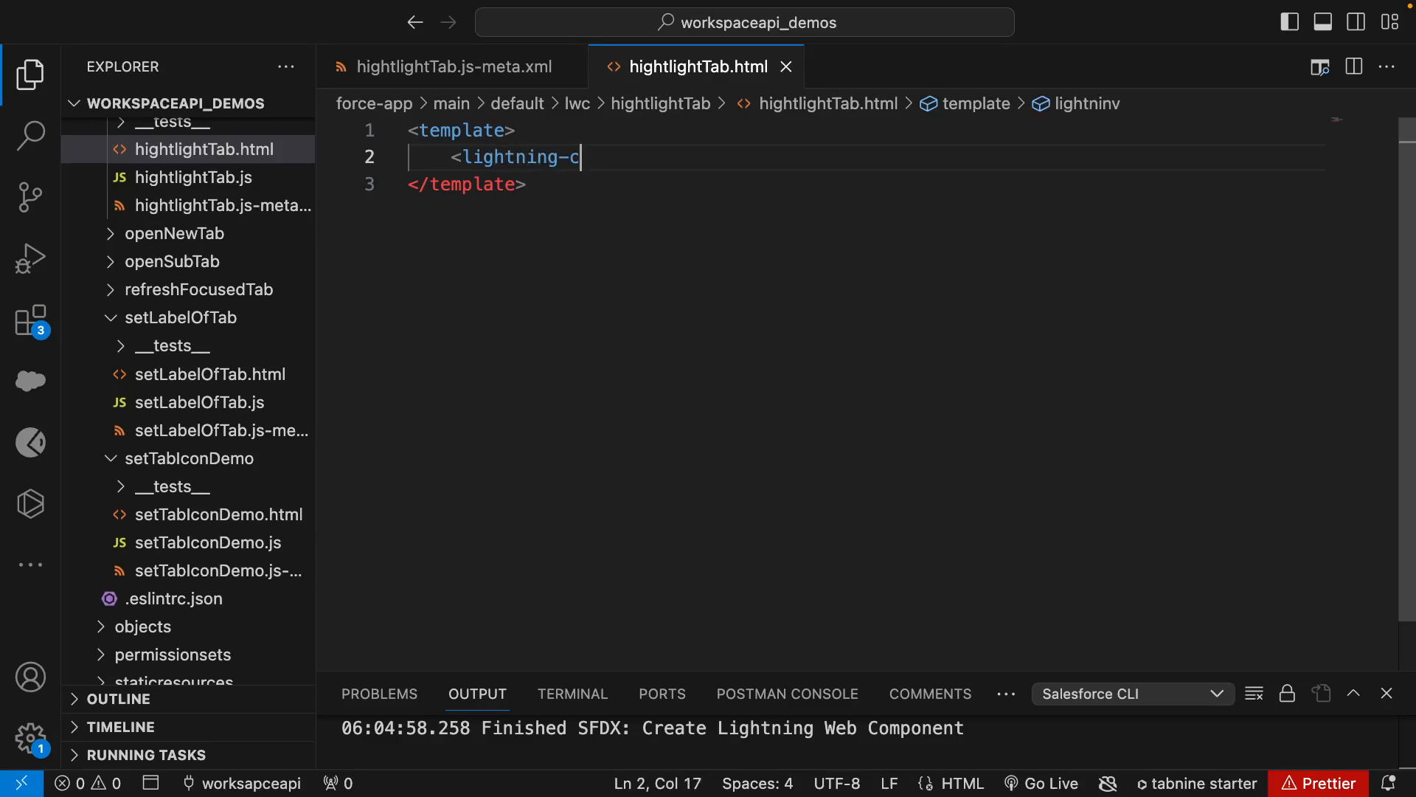
text(ard></lightning-card>)
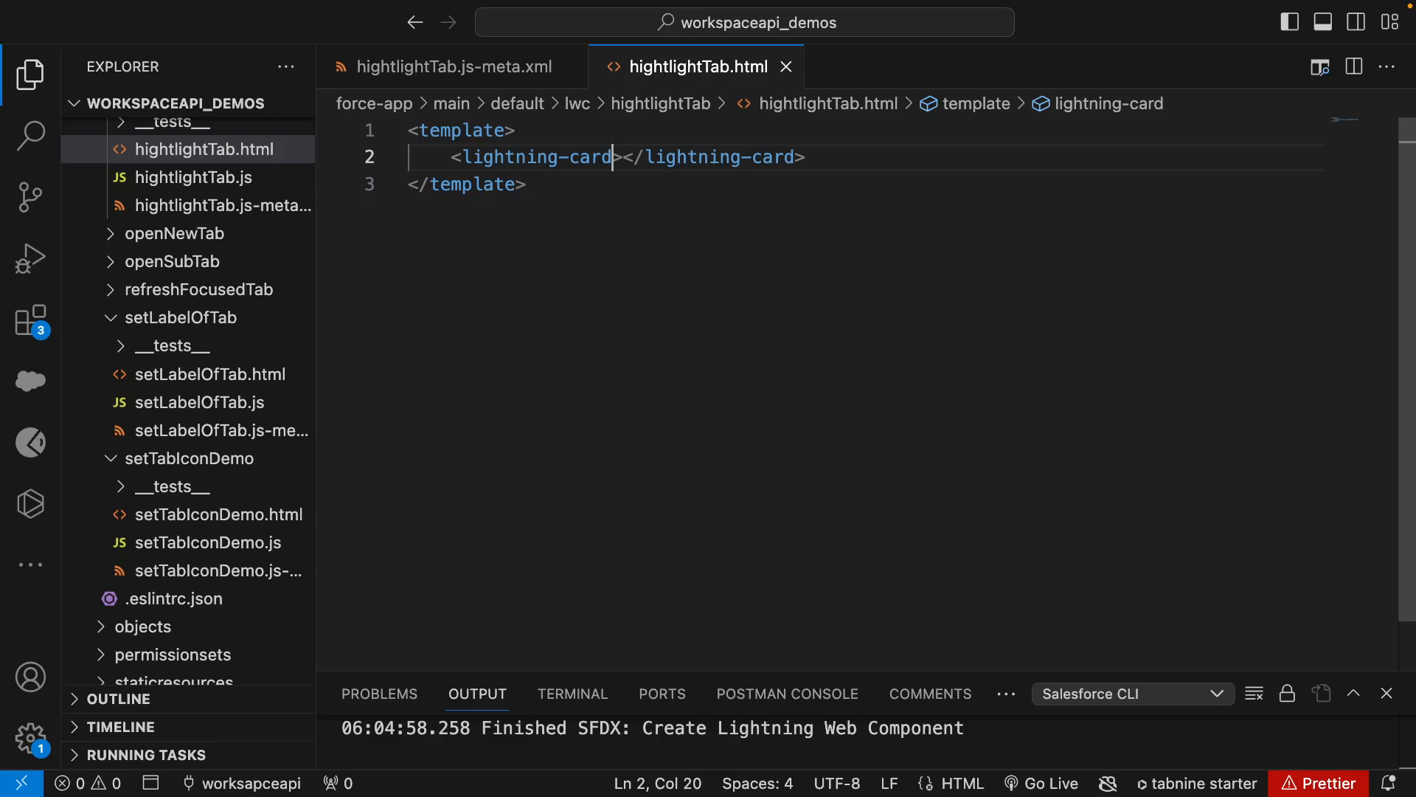
text(title="")
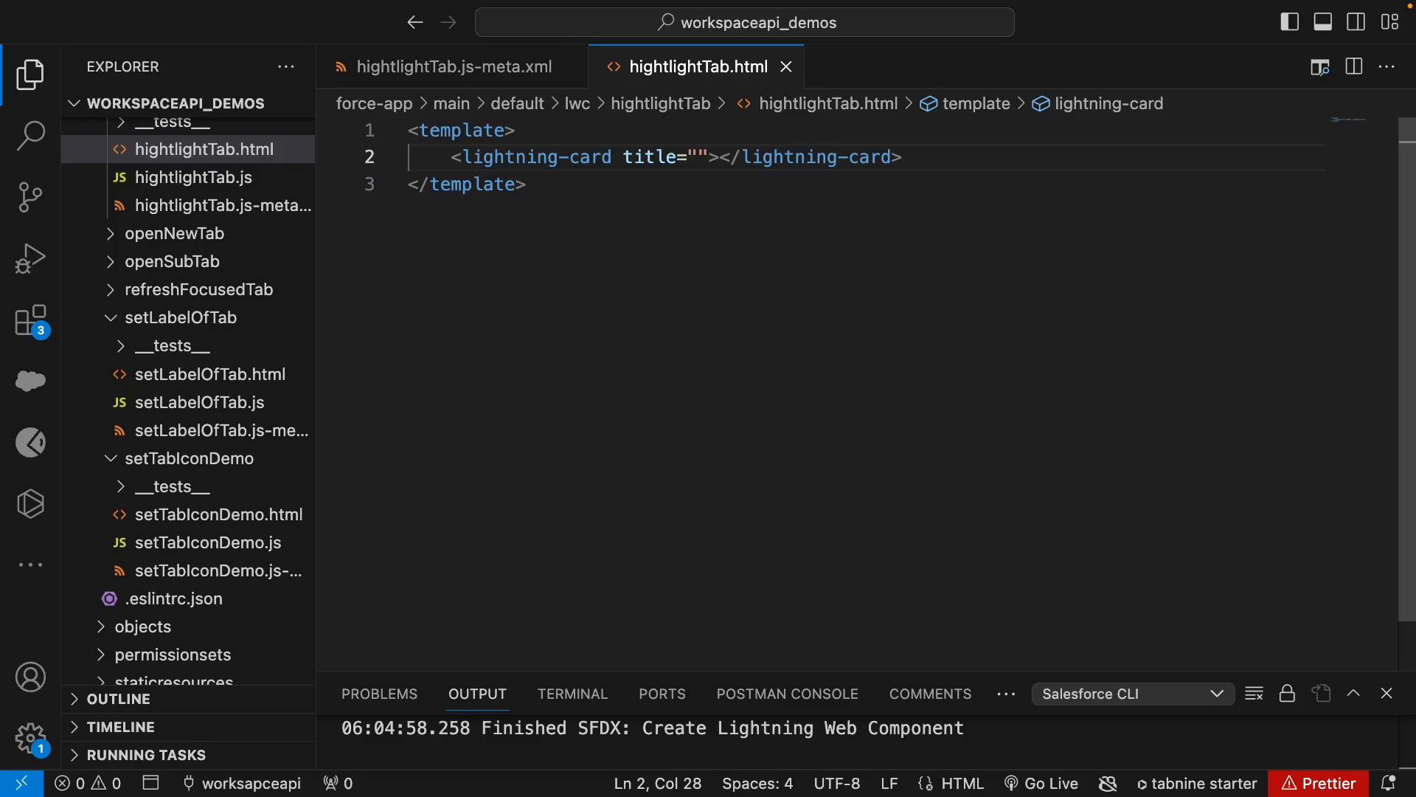
text(Tab Highlight Demo)
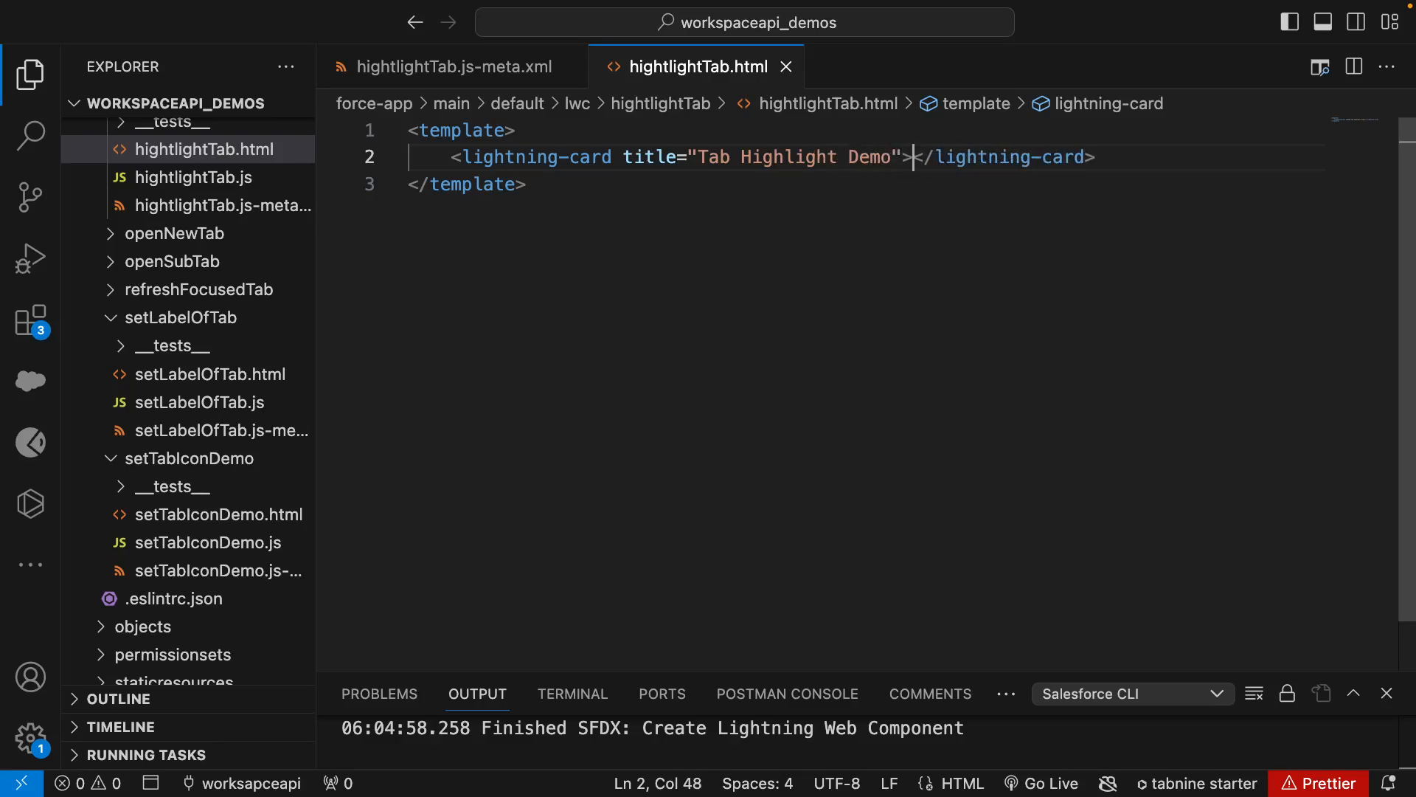
text(<div class="slds-p-around_medium)
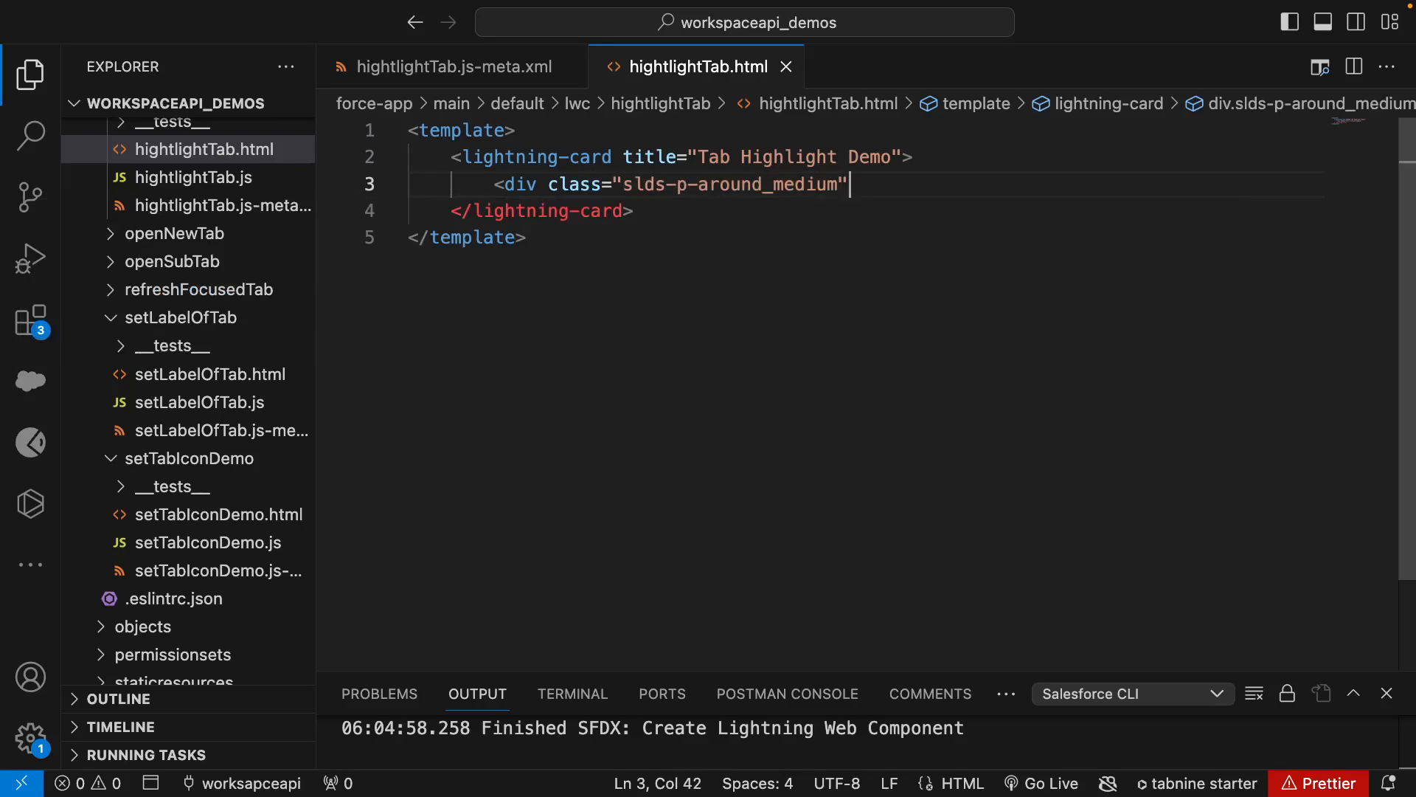
Add a lightning-button labelled "Highlight with Green" inside the padded div
text(>)
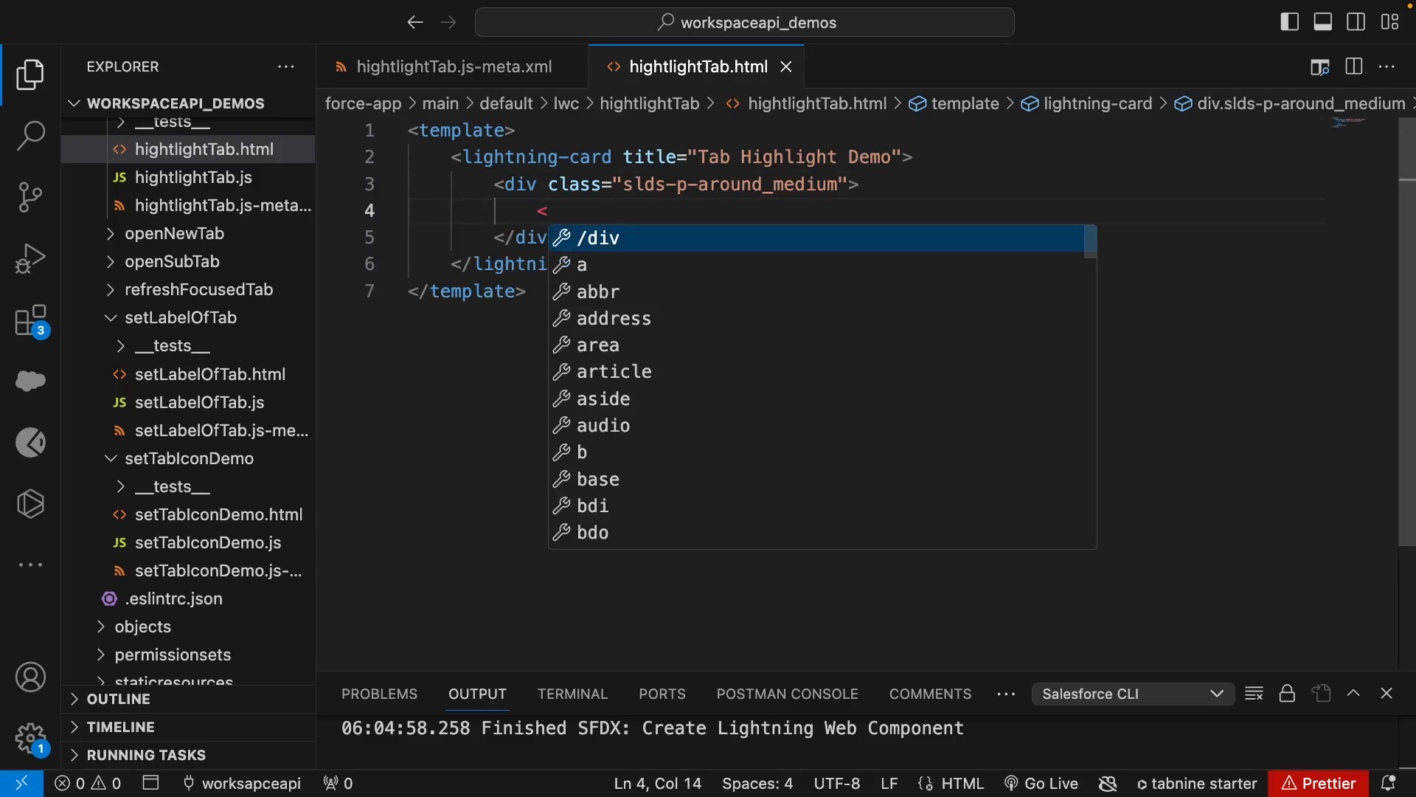
text(b)
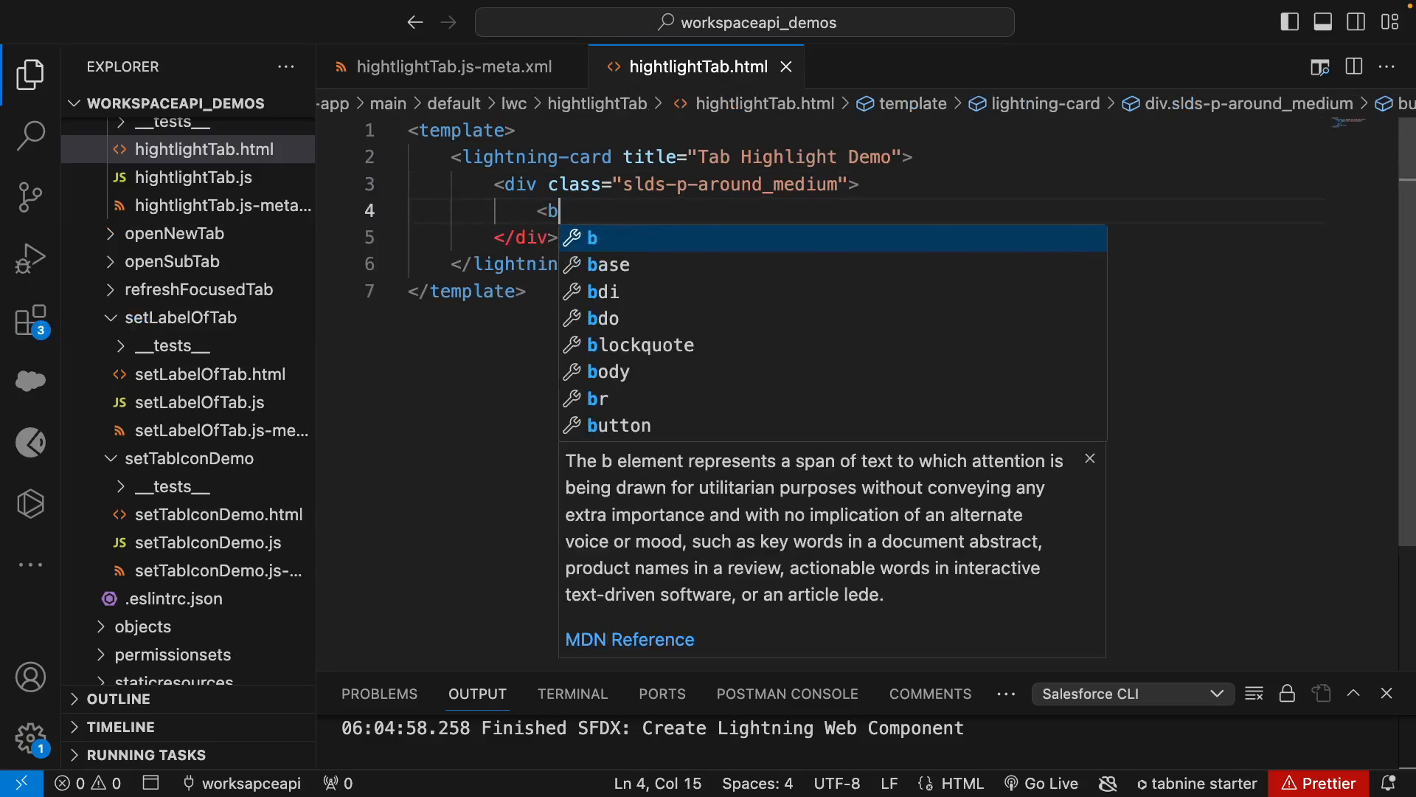
text(lightning)
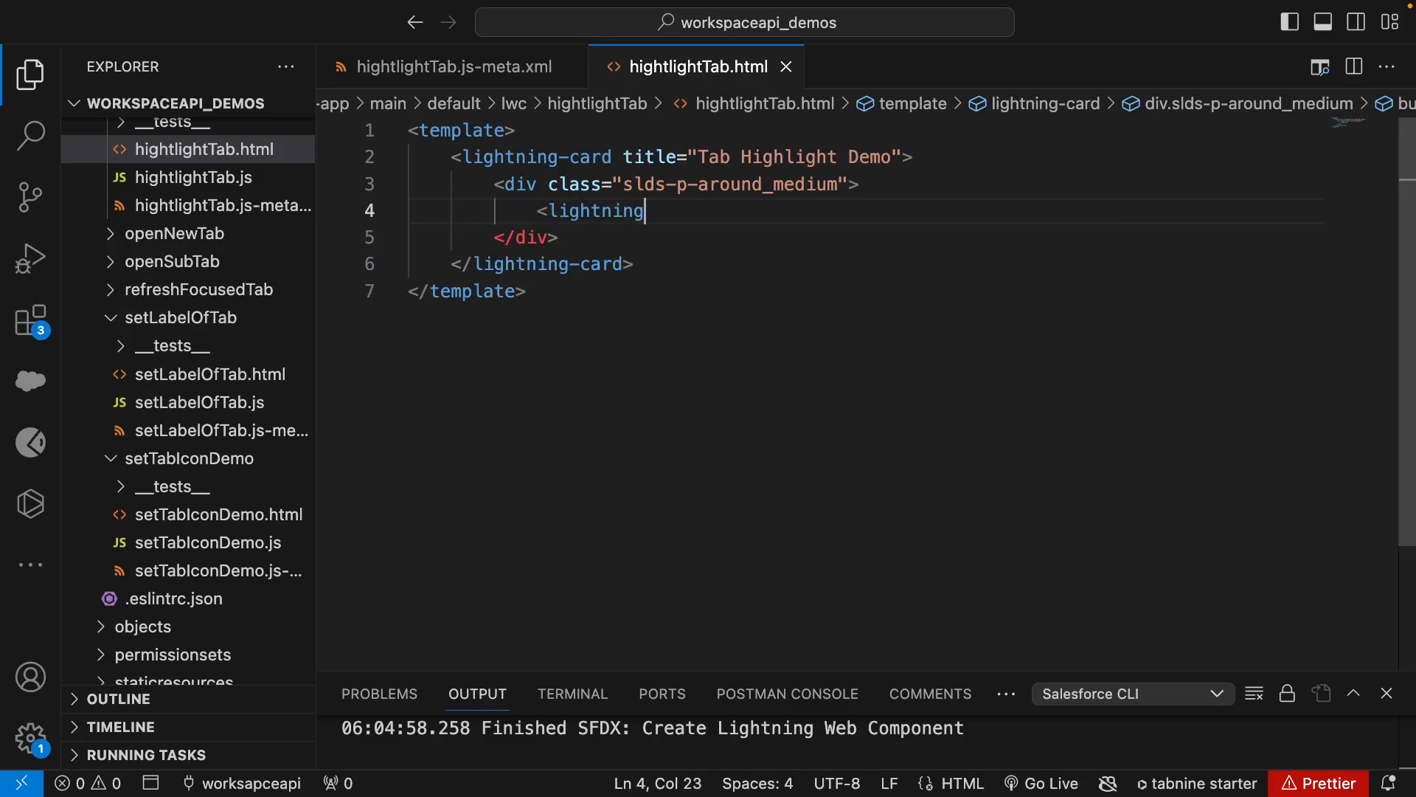
text(-button>)
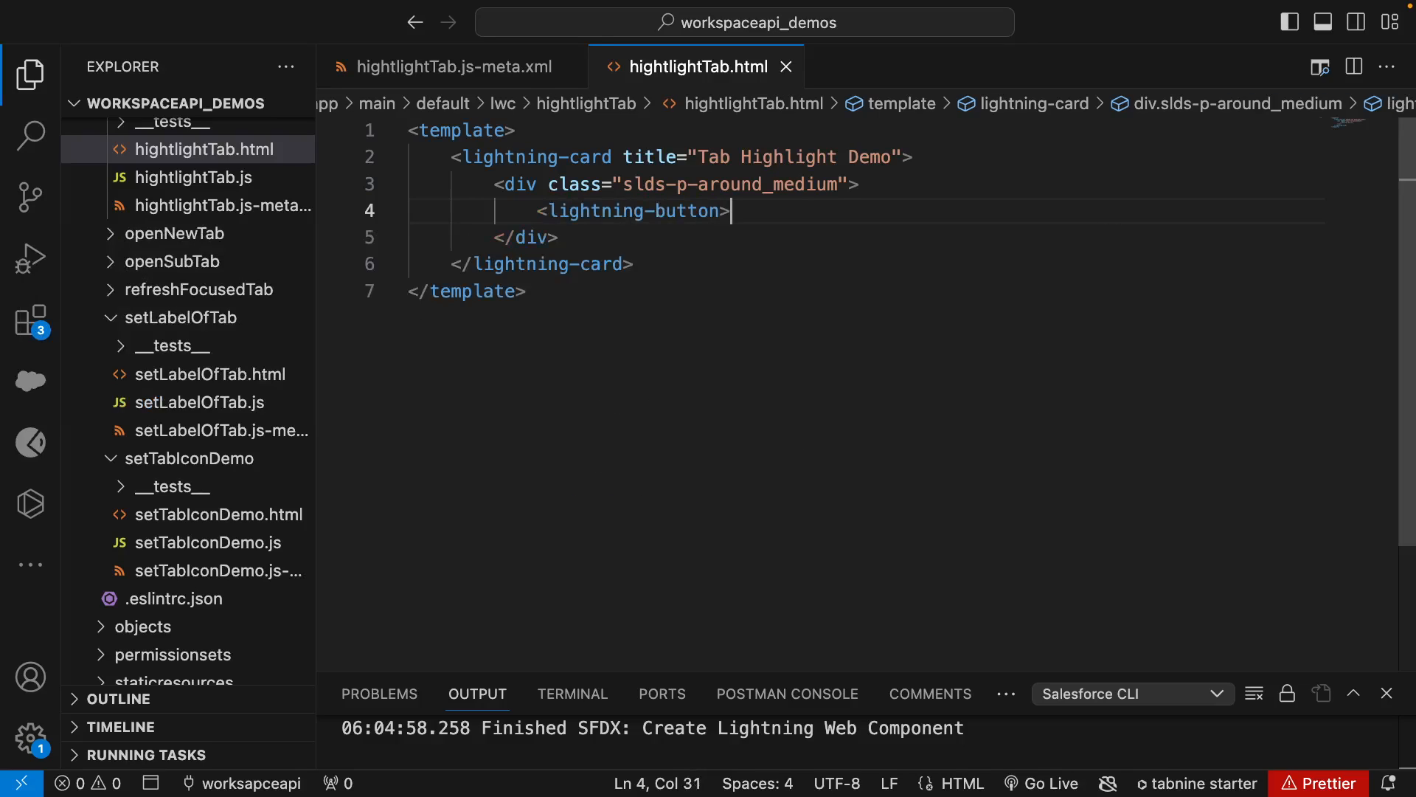
text(lave)
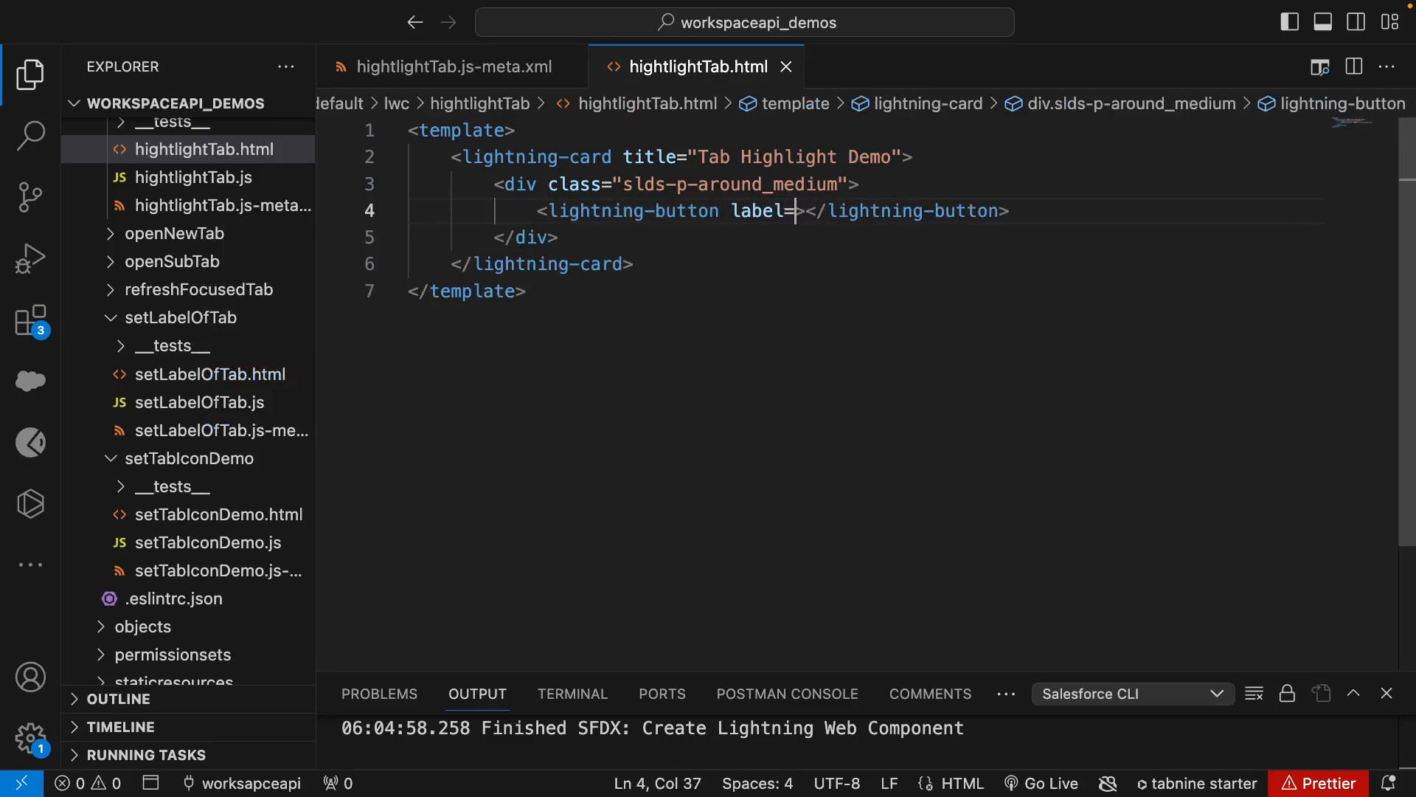
text("")
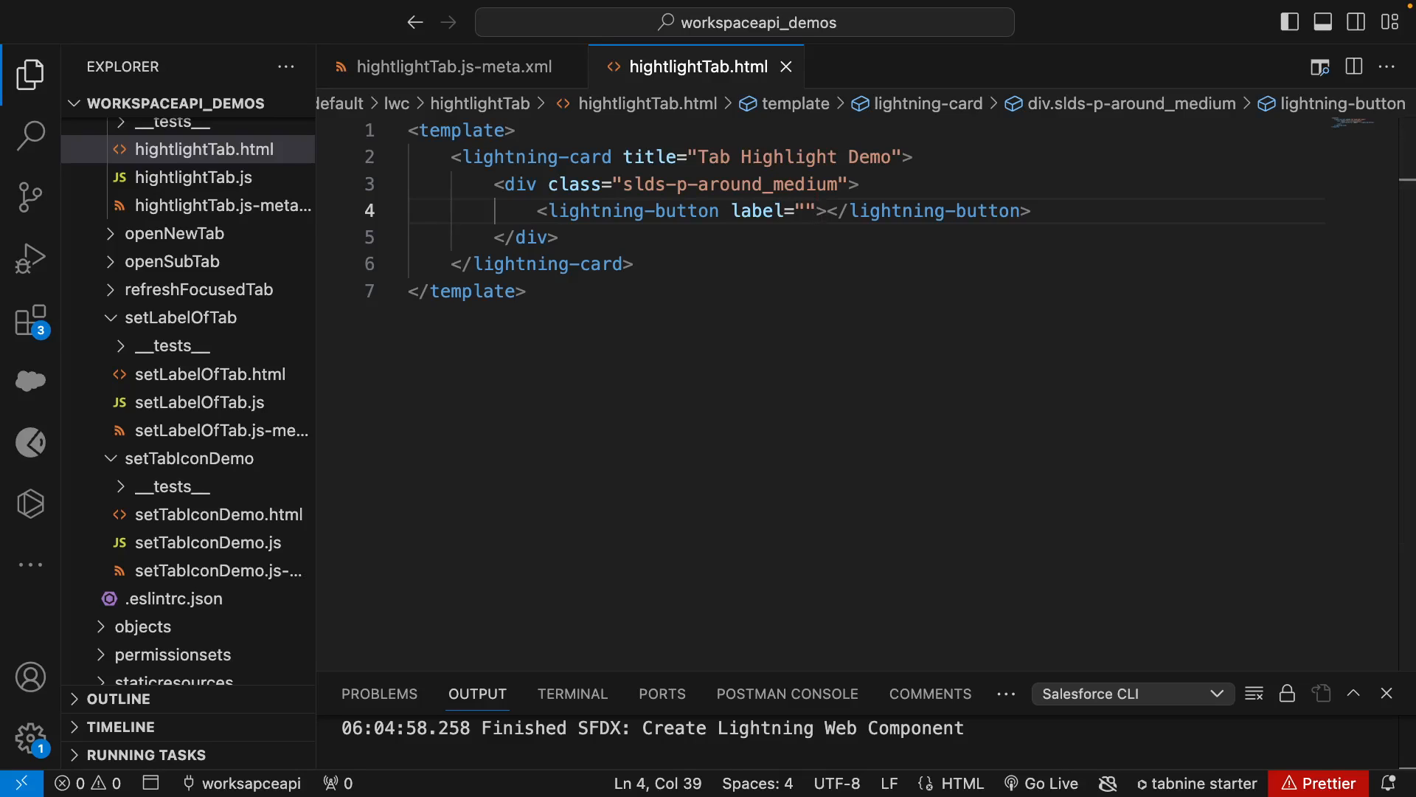
click(805, 211)
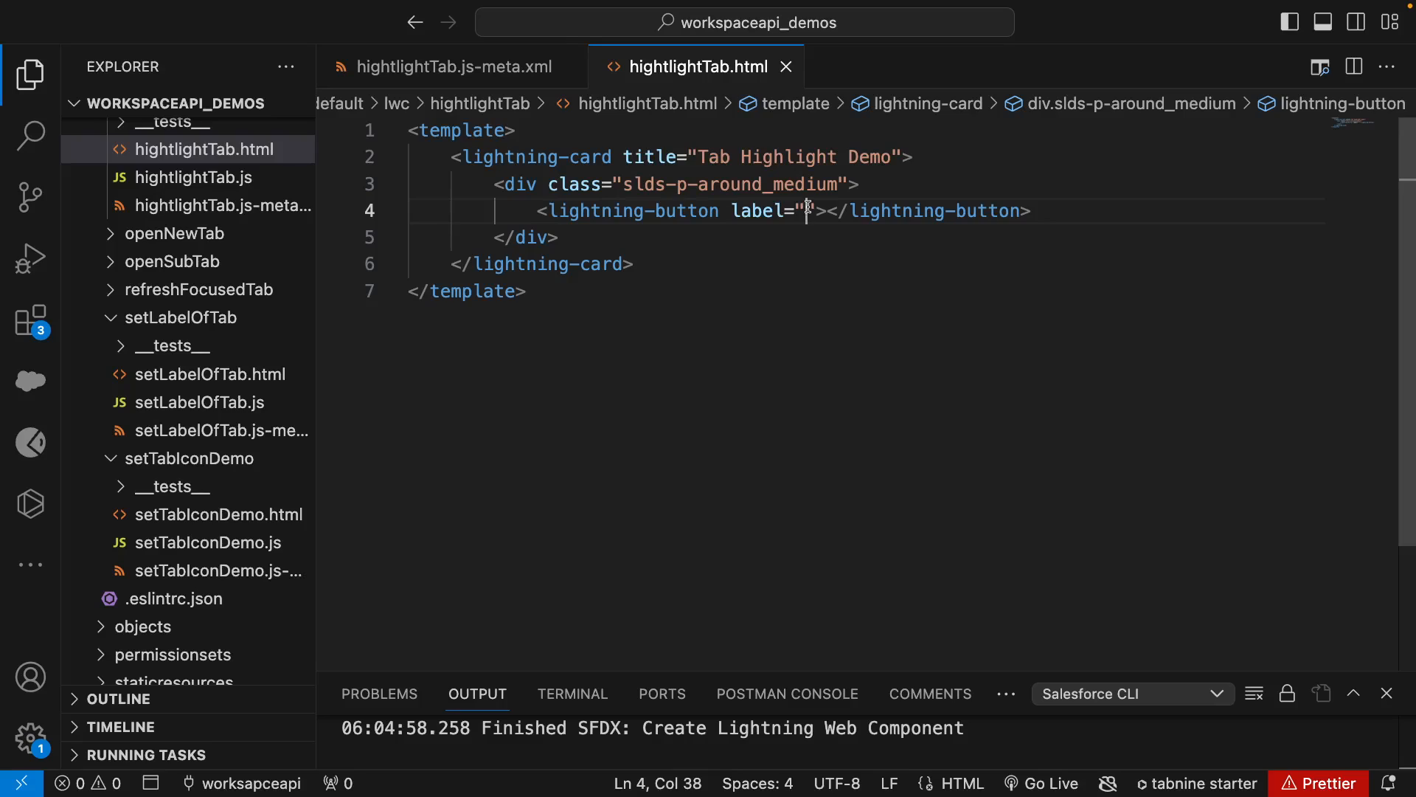
text(Highlight with)
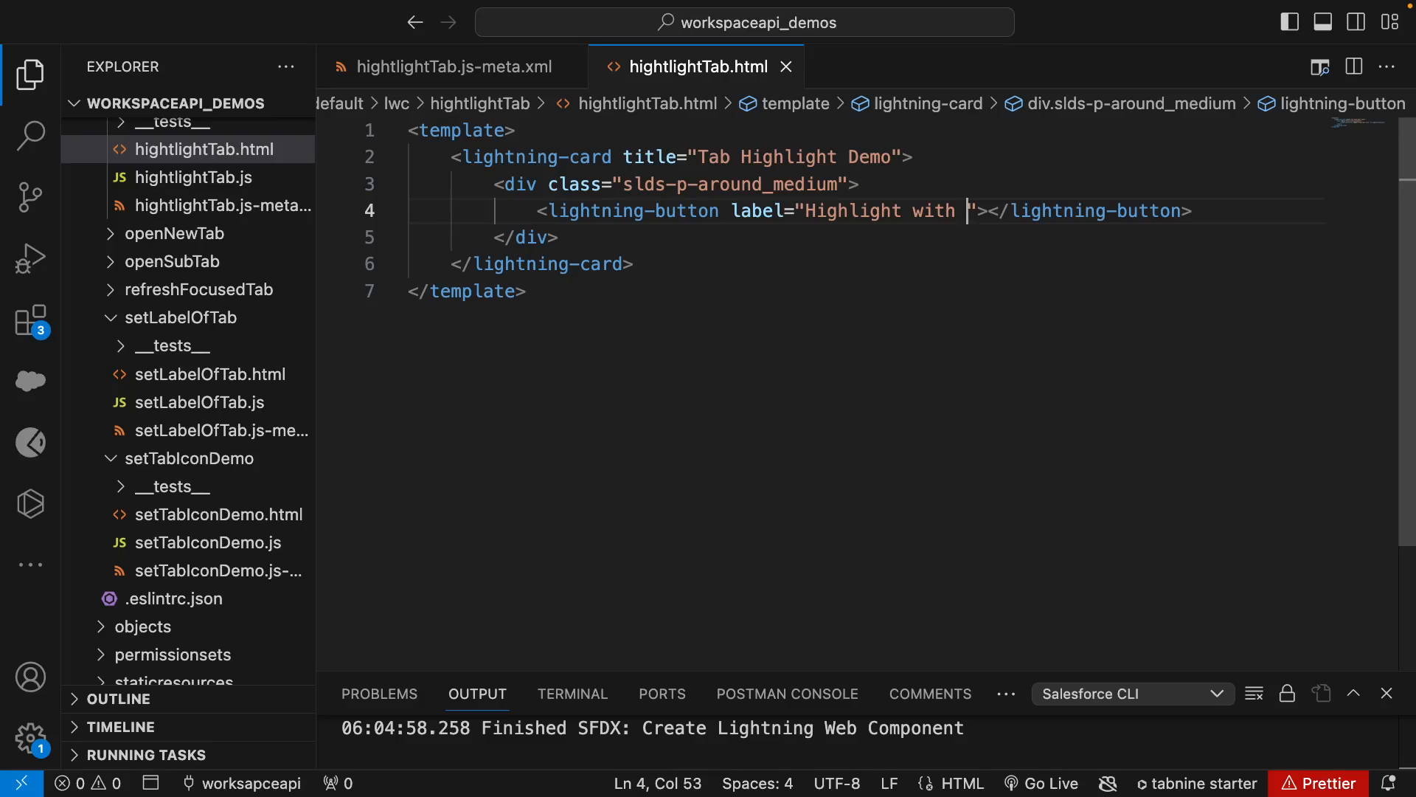
text(G)
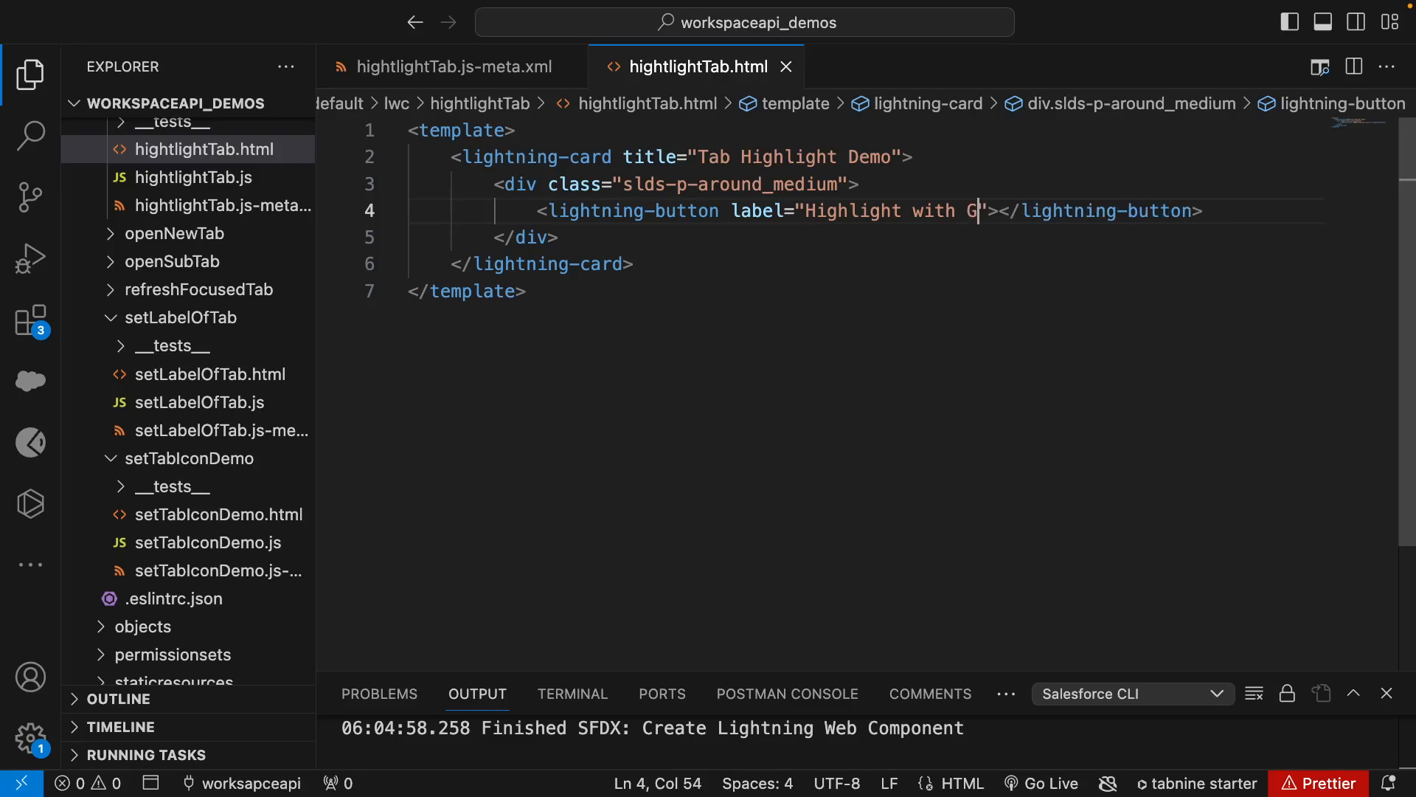
text(reen)
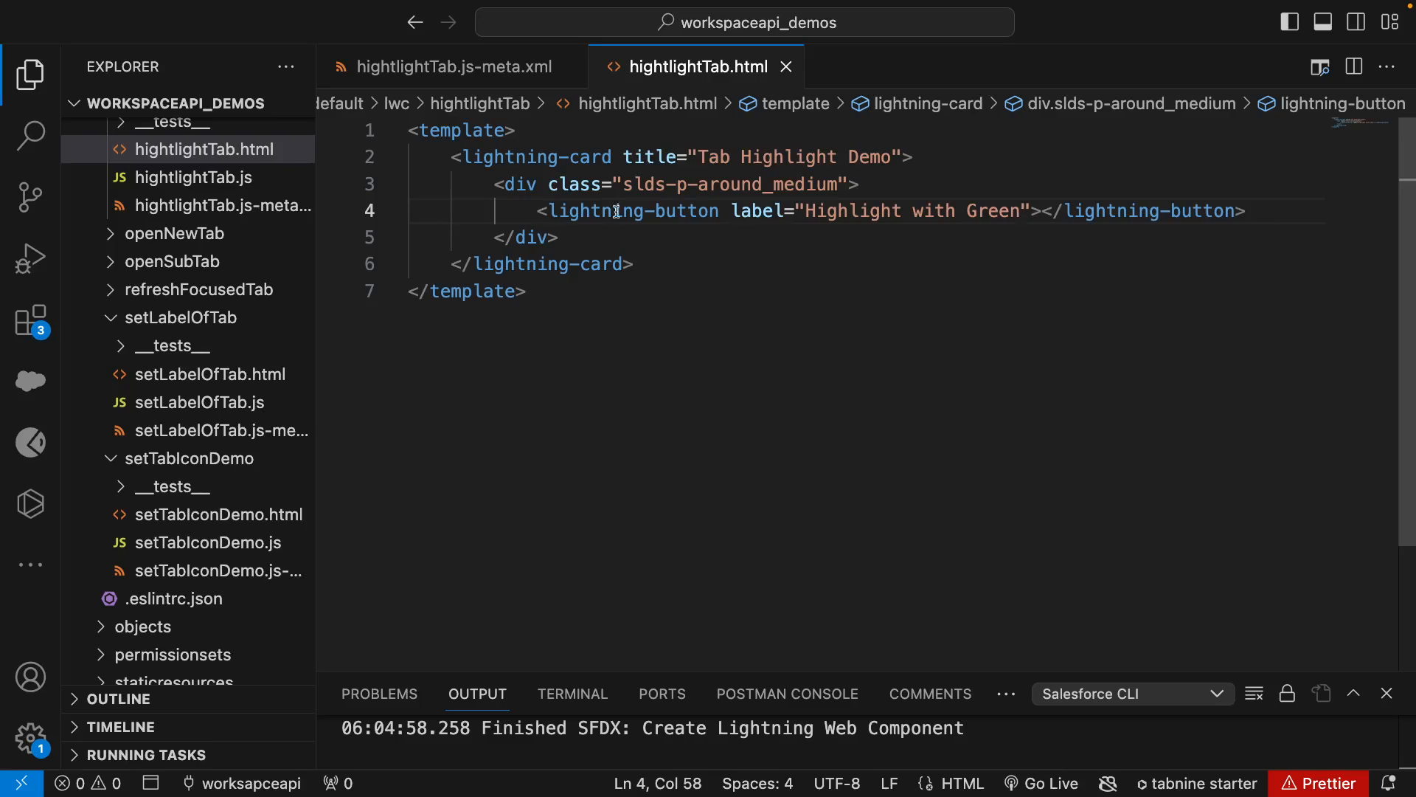
Wire the button's onclick to successHandler and relabel it "Highlight with Success"
text(onclick={)
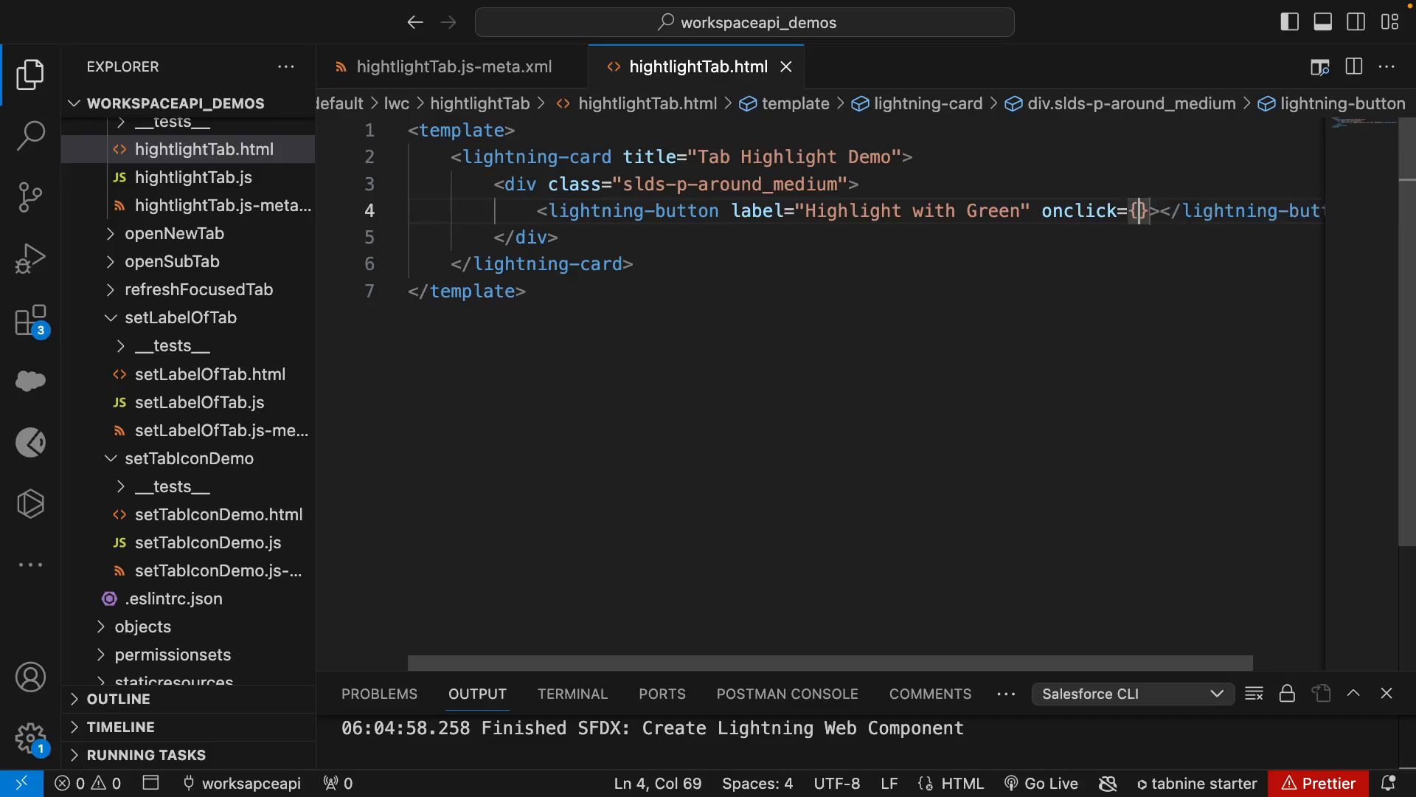
text(successHand)
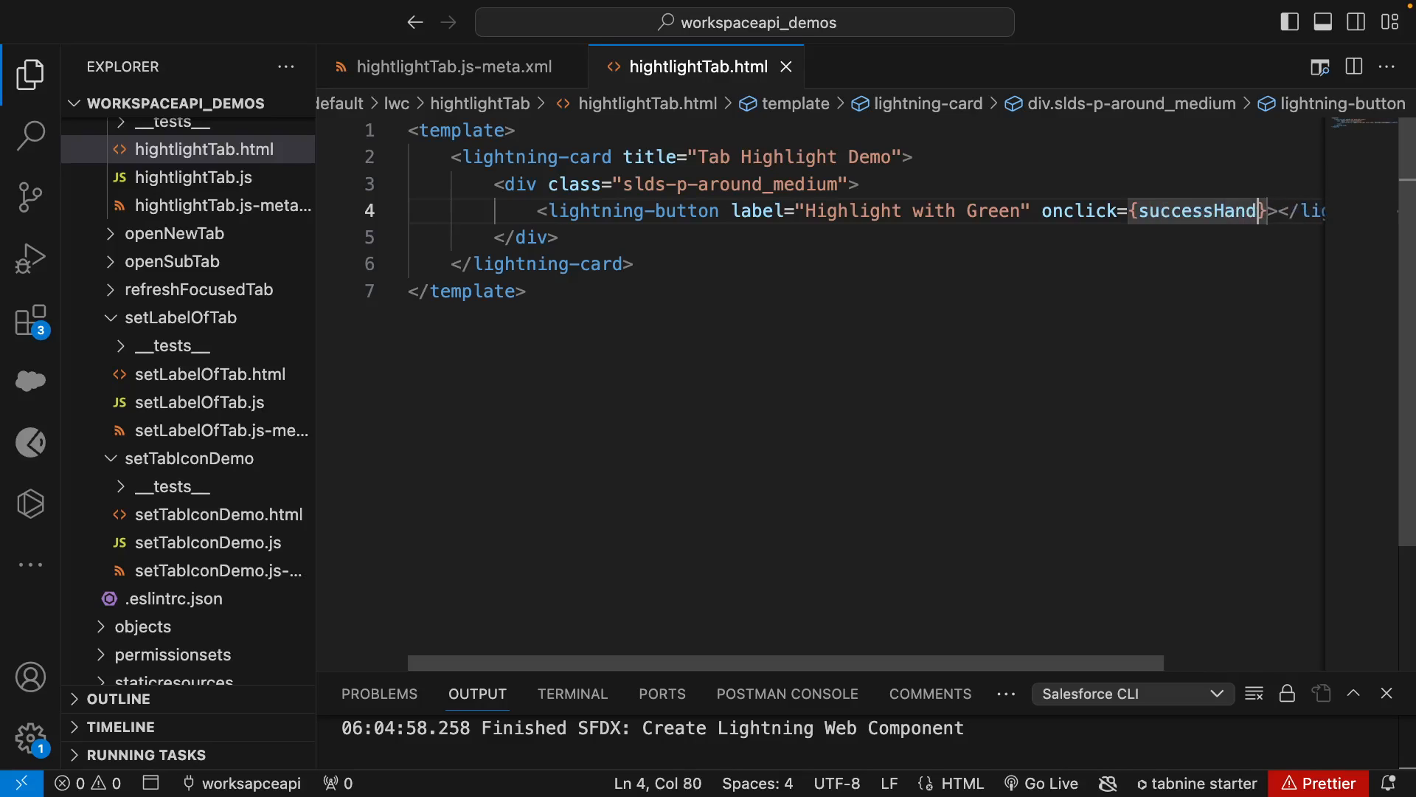
double_click(989, 211)
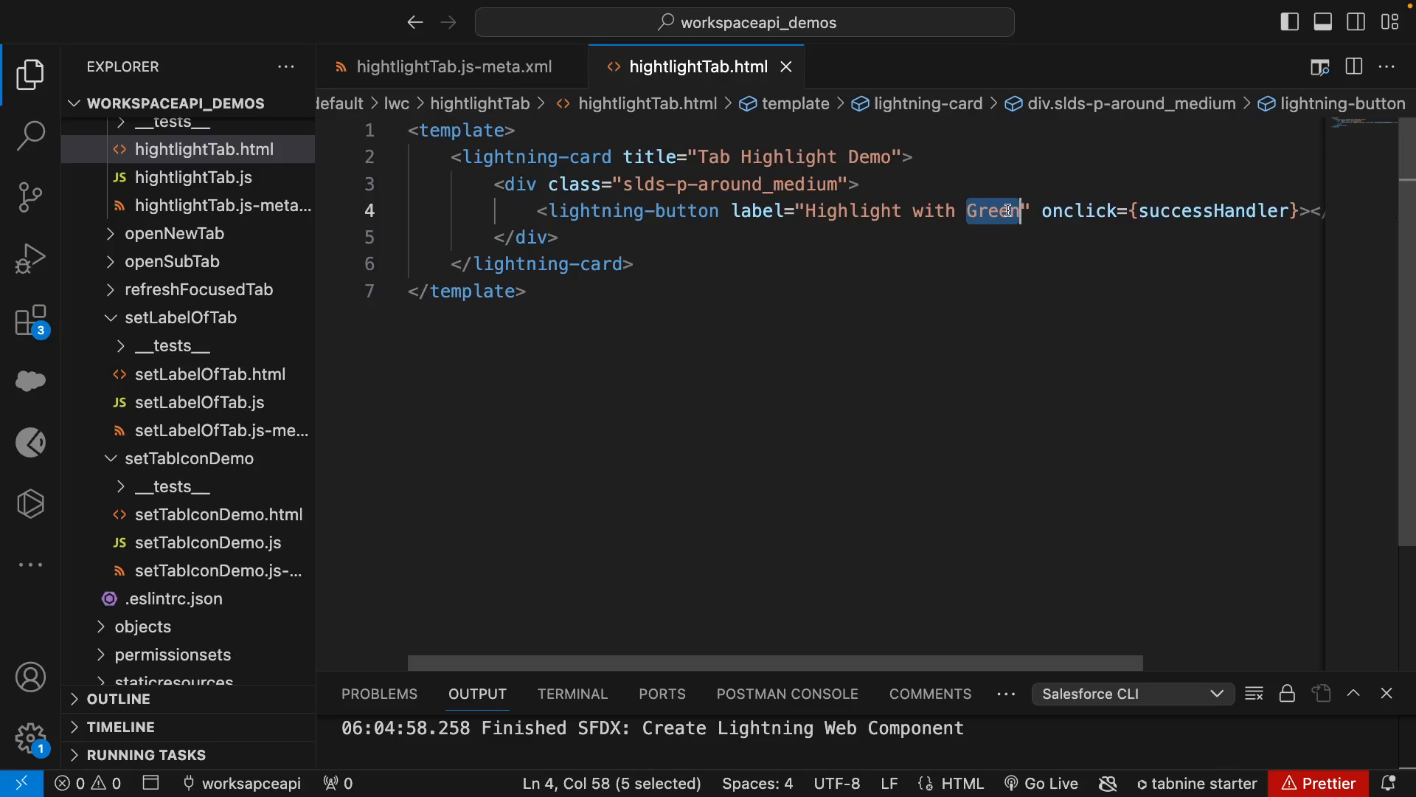
text(Success)
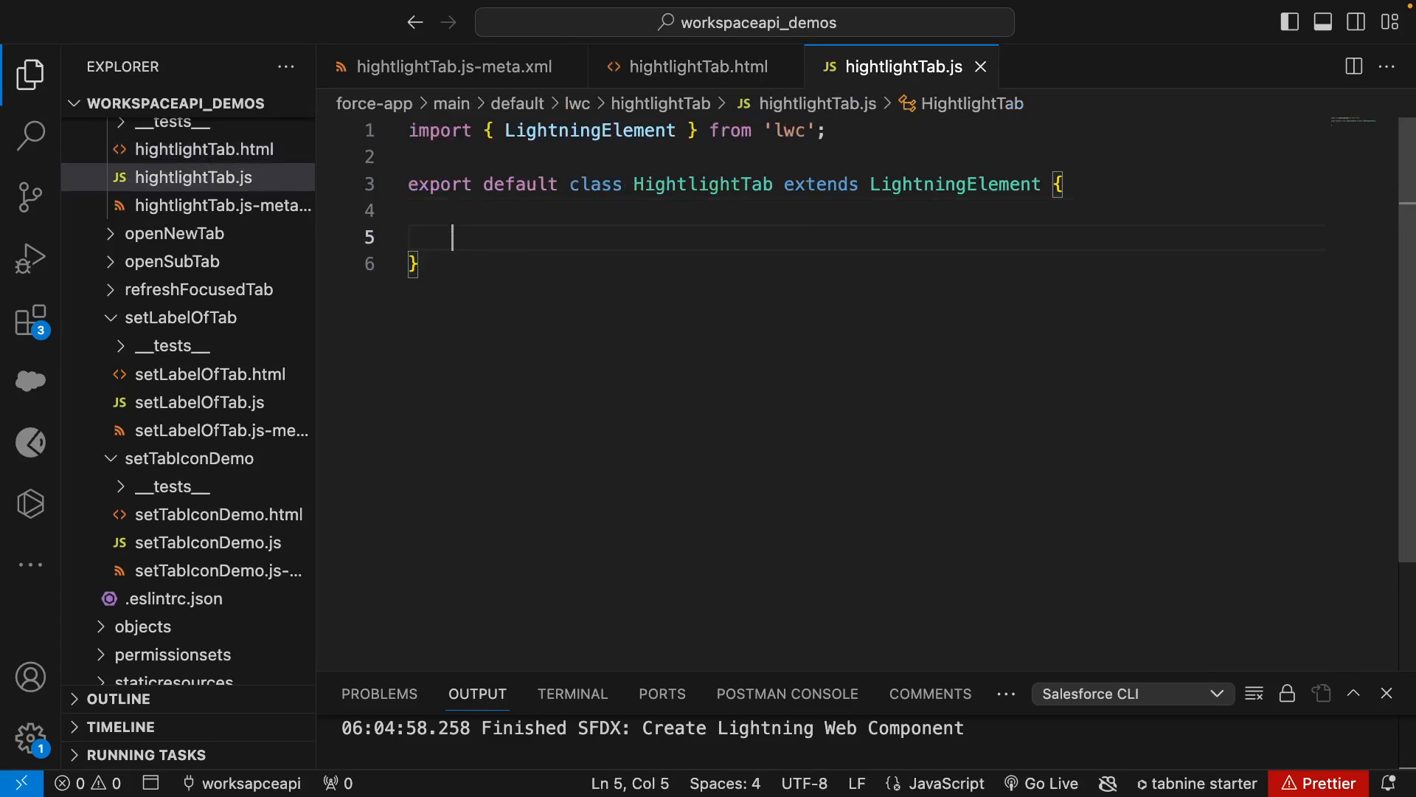
Add an empty successHandler and import IsConsoleNavigation and wire from lightning/platformWorkspaceApi
text(successHandler(){)
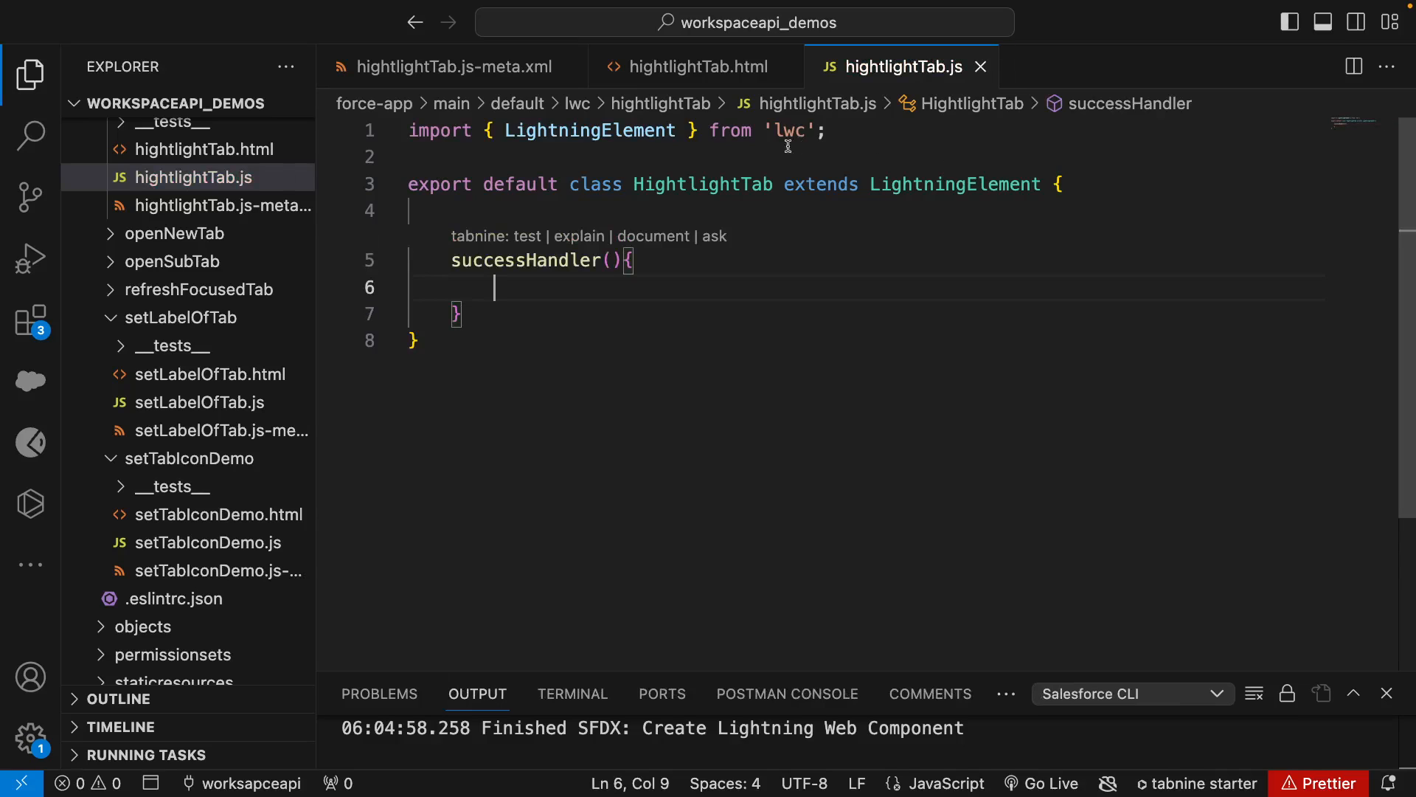
text(import)
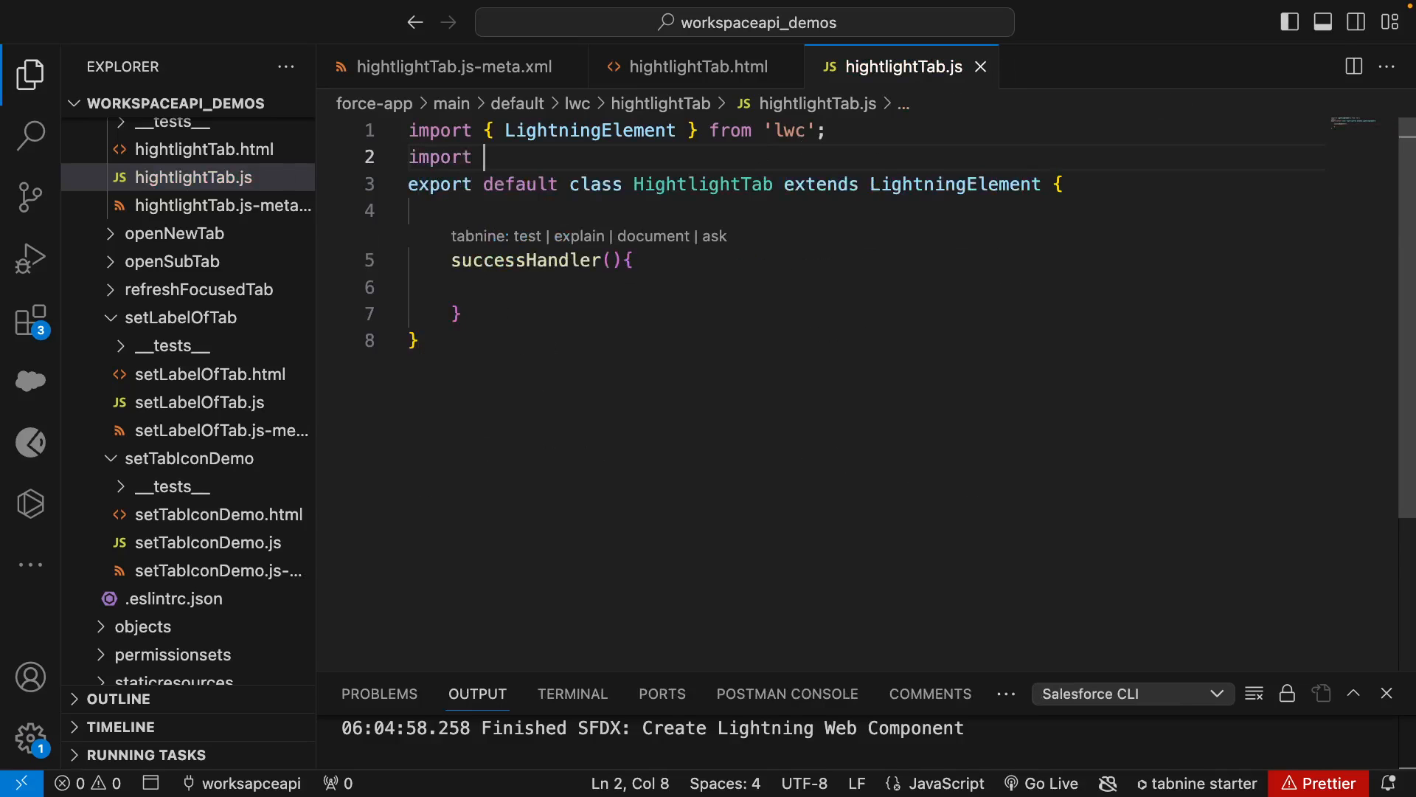
text({Is)
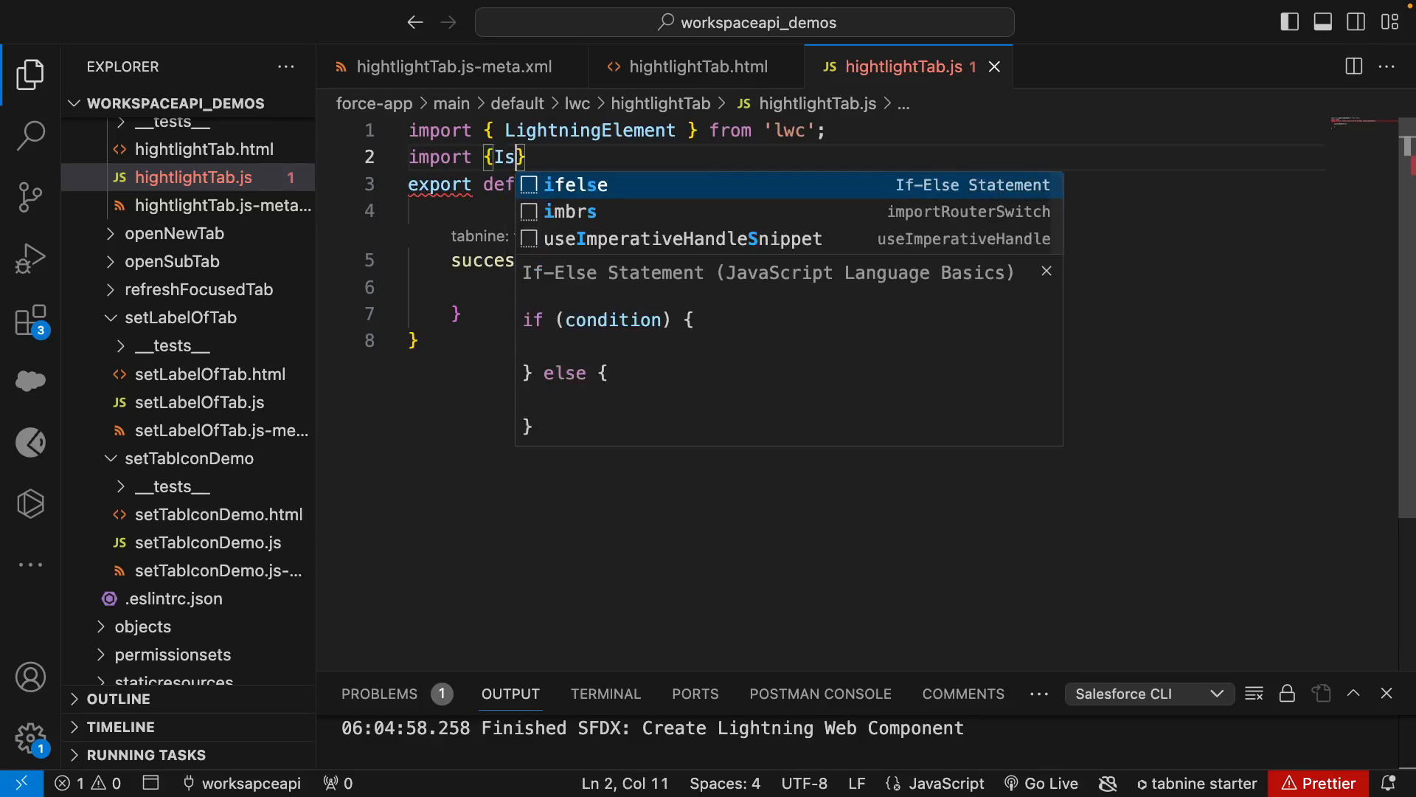
text(ConsoleBa)
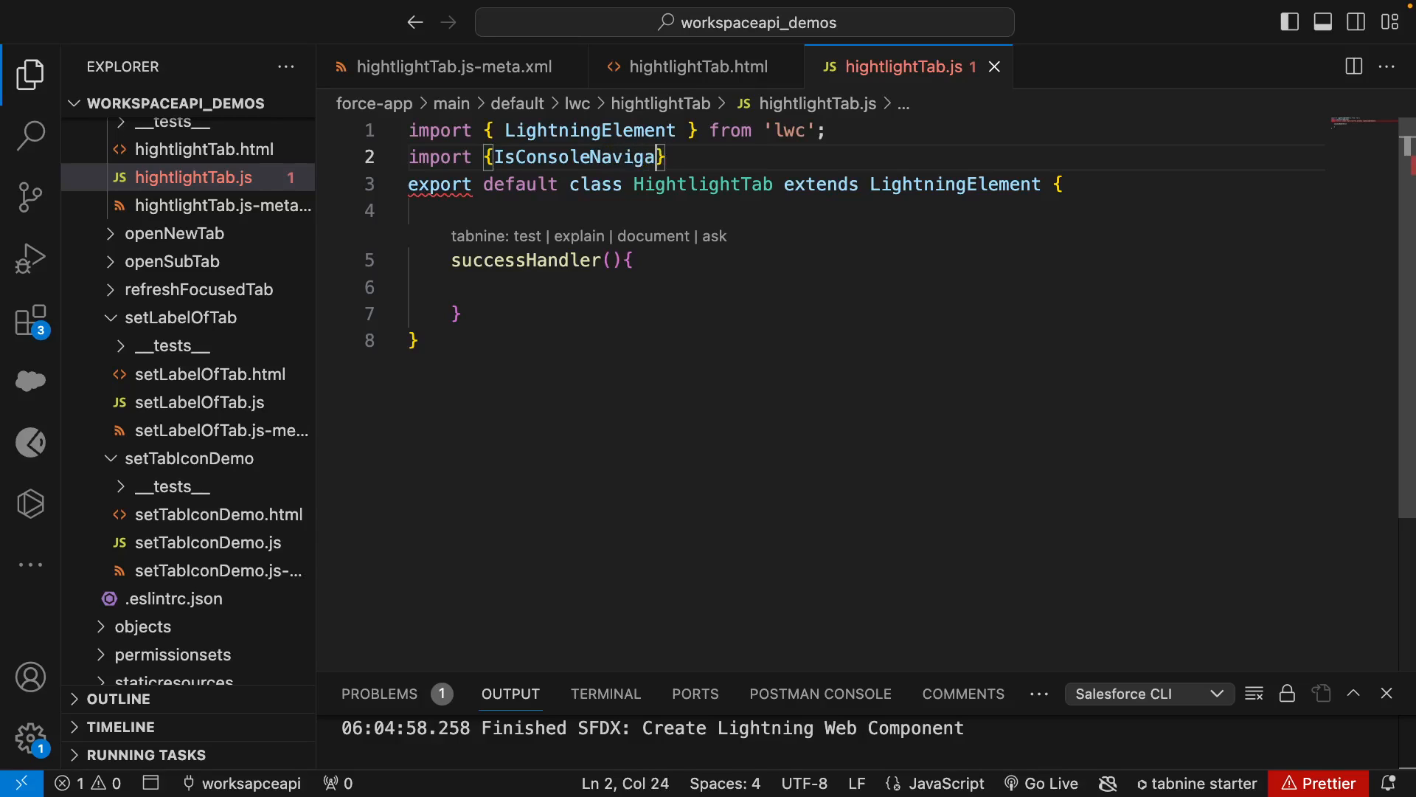
text(tion} from)
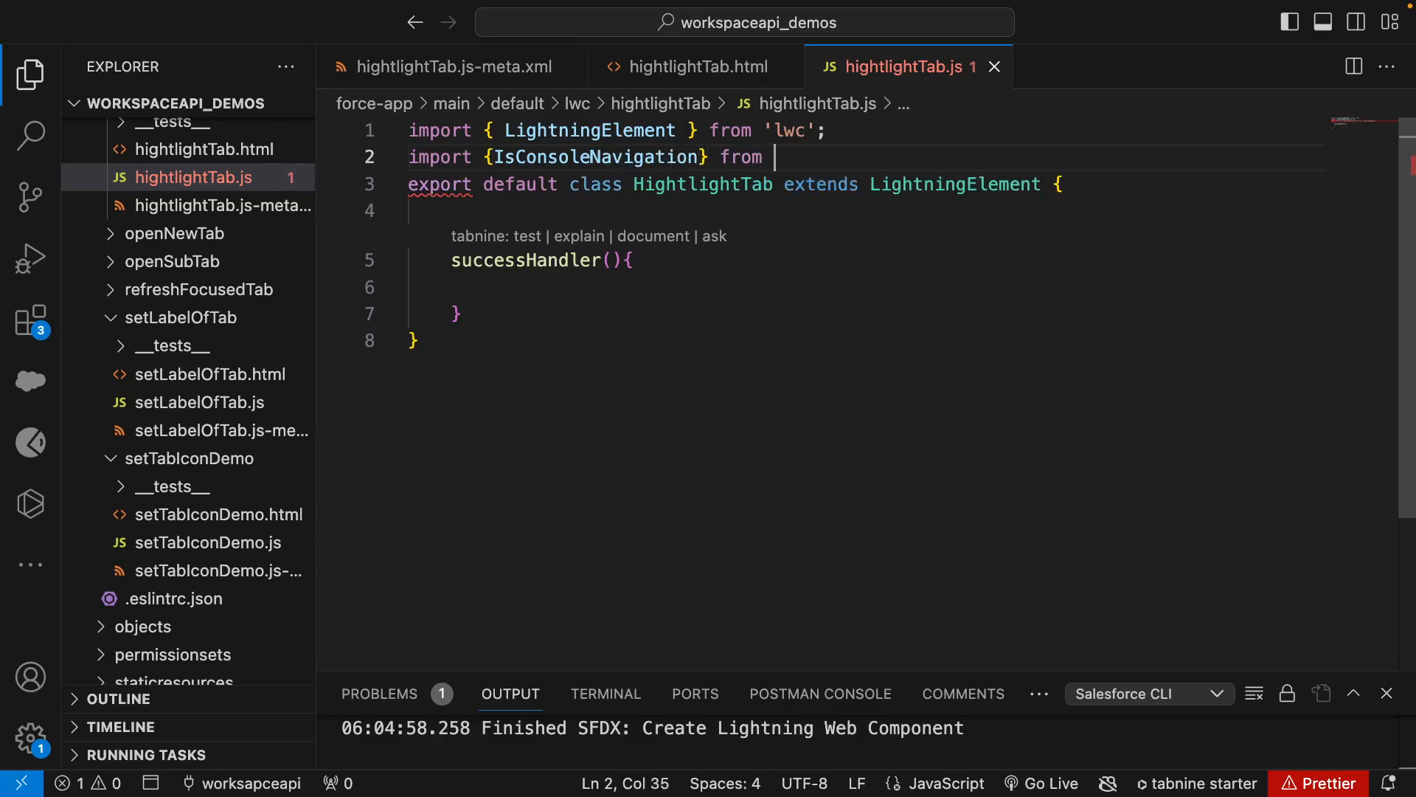
text('li)
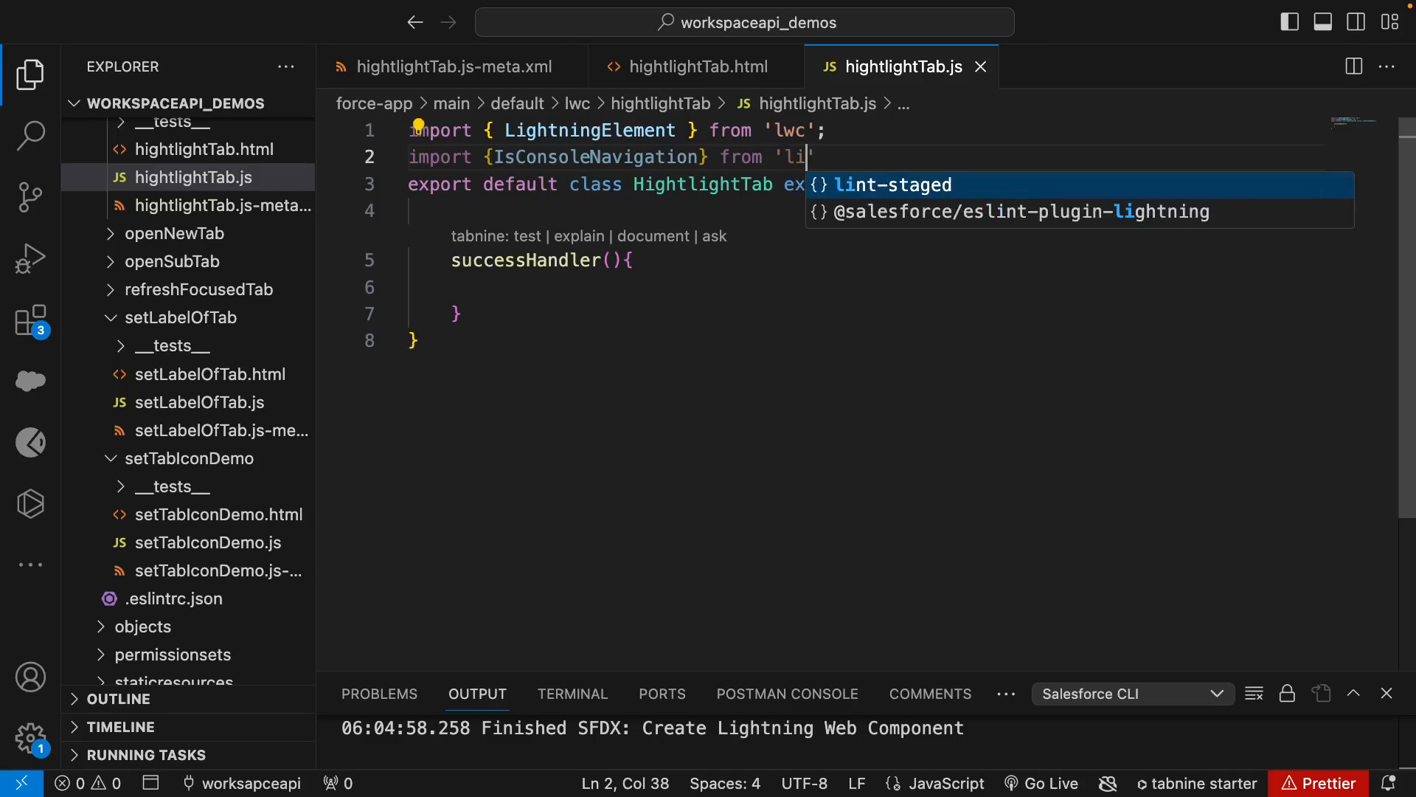
text(ghtning)
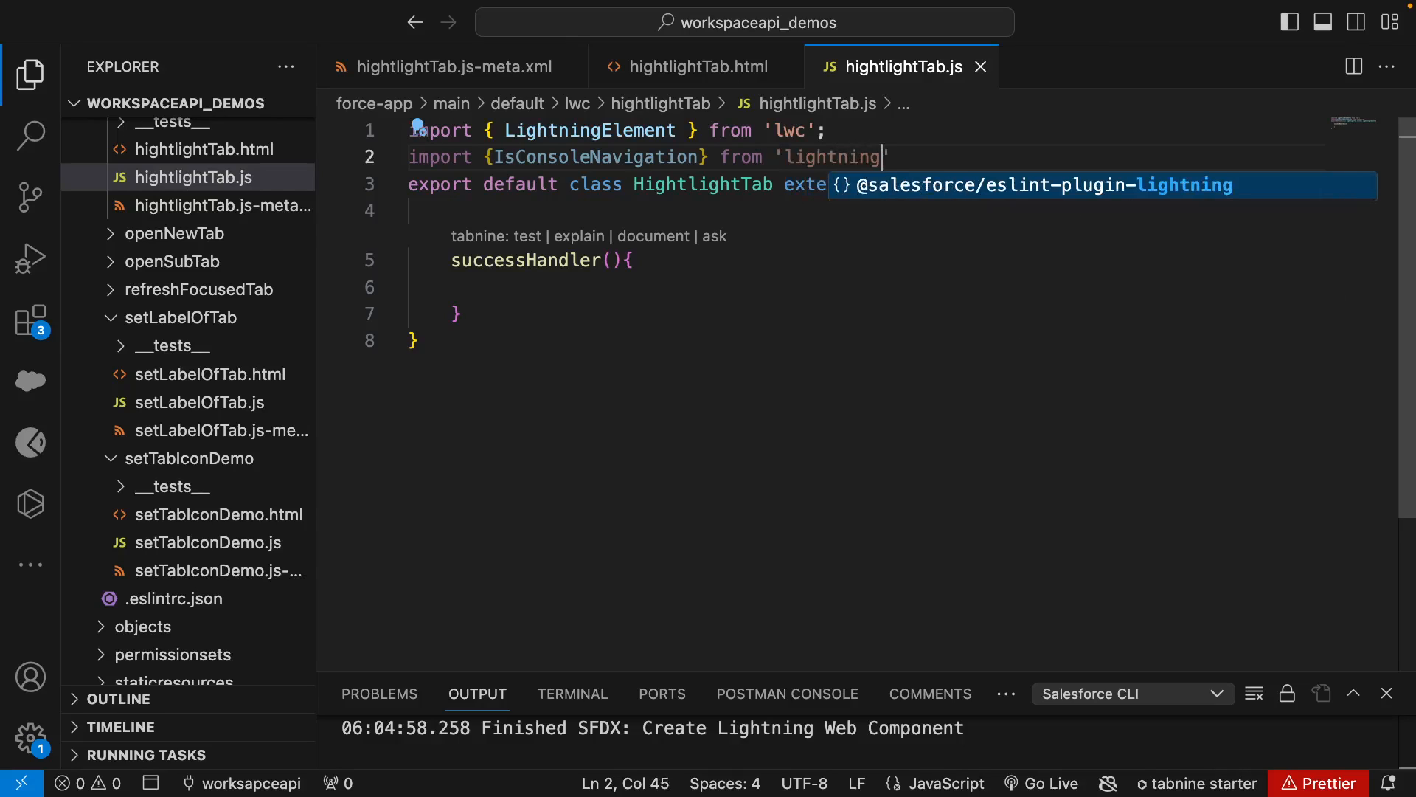
text(/platformWorkspaceApi)
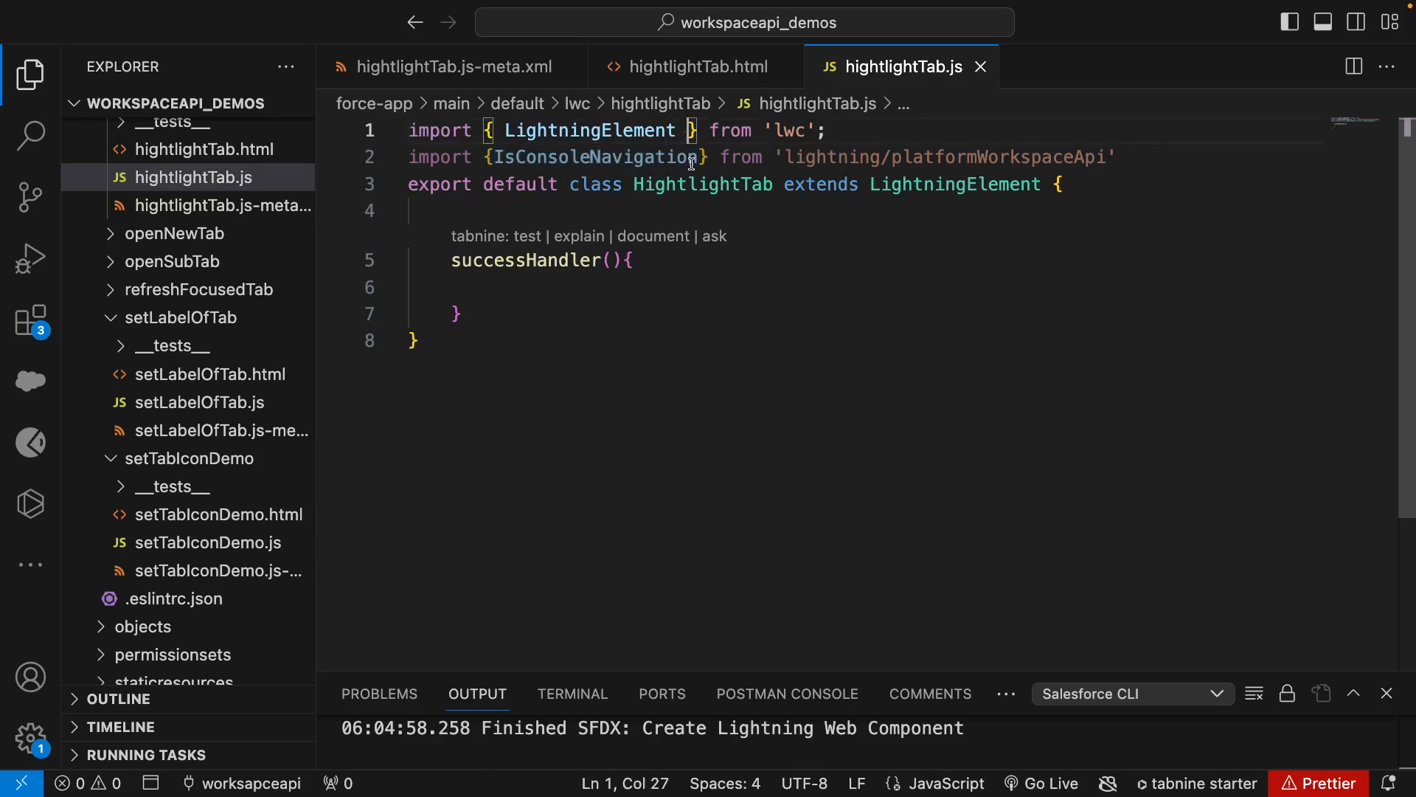
text(, wire)
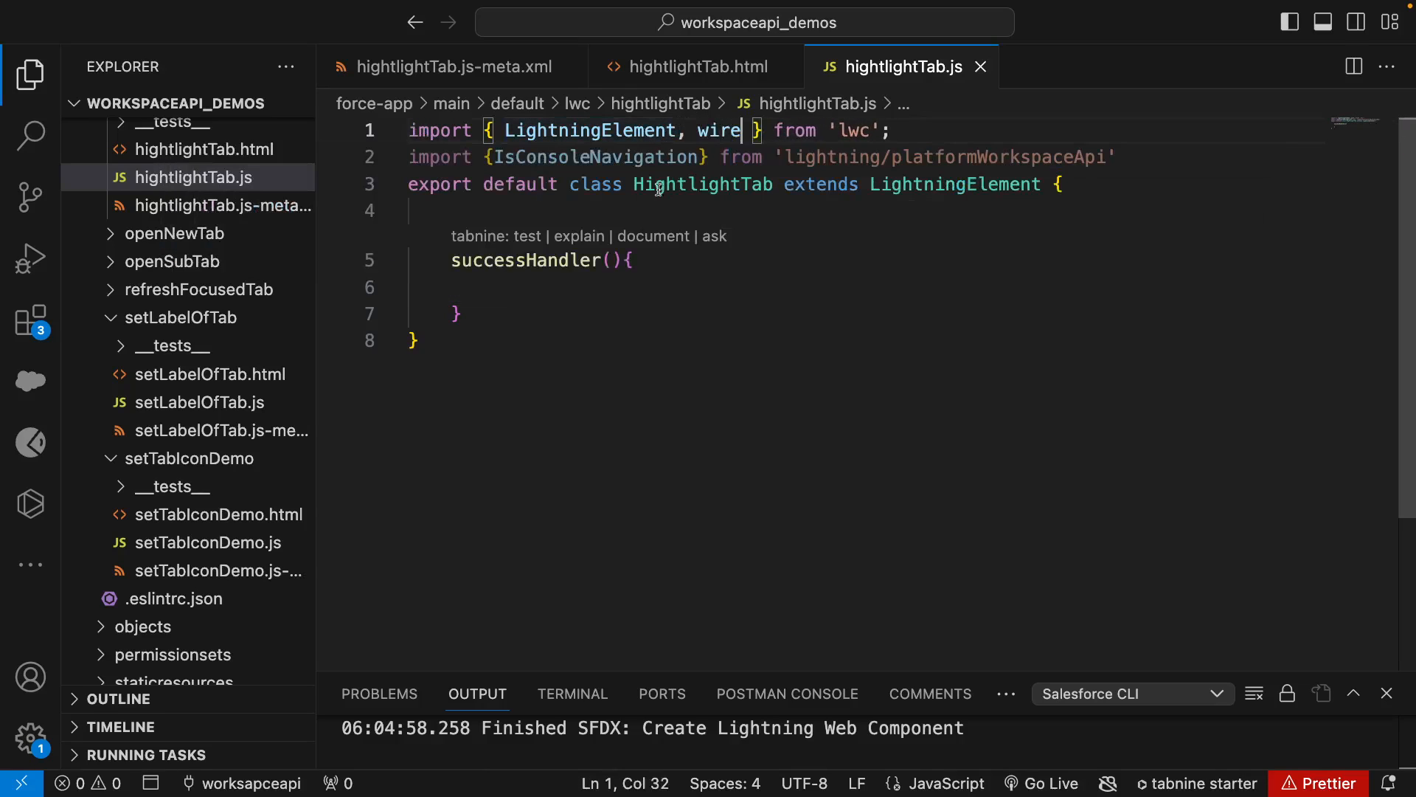
text(@wire(IsConsoleNavigation)
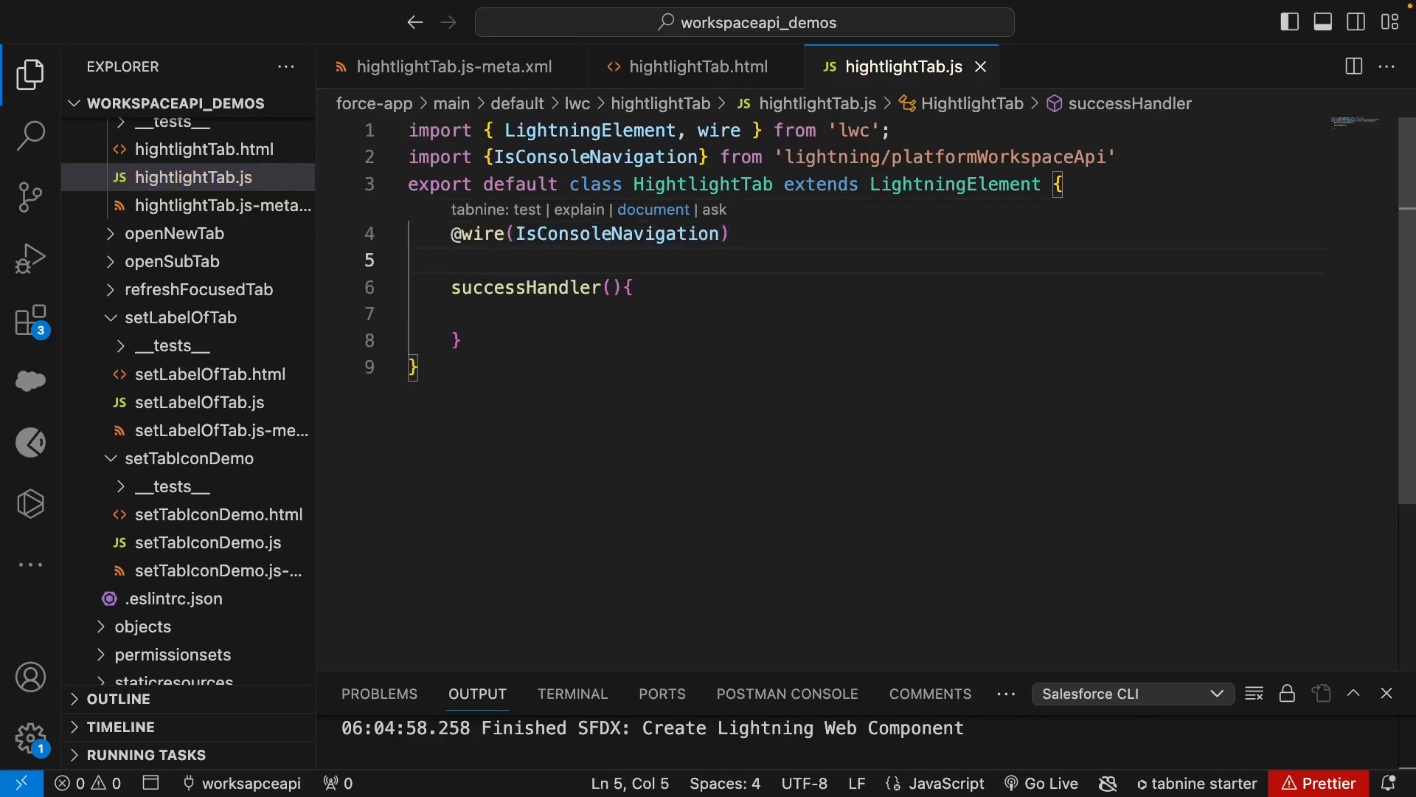
text(isCOnsoleApp)
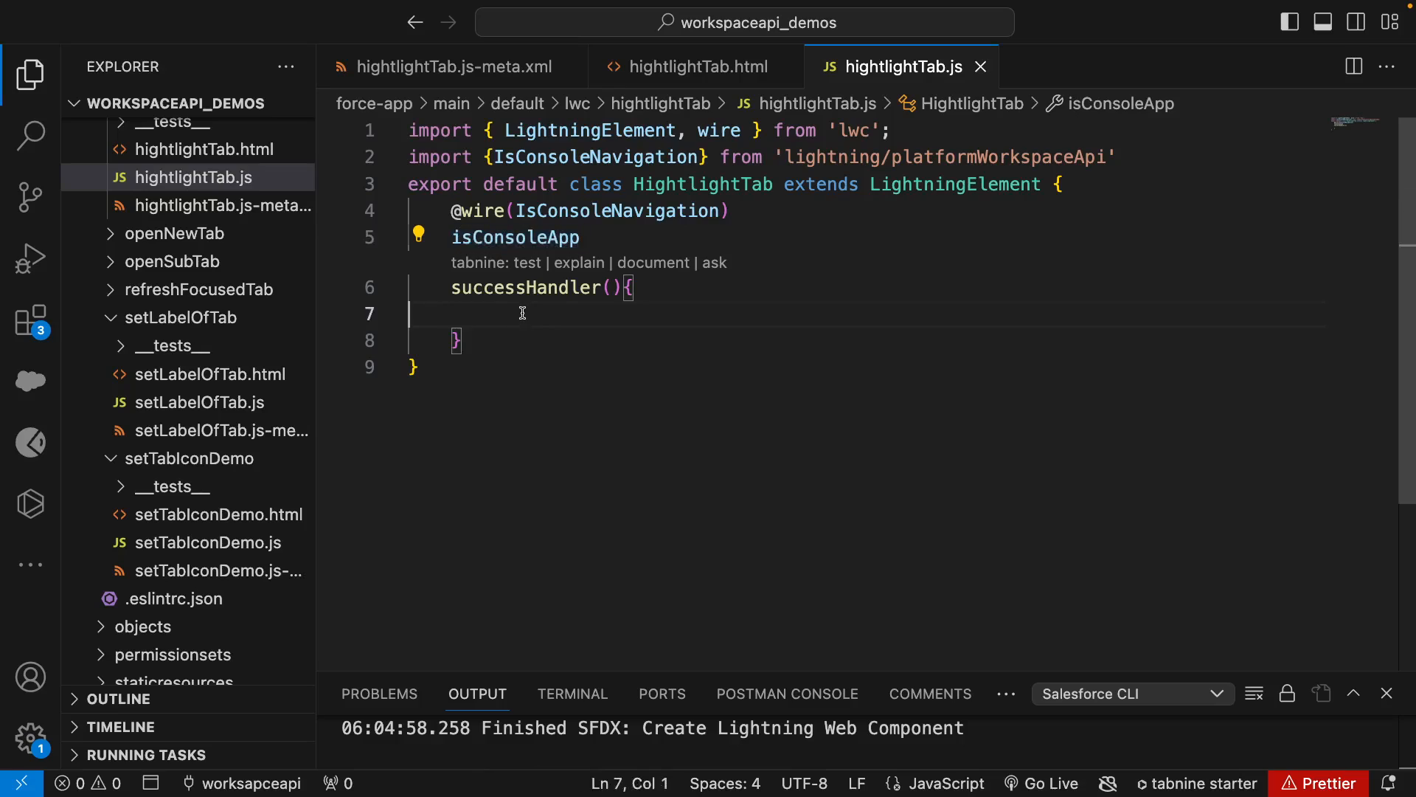
Inside successHandler, when this.isConsoleApp, await getFocusedTabInfo and import it
text(if(this.isConsoleApp){)
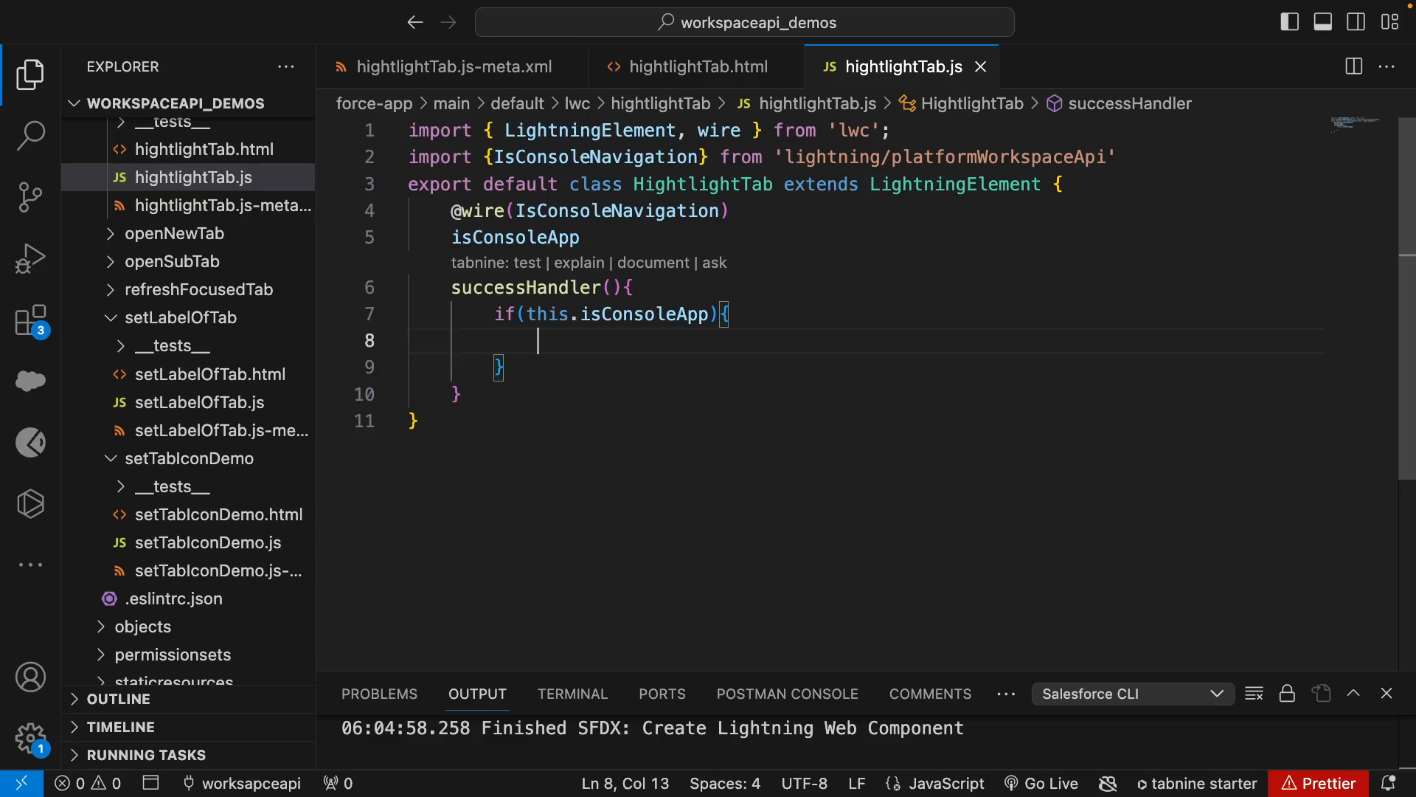
text(getFocus)
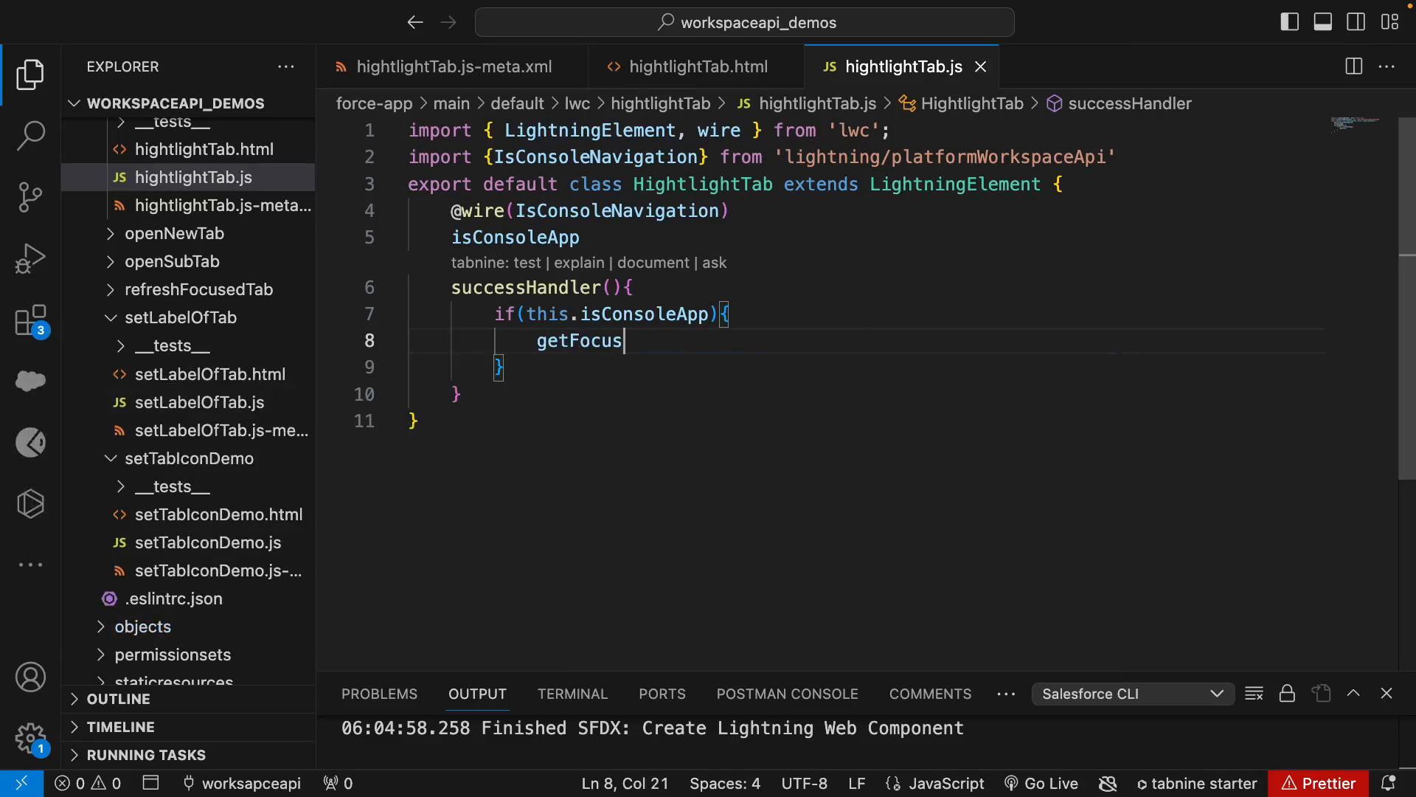
text(edTabInfo()
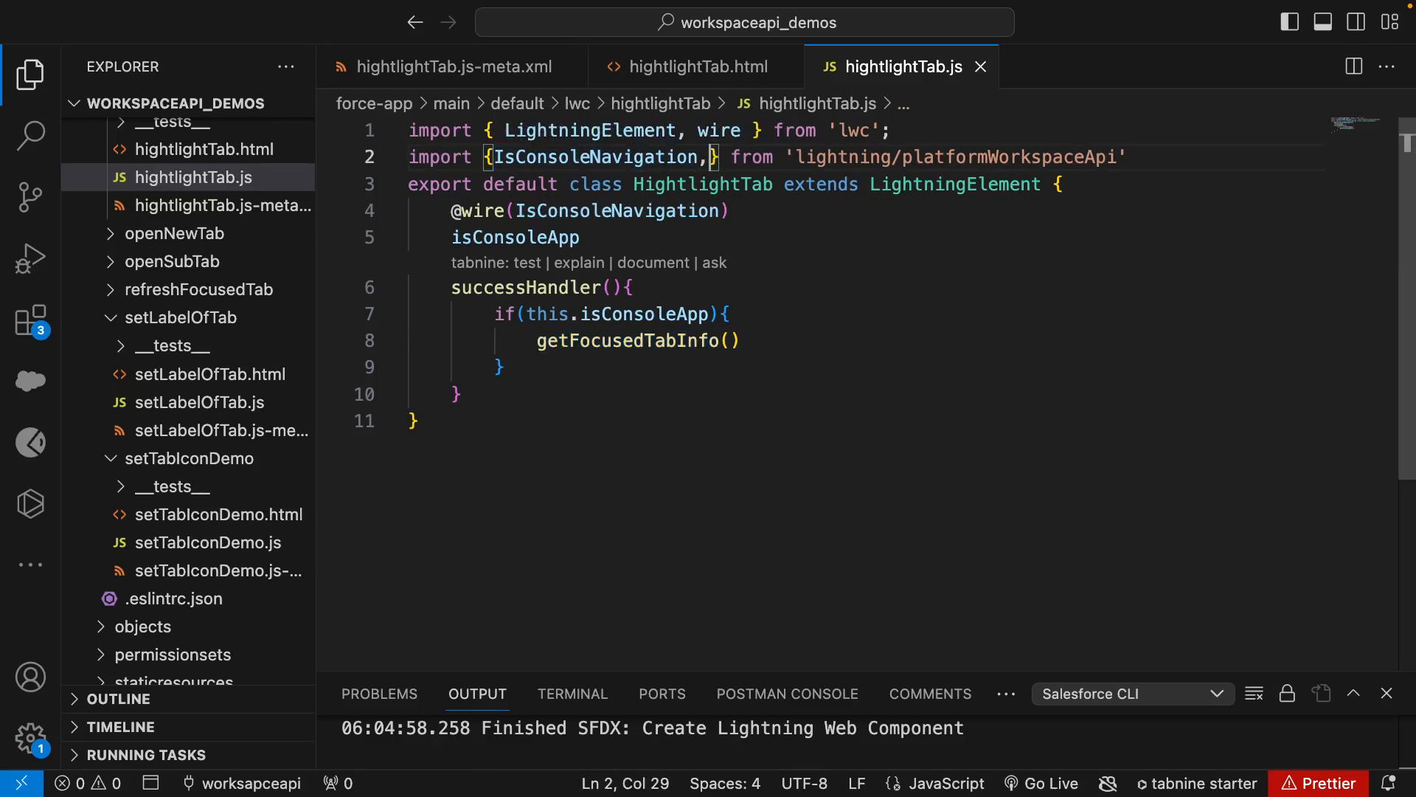
text(getFocusedTabInfo)
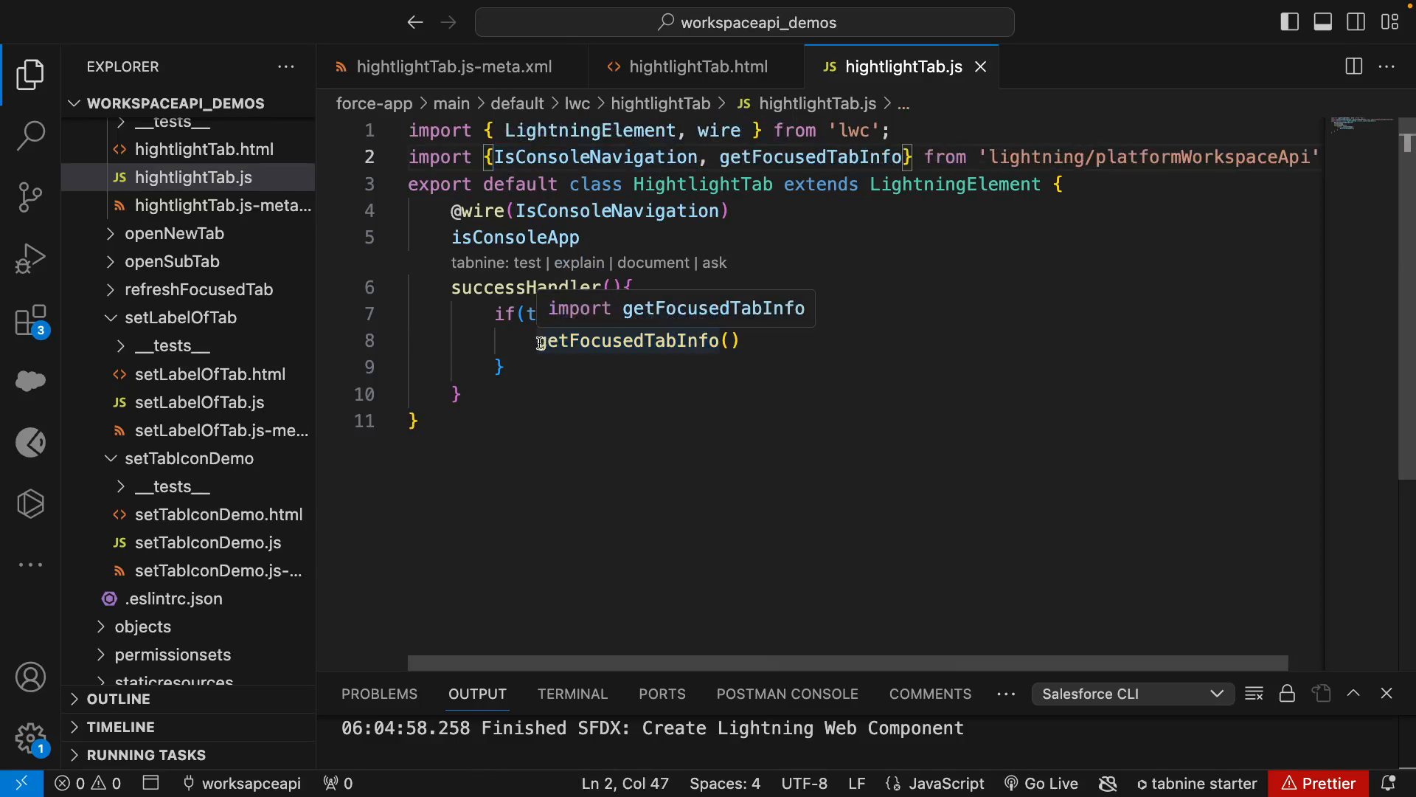
text(await)
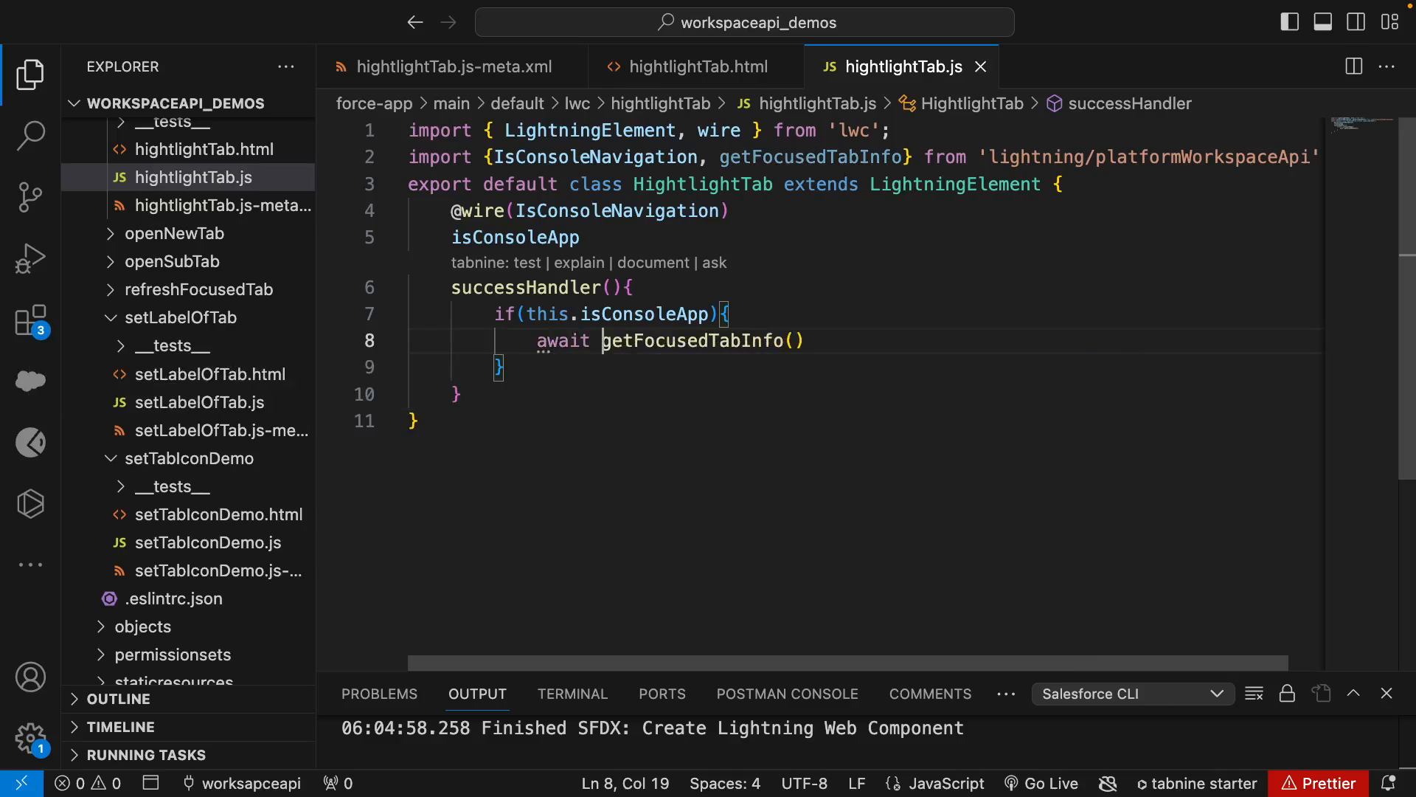
Make successHandler async and destructure tabId from the awaited getFocusedTabInfo result
double_click(525, 288)
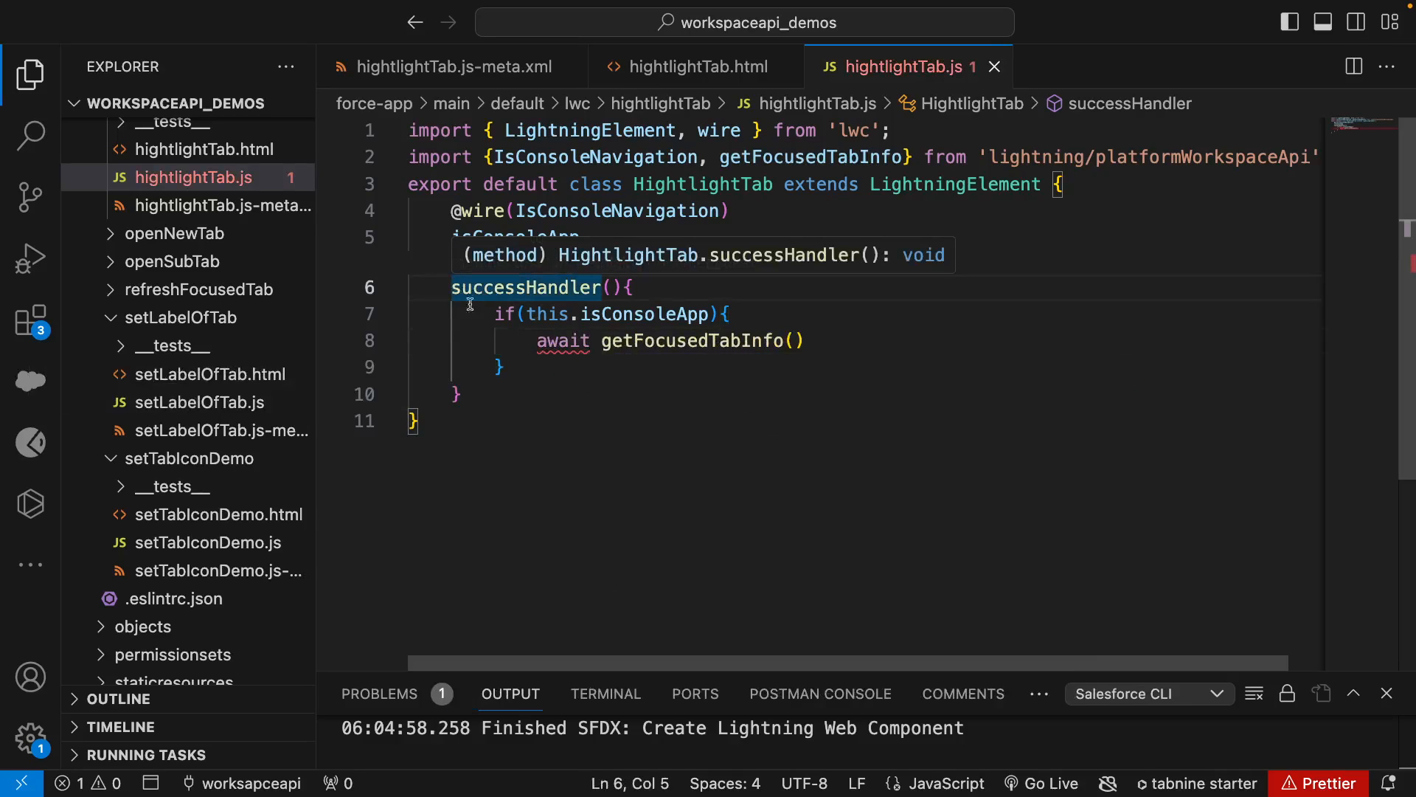
text(async)
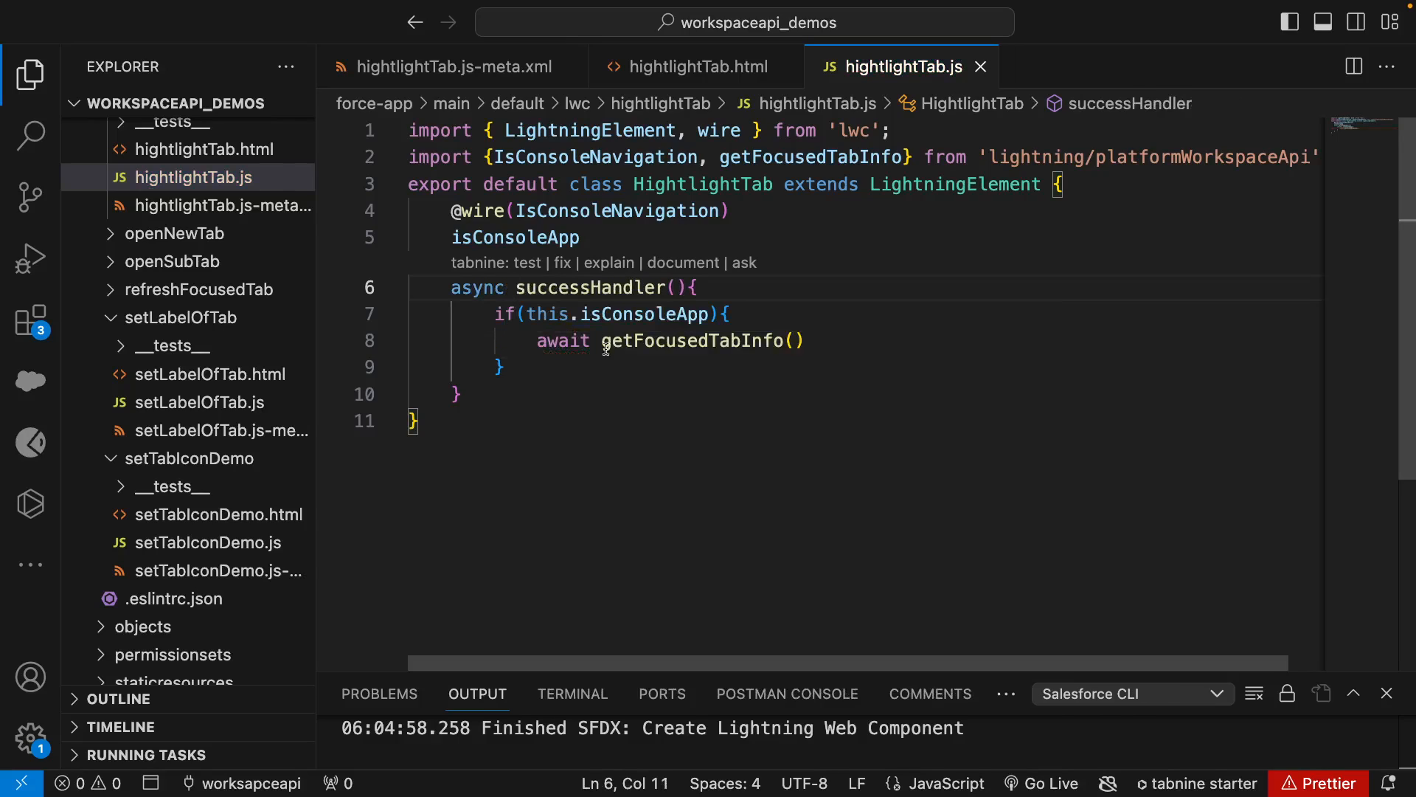
text(c)
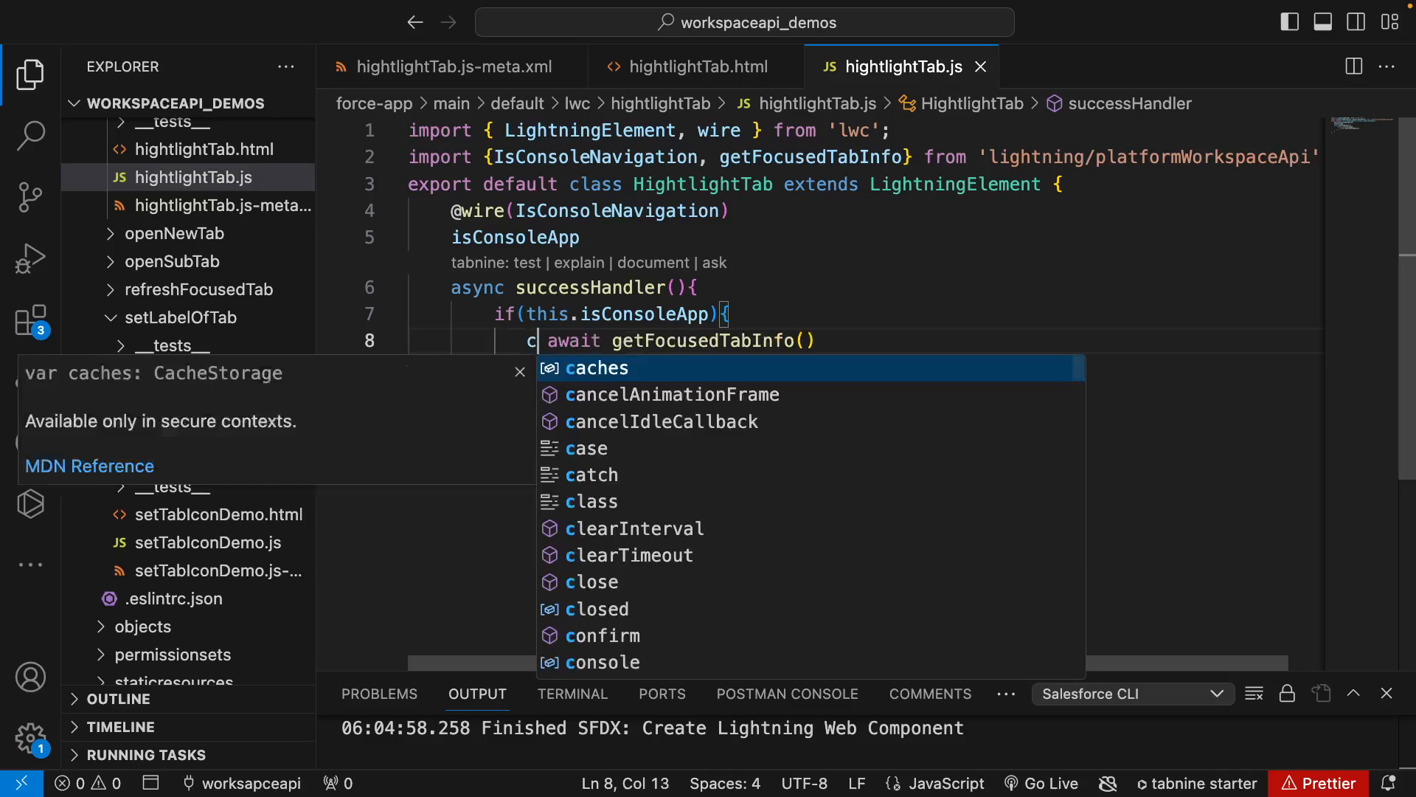
text(onst {tab})
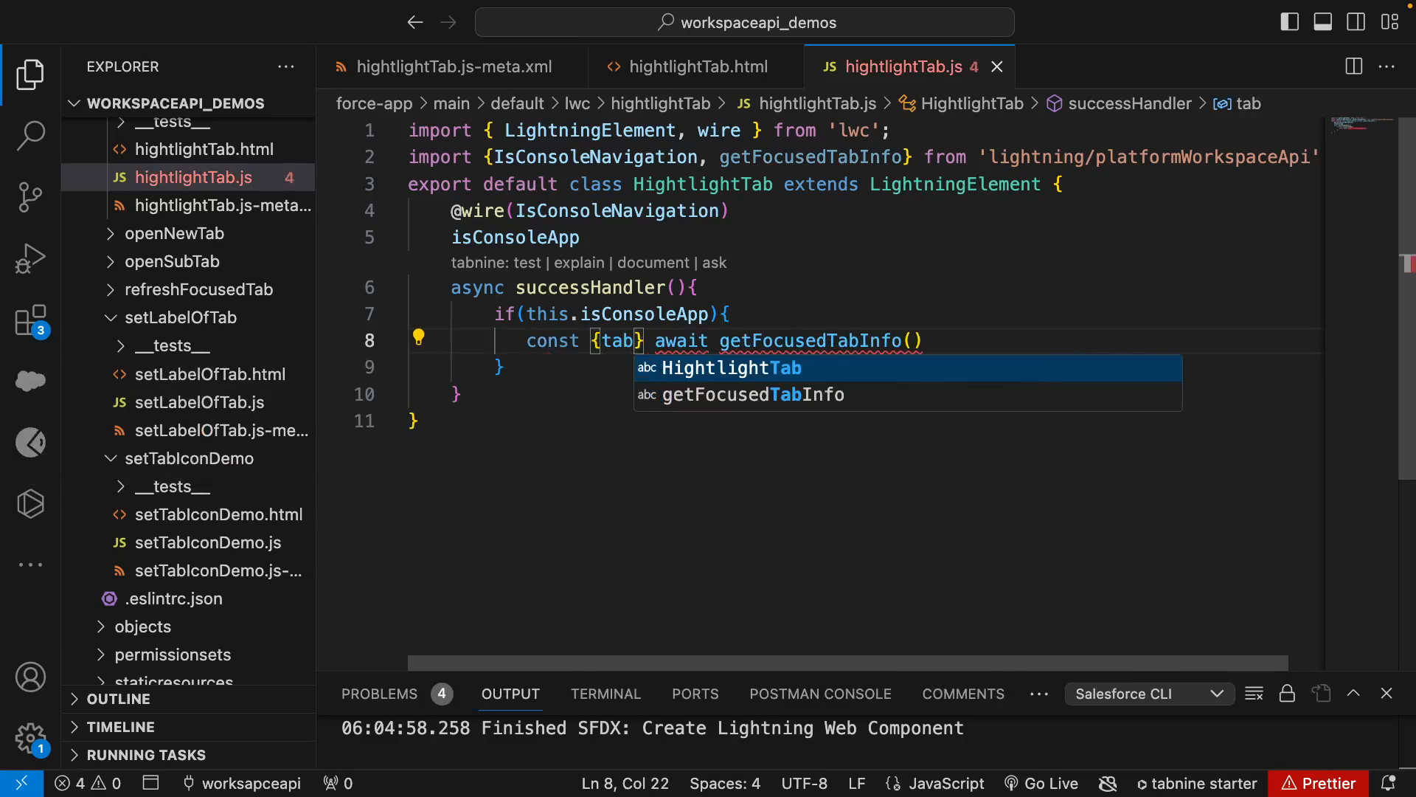
text(Id =)
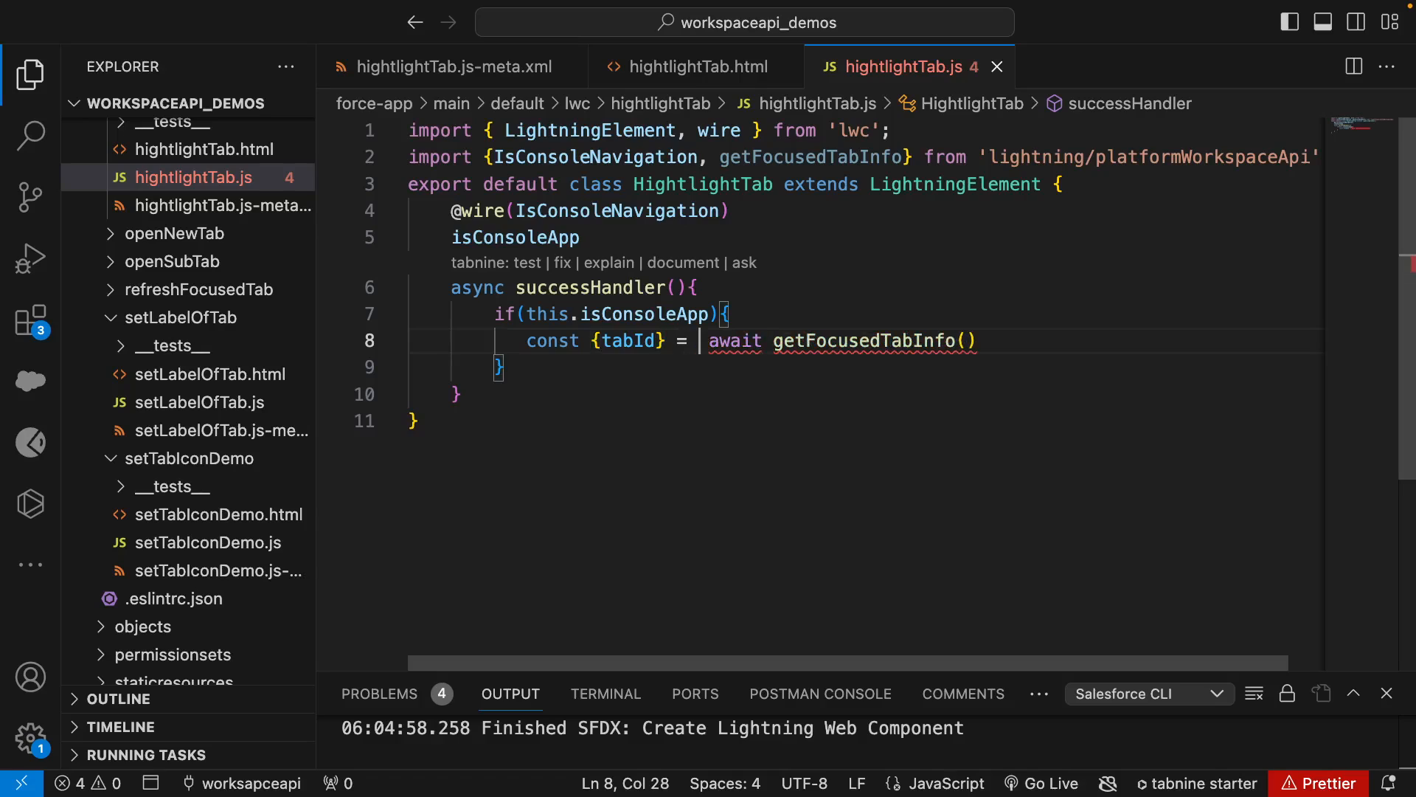
key(Enter)
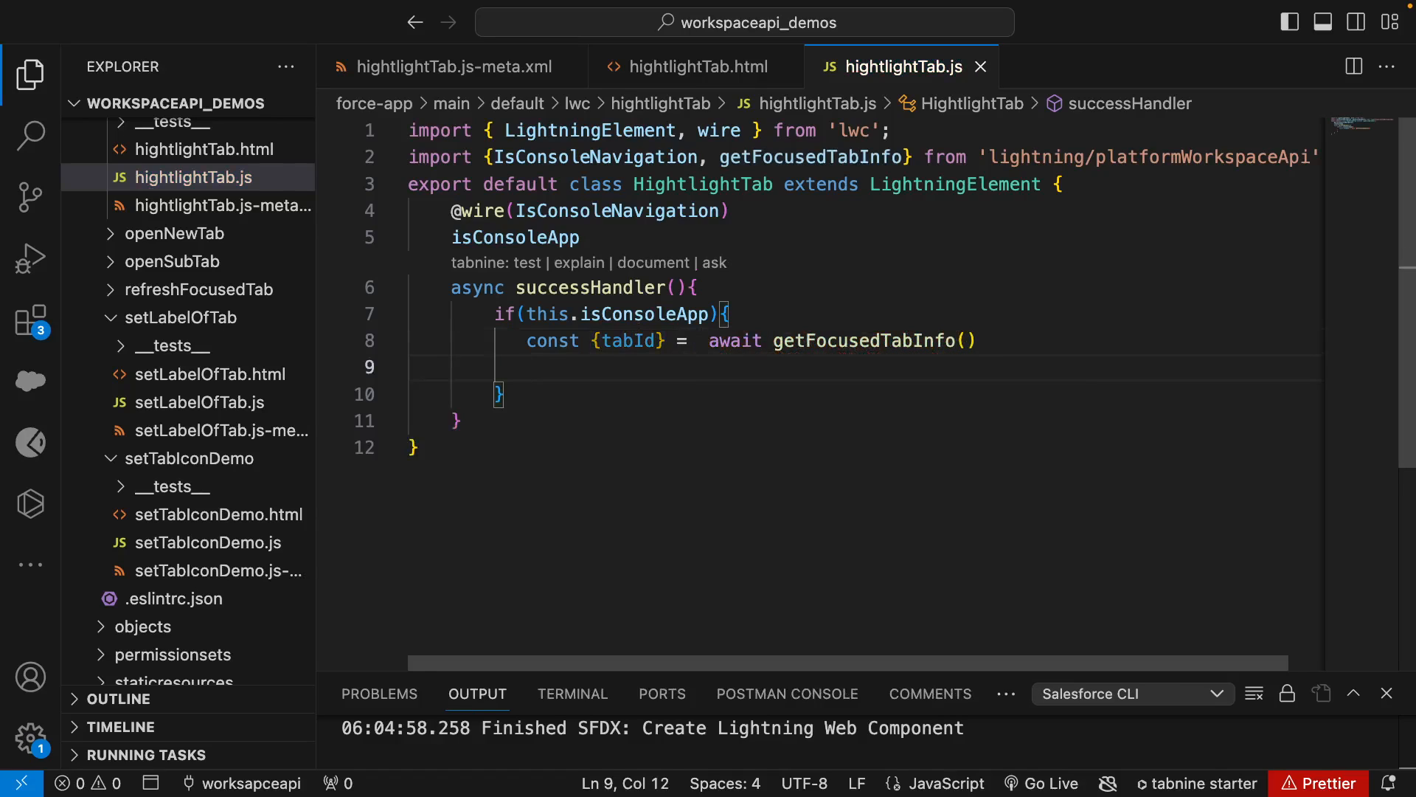
Call setTabHightlighted(tabId, true) and add setTabHightlighted to the import
text(set)
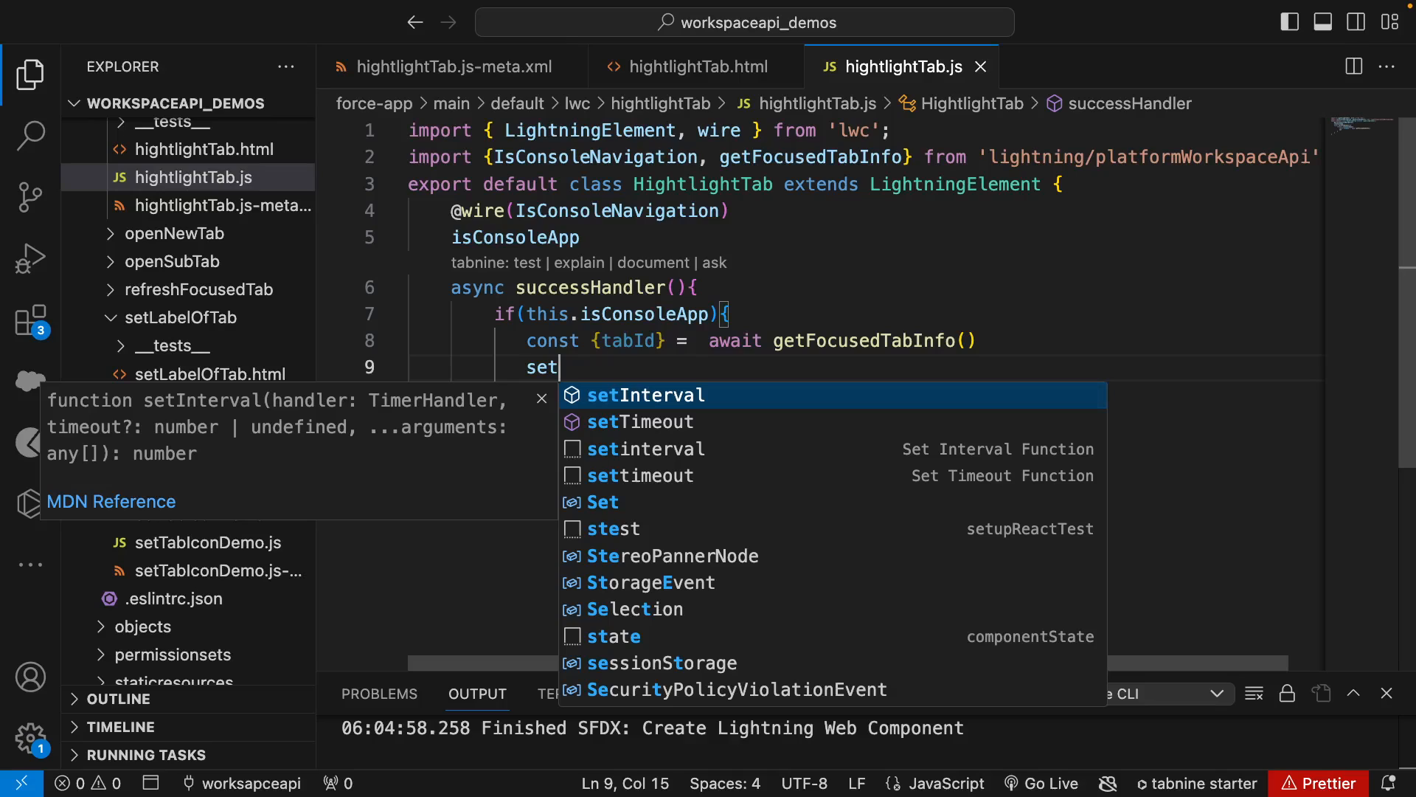
text(TabHight)
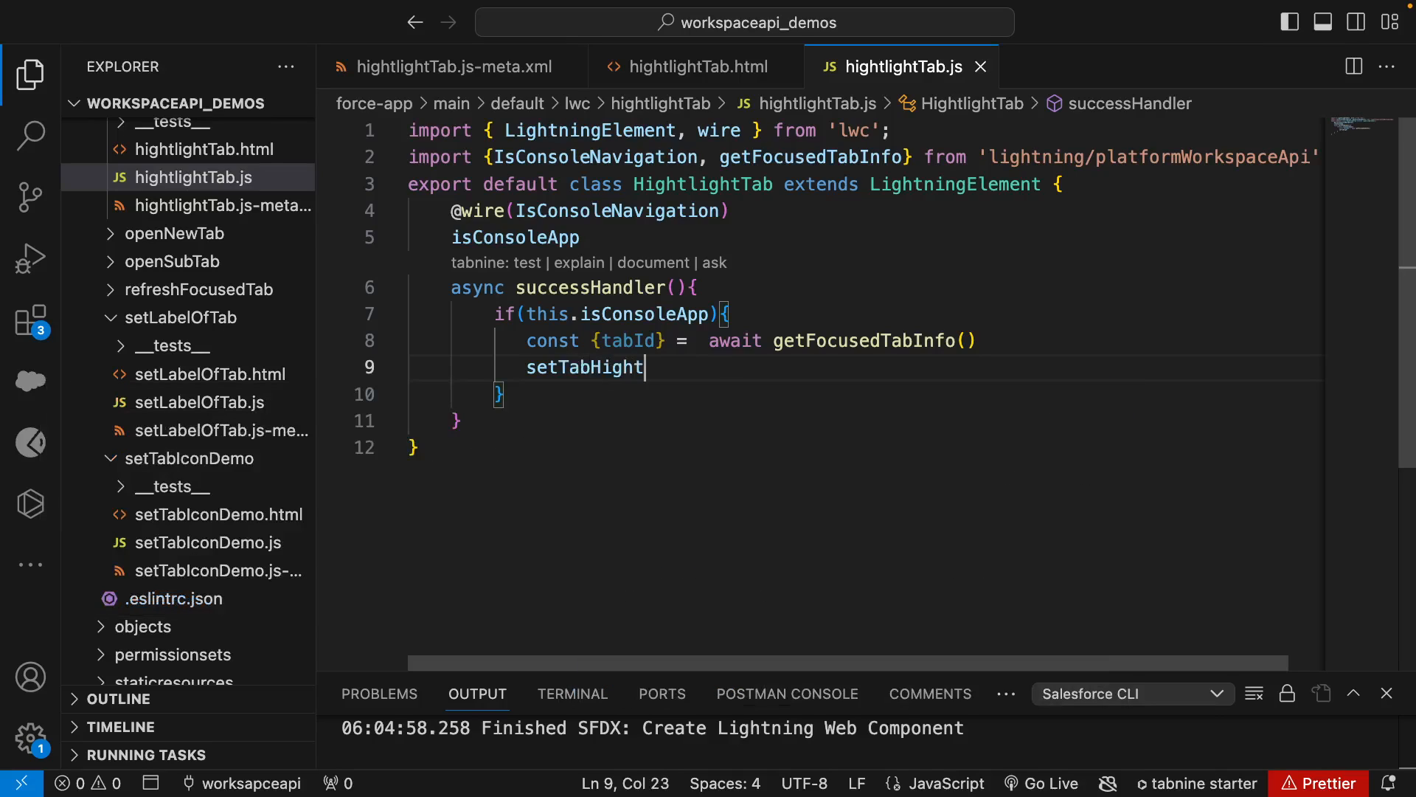
text(lighted)
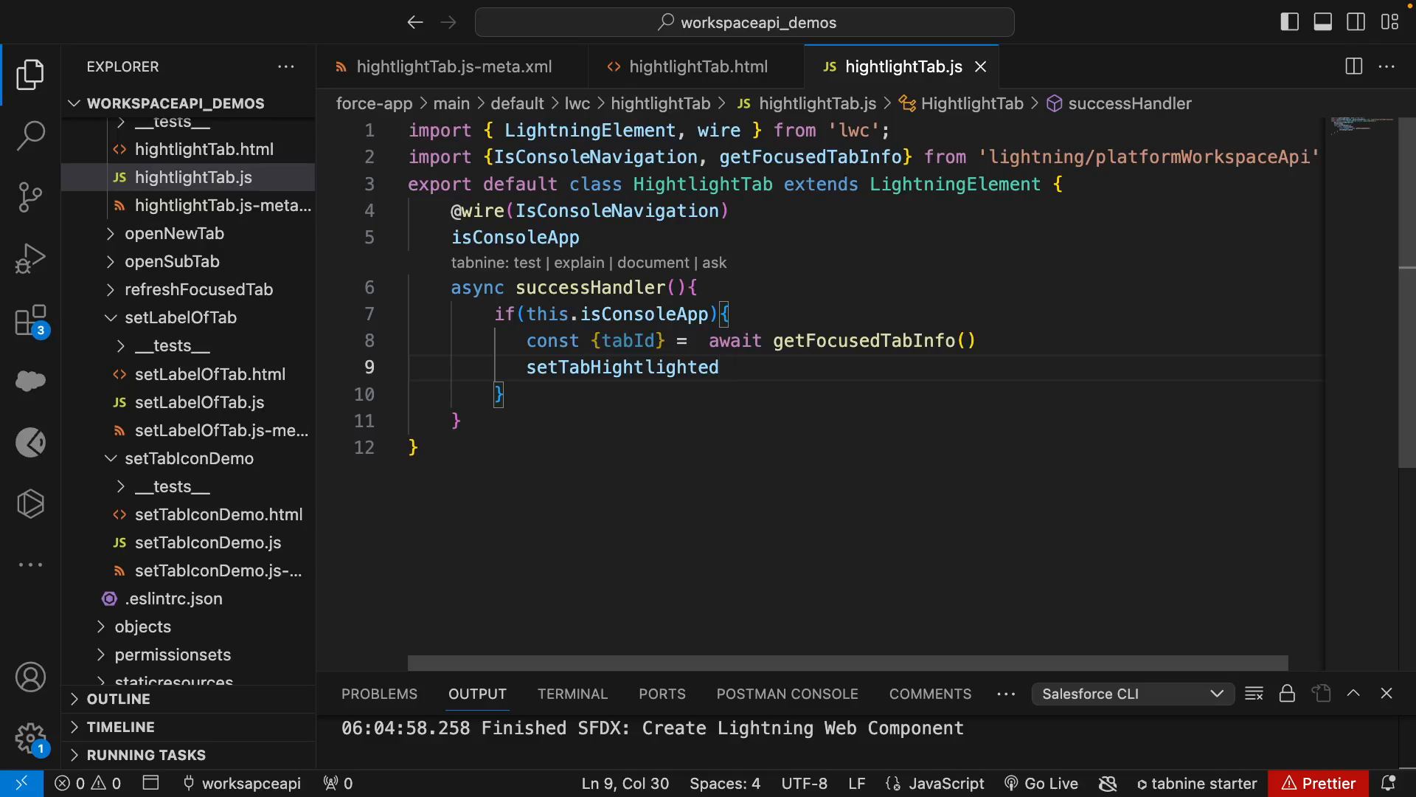
text(())
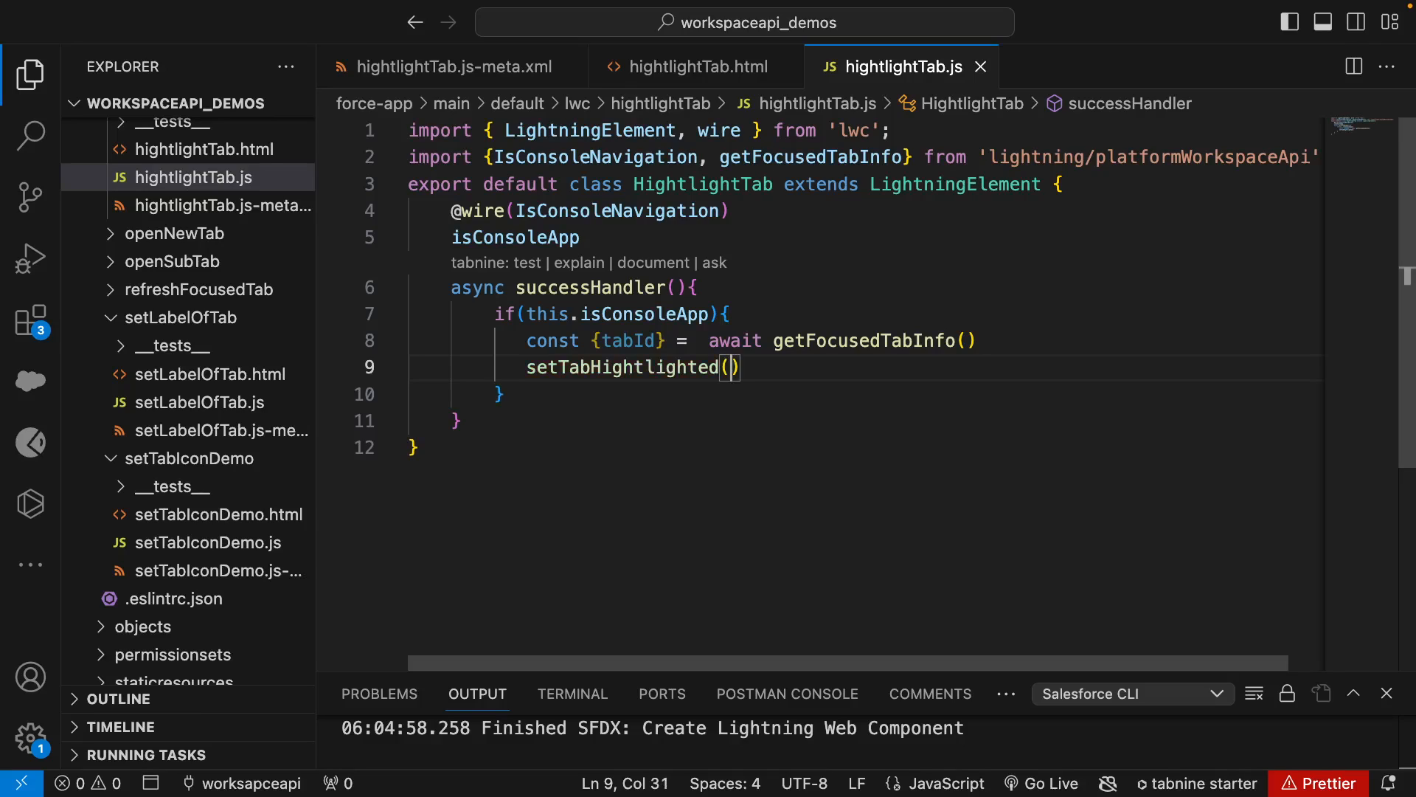
double_click(621, 367)
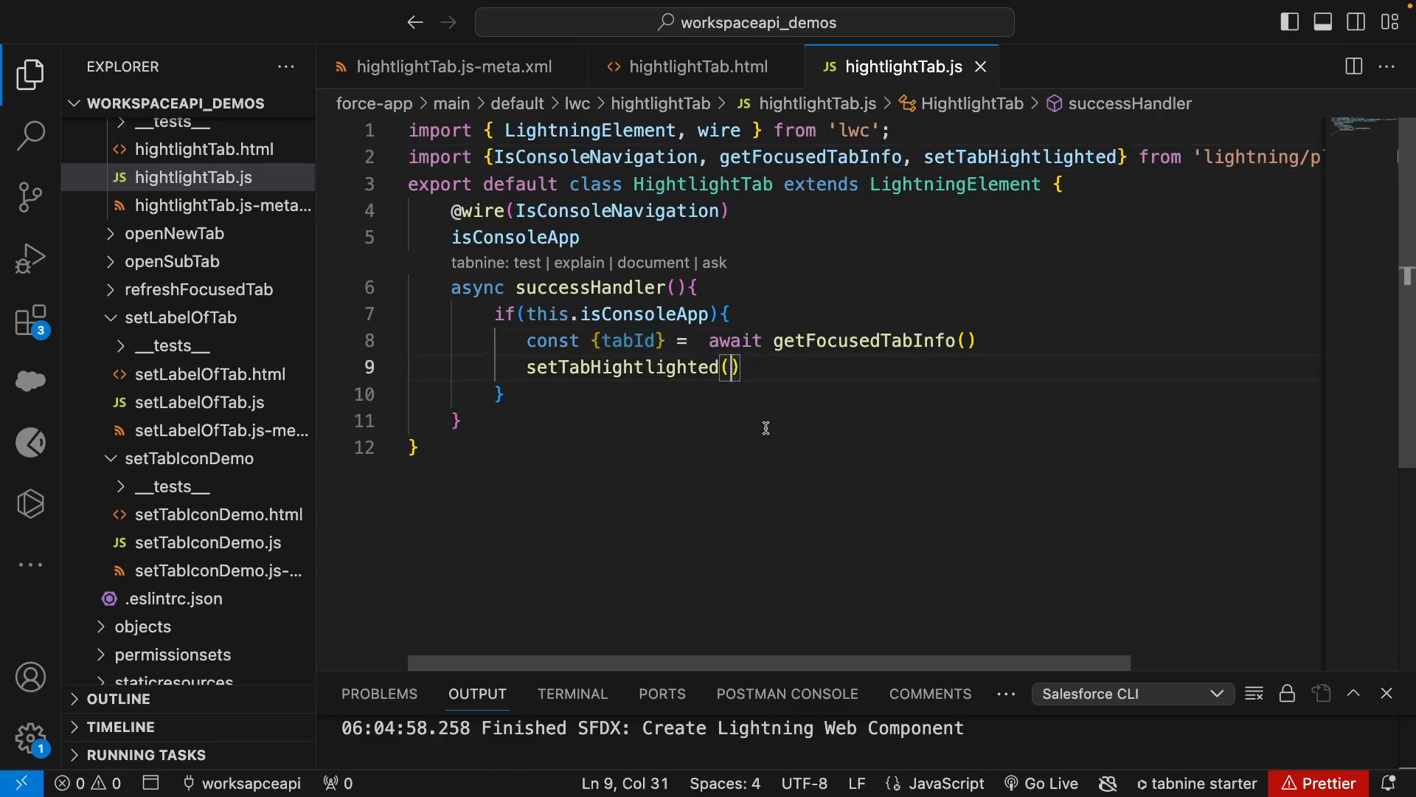
text(tabId,)
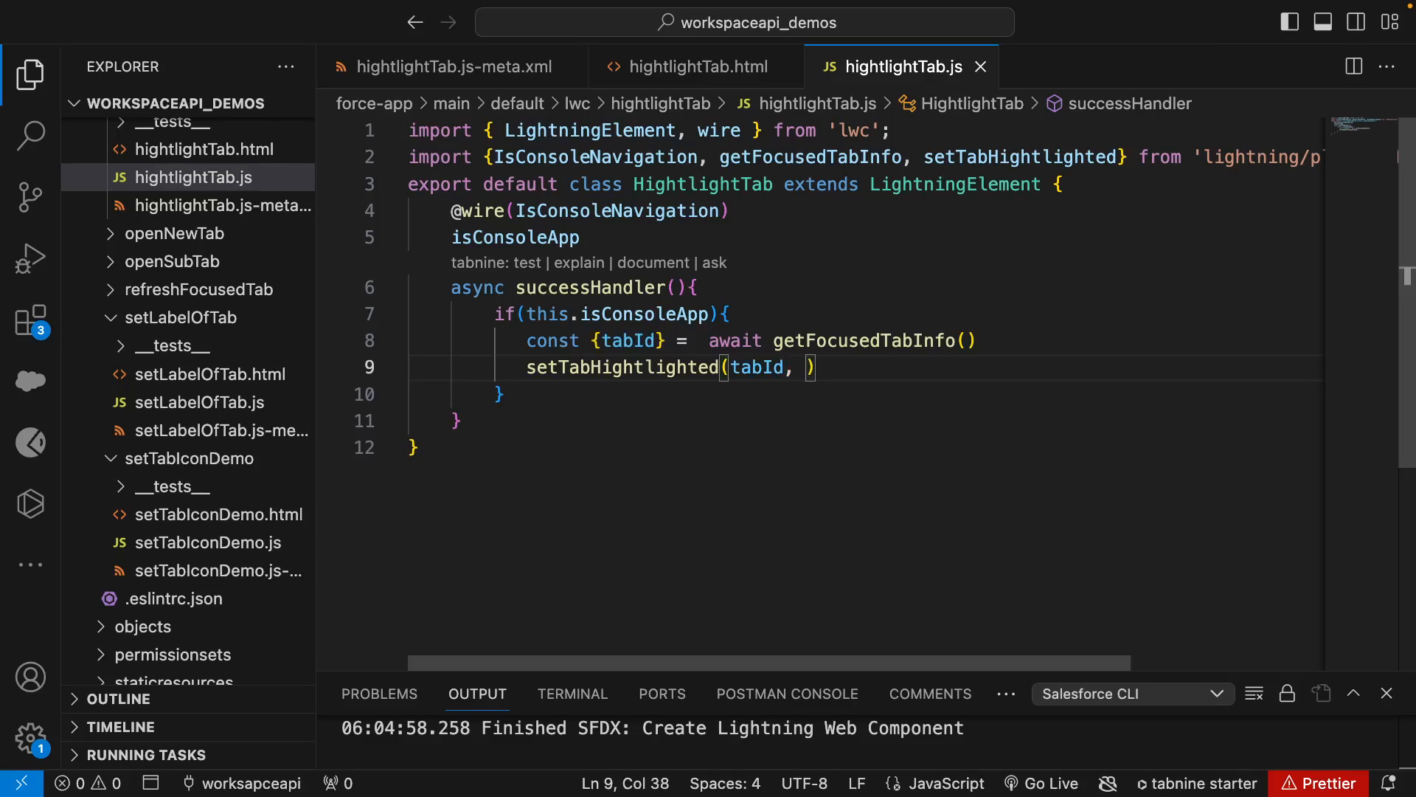
mouse_move(798, 370)
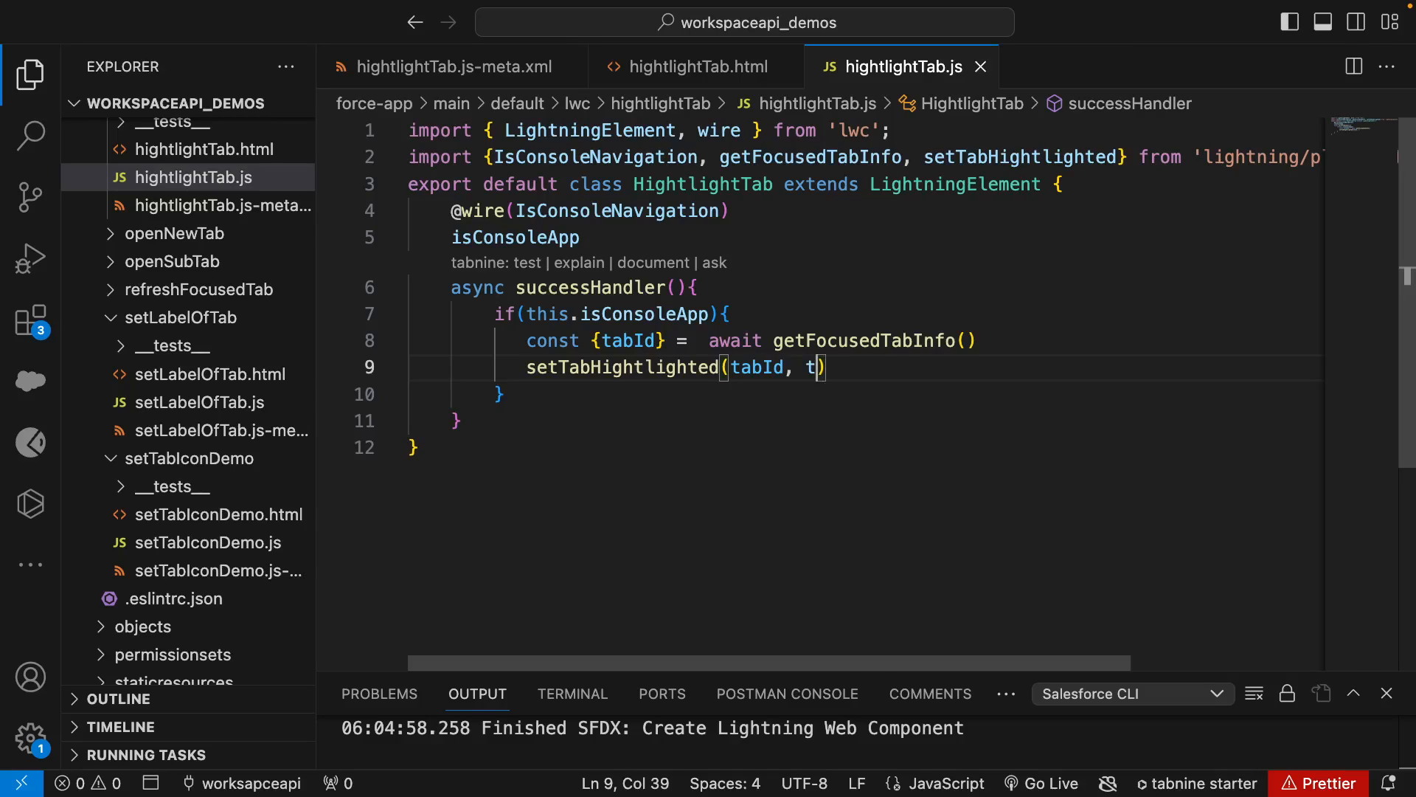
text(rue,)
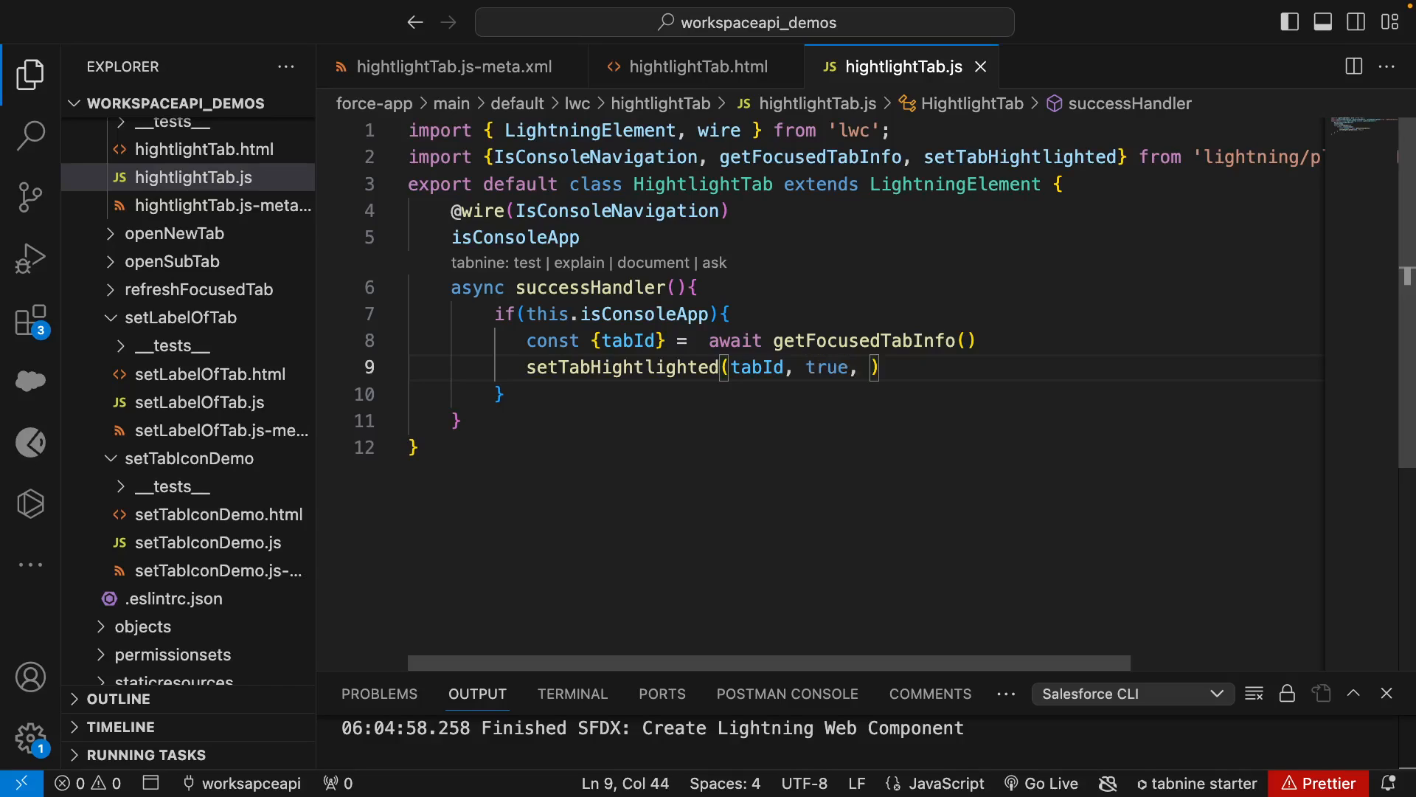
Pass {state:'success', pulse:true} as options, then deploy the hightlightTab folder with SFDX: Deploy Source to Org
text({)
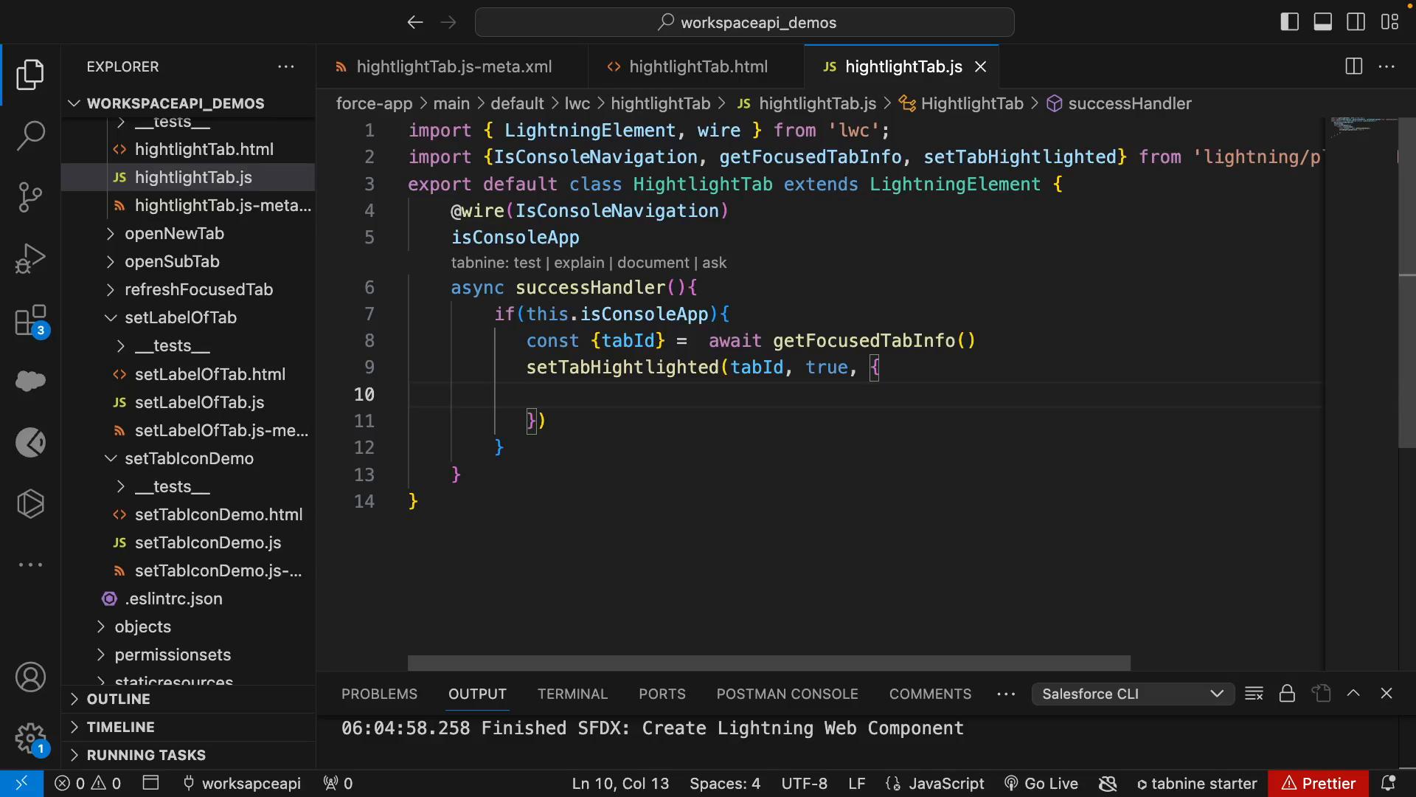
text(state)
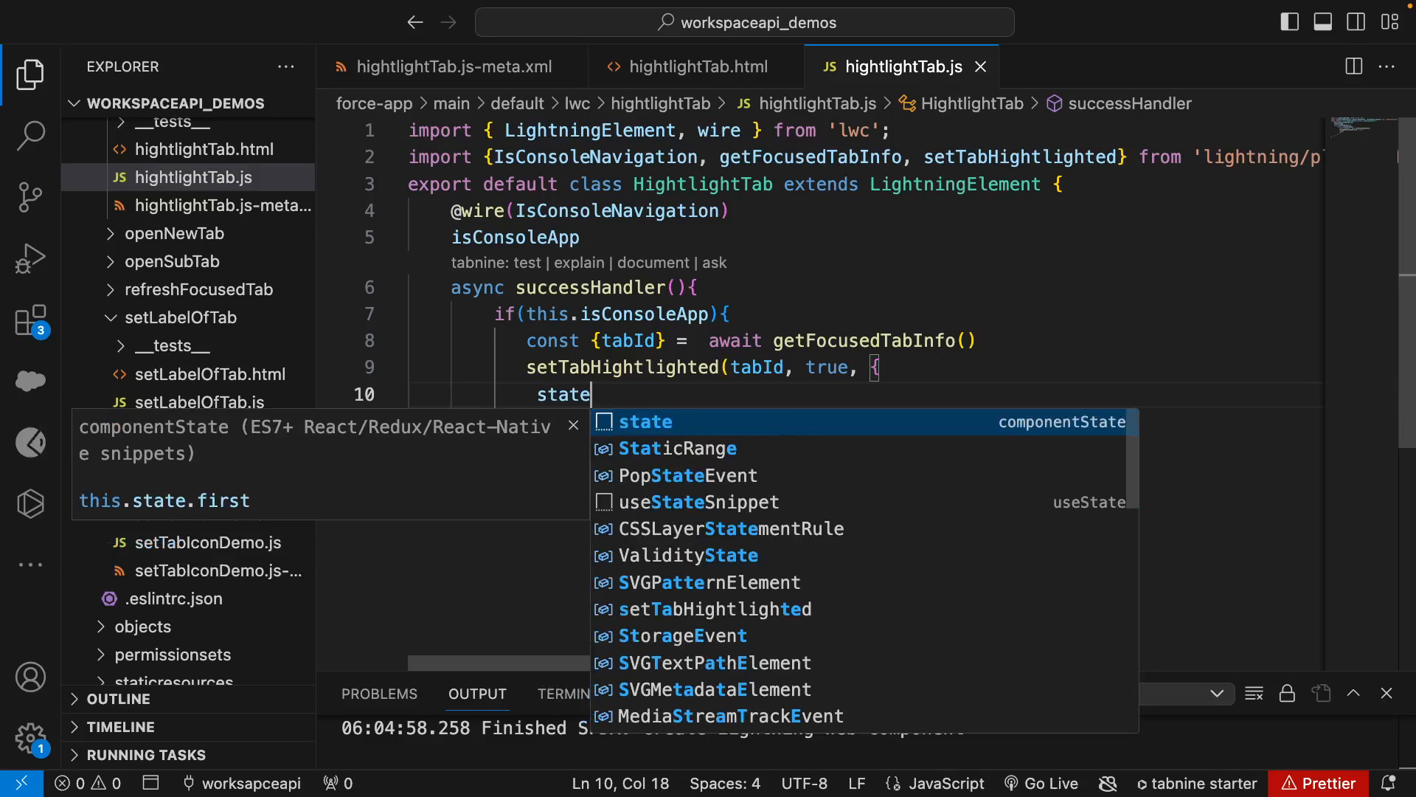
text(:'su)
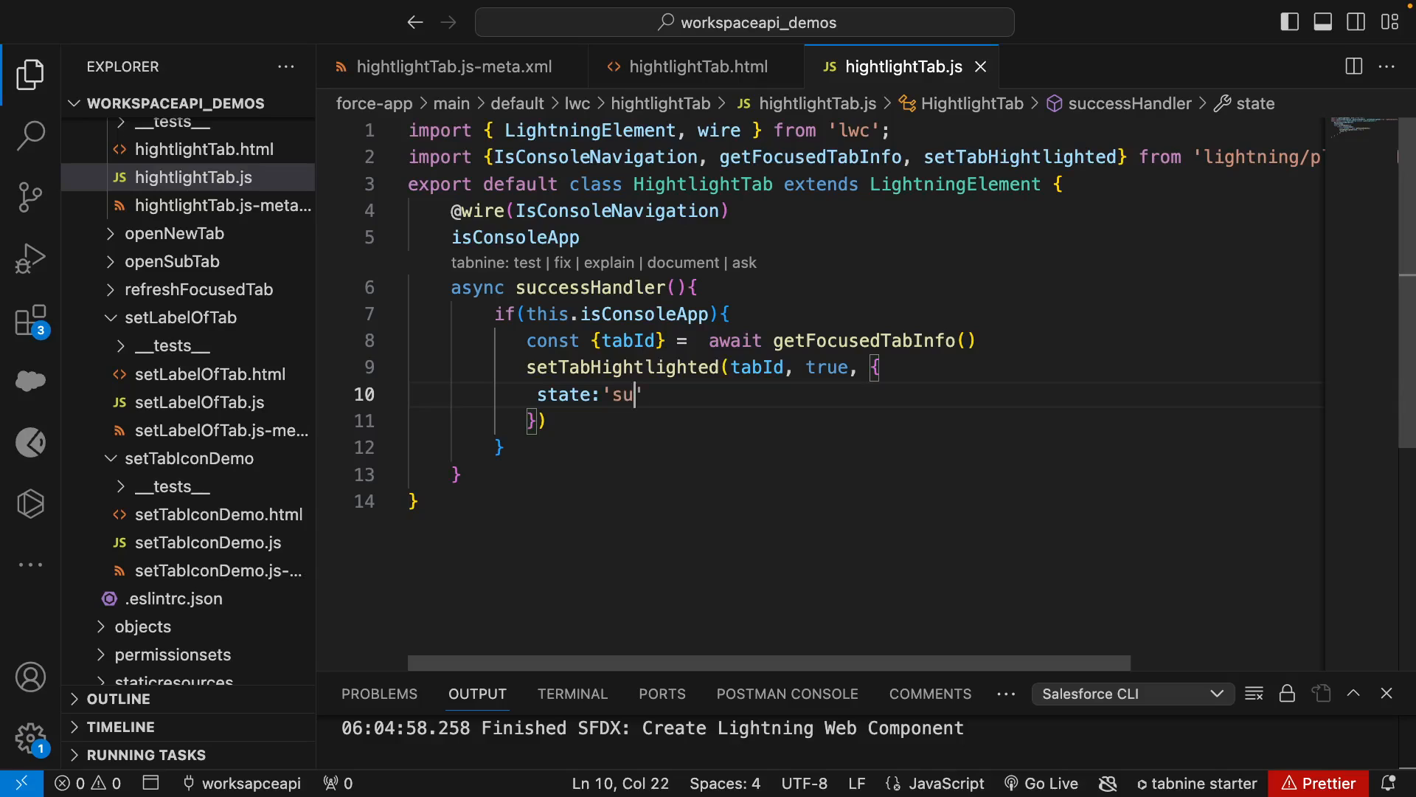
text(ccess',)
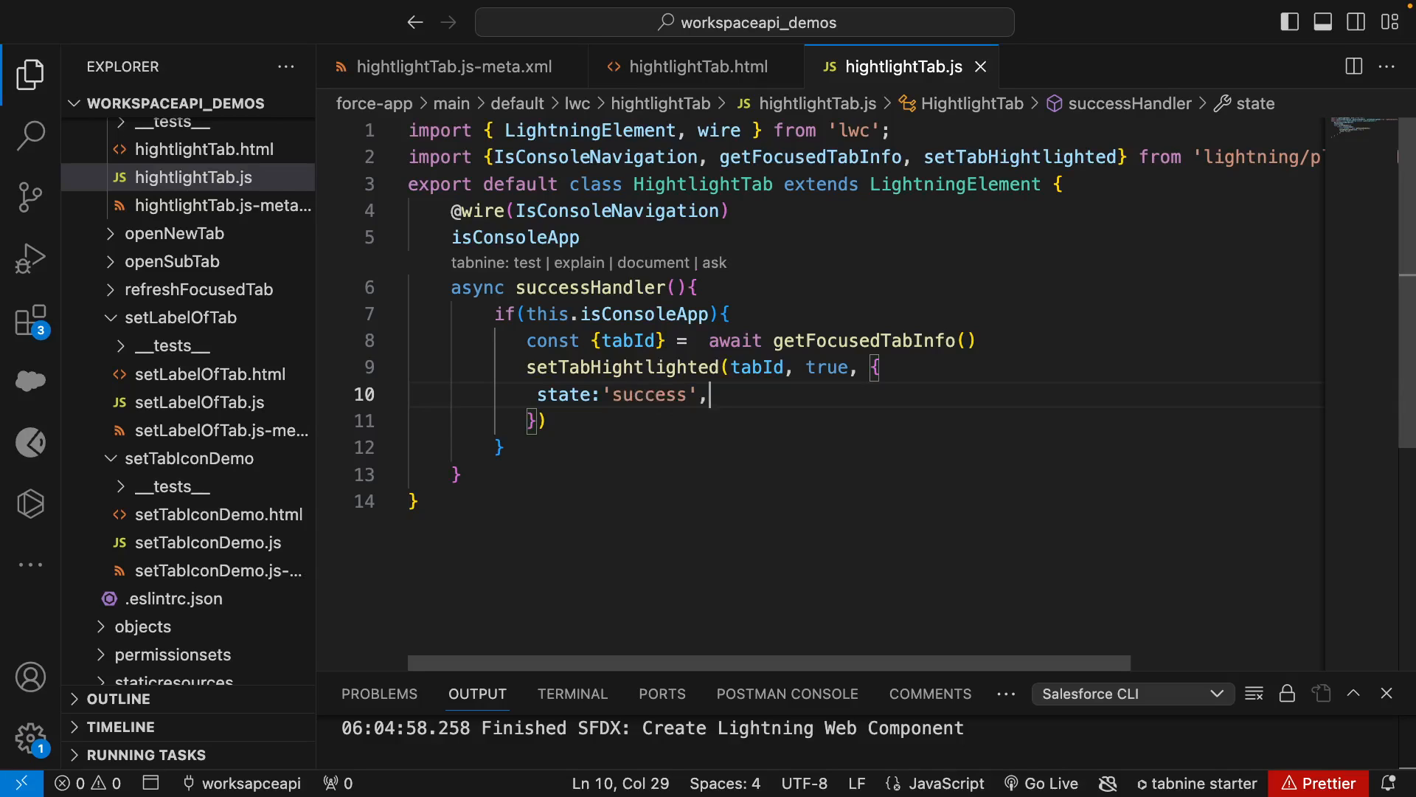
text(pulse:)
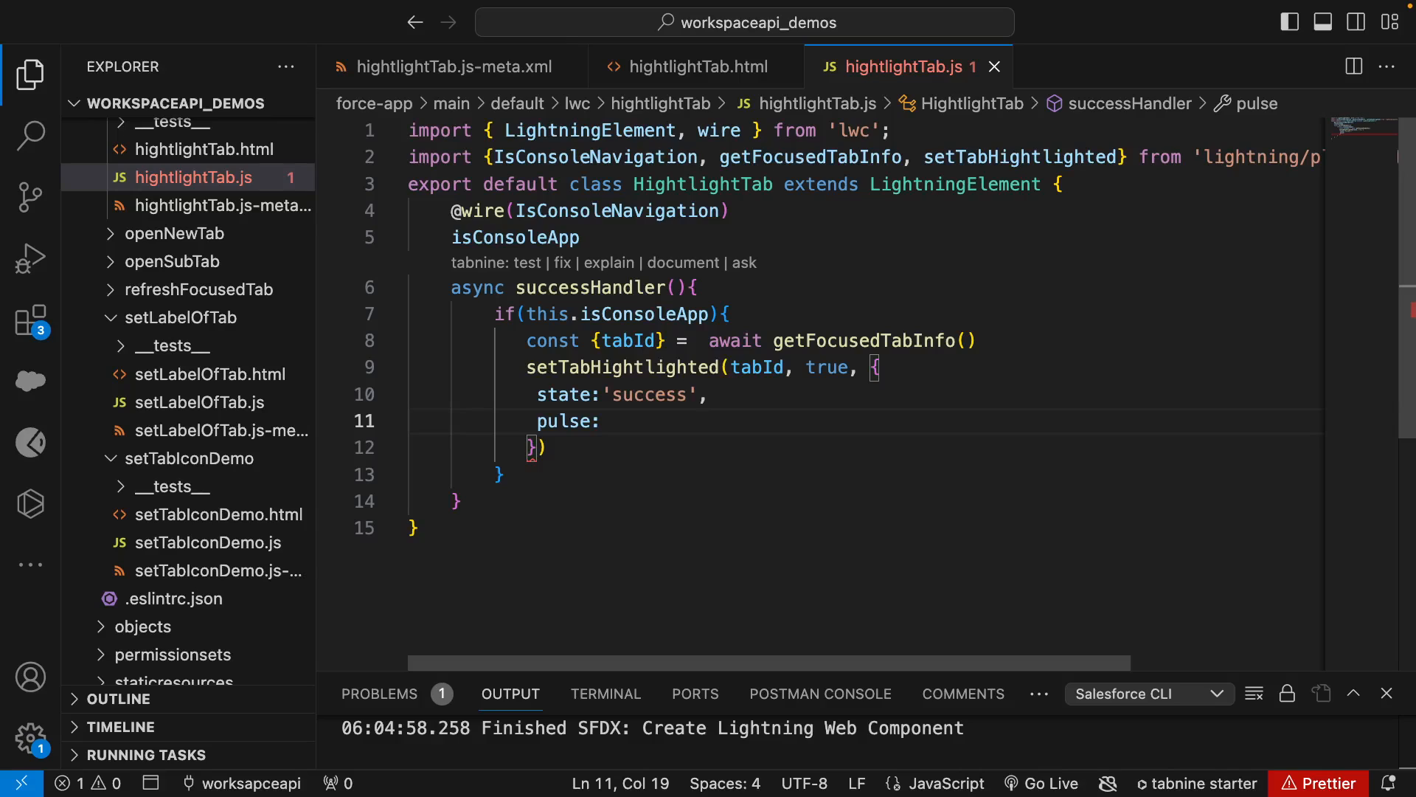
text(true)
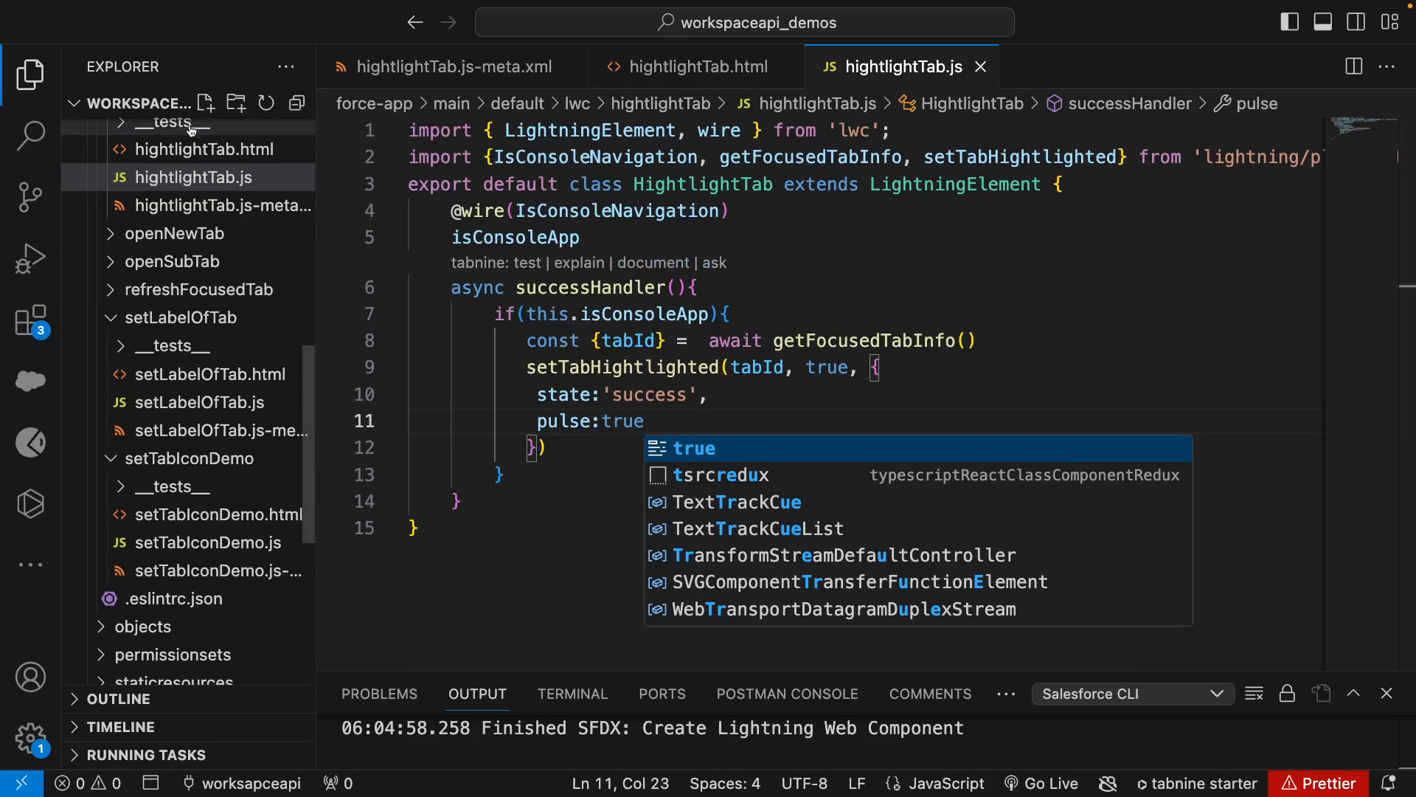
right_click(162, 196)
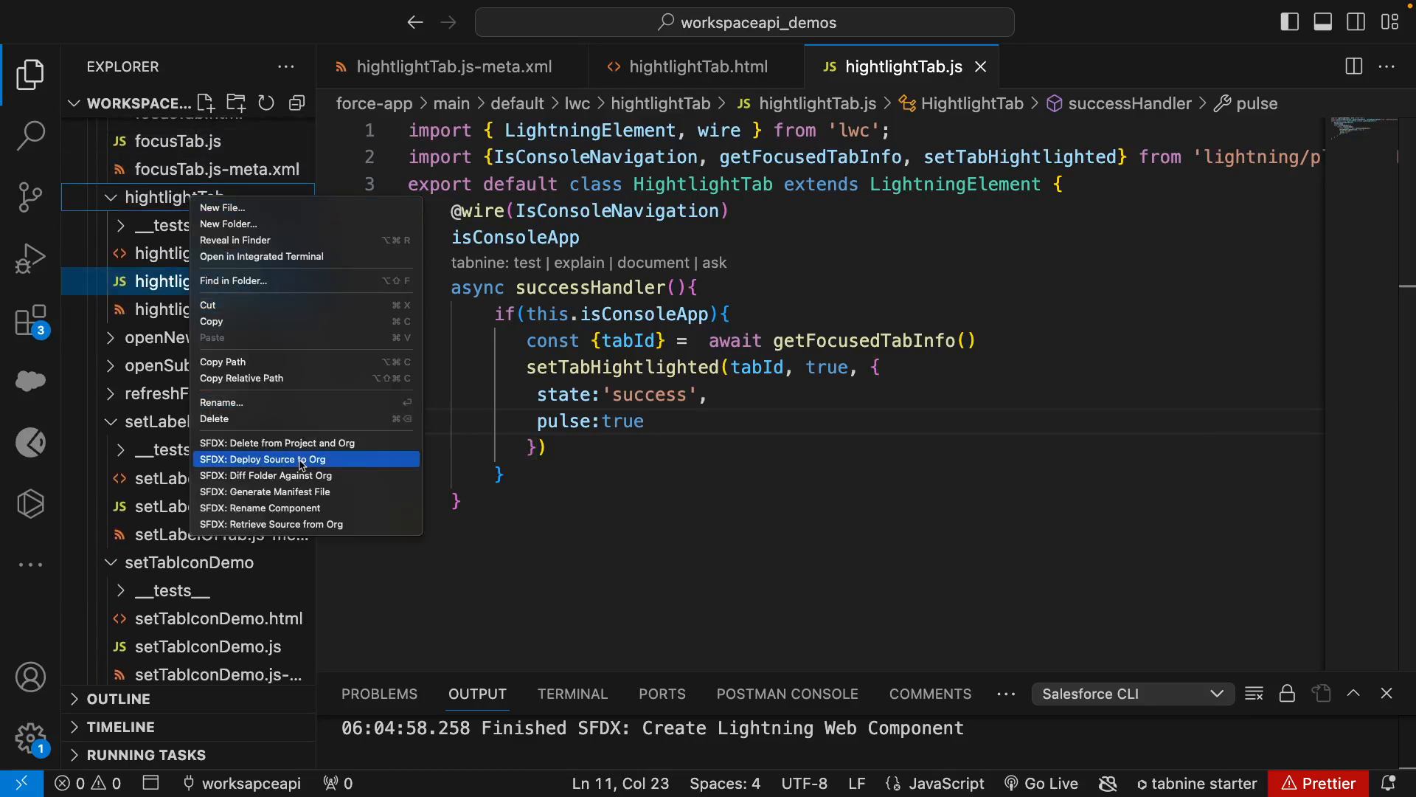
click(261, 459)
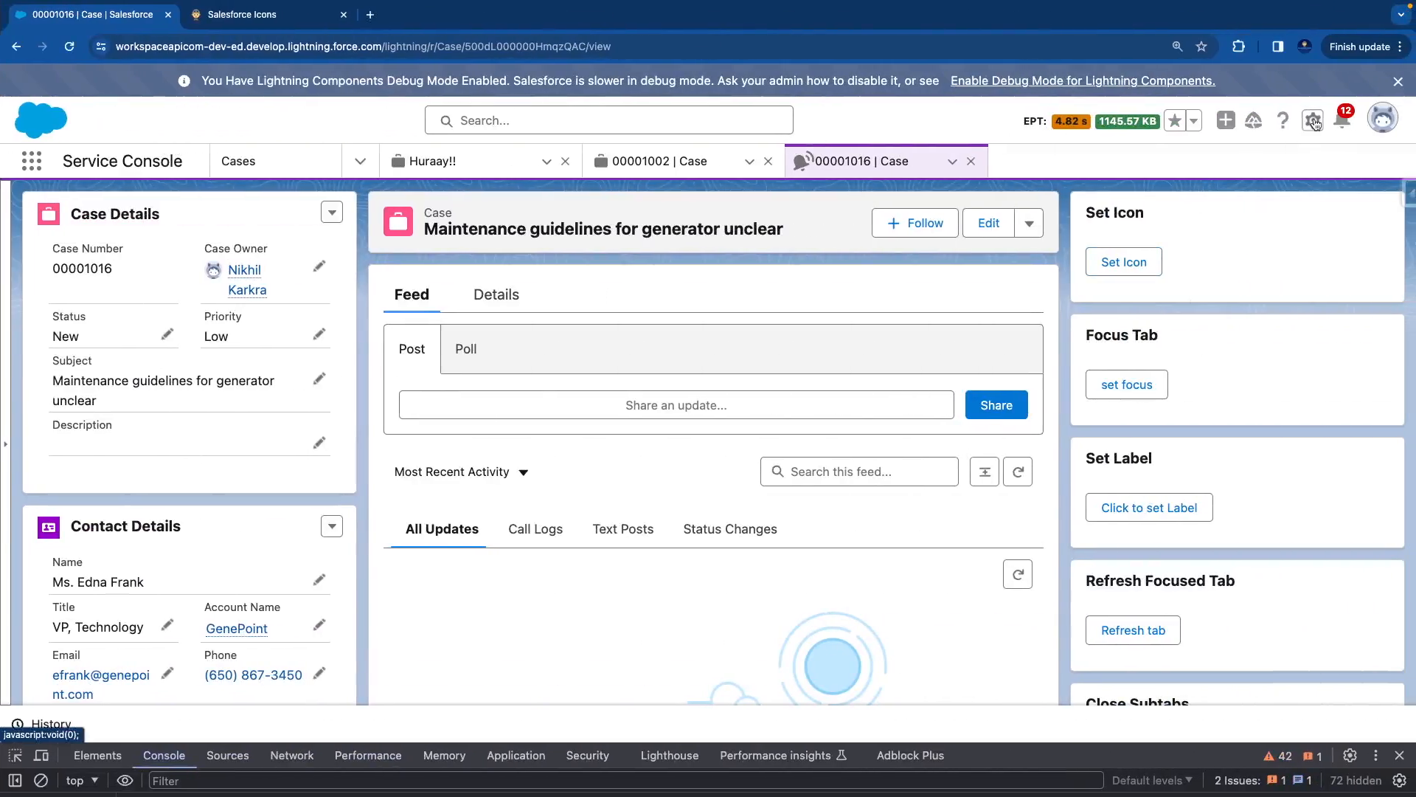
Edit the case record page, place hightlightTab in the right column, save and return to the case
click(1312, 119)
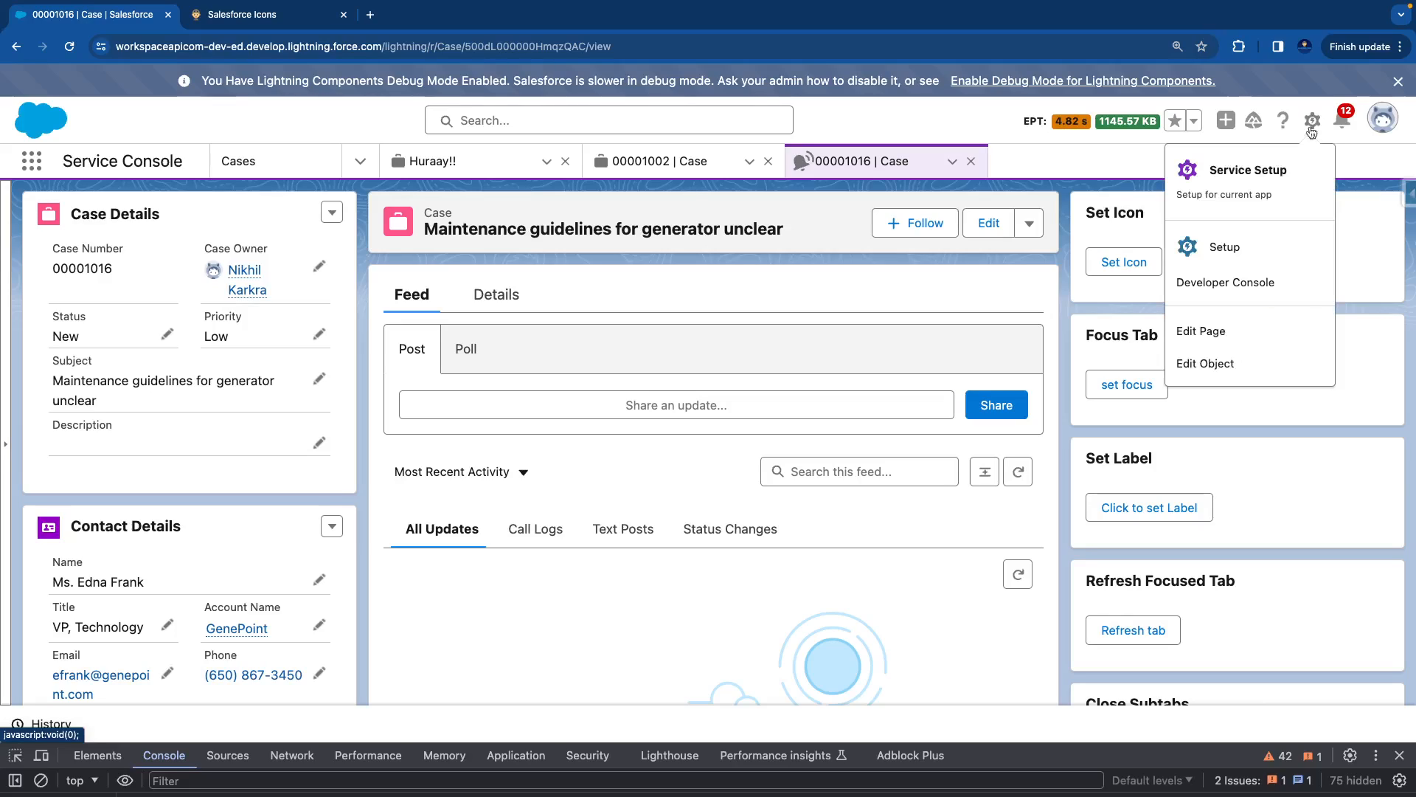
click(1225, 246)
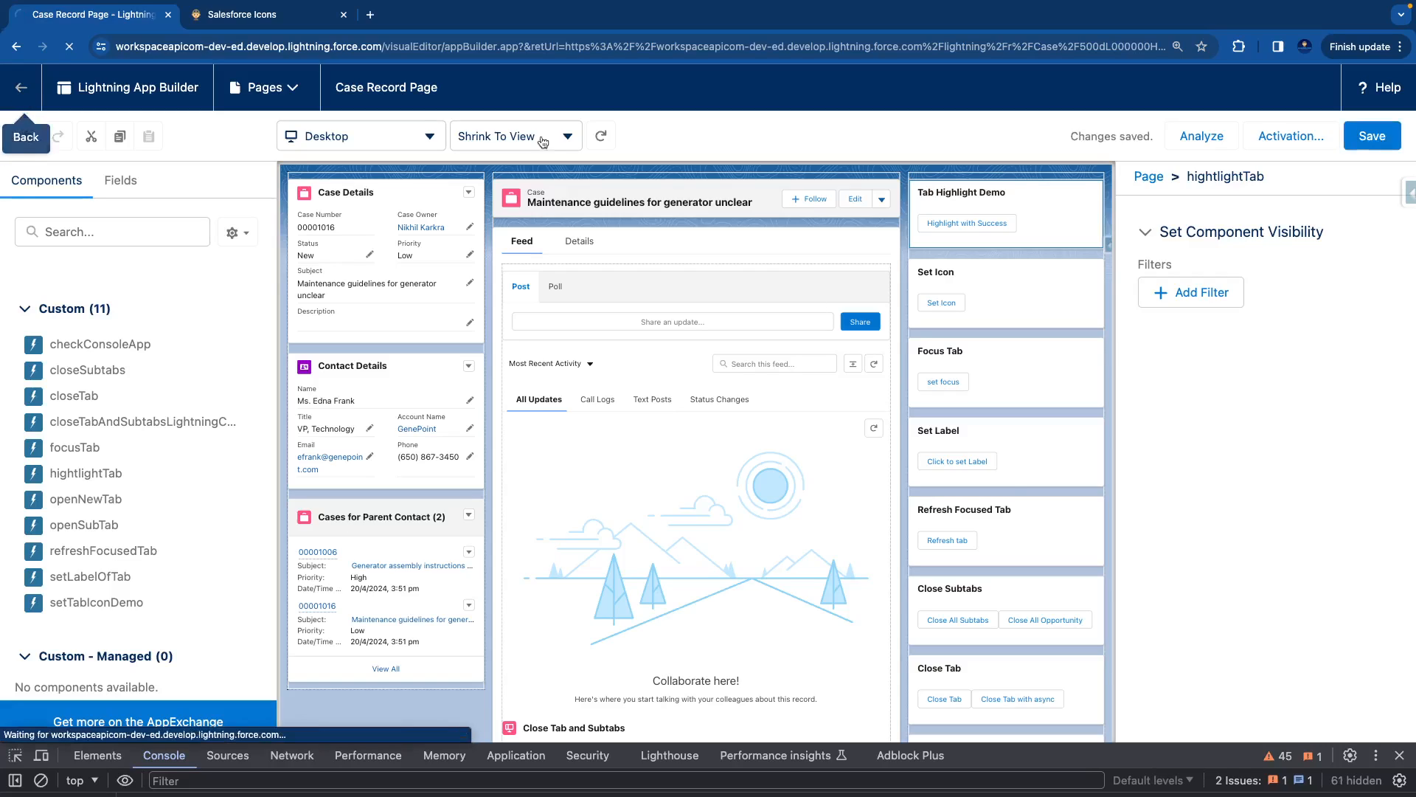
click(25, 87)
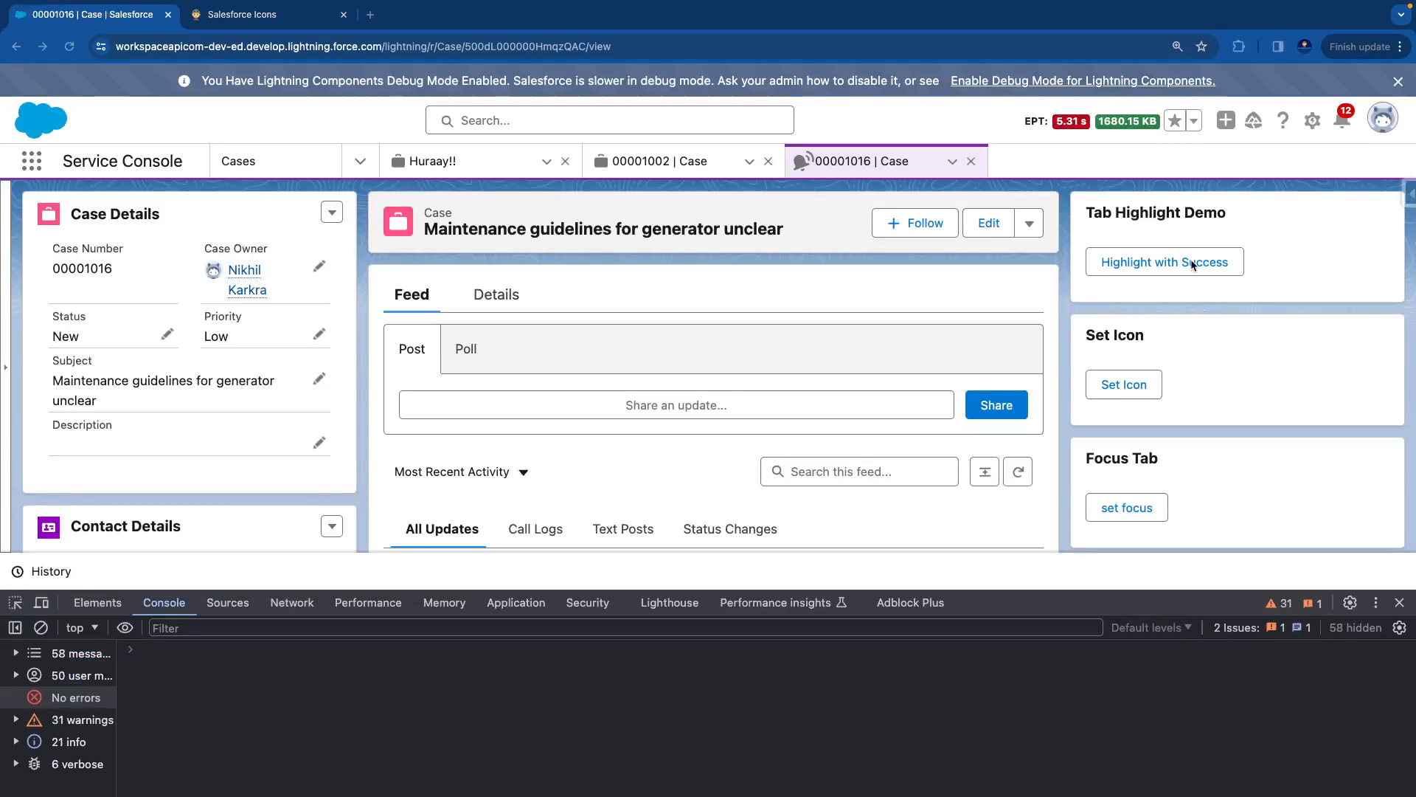
Use Highlight with Success on the case page to highlight the focused case tab
click(1164, 263)
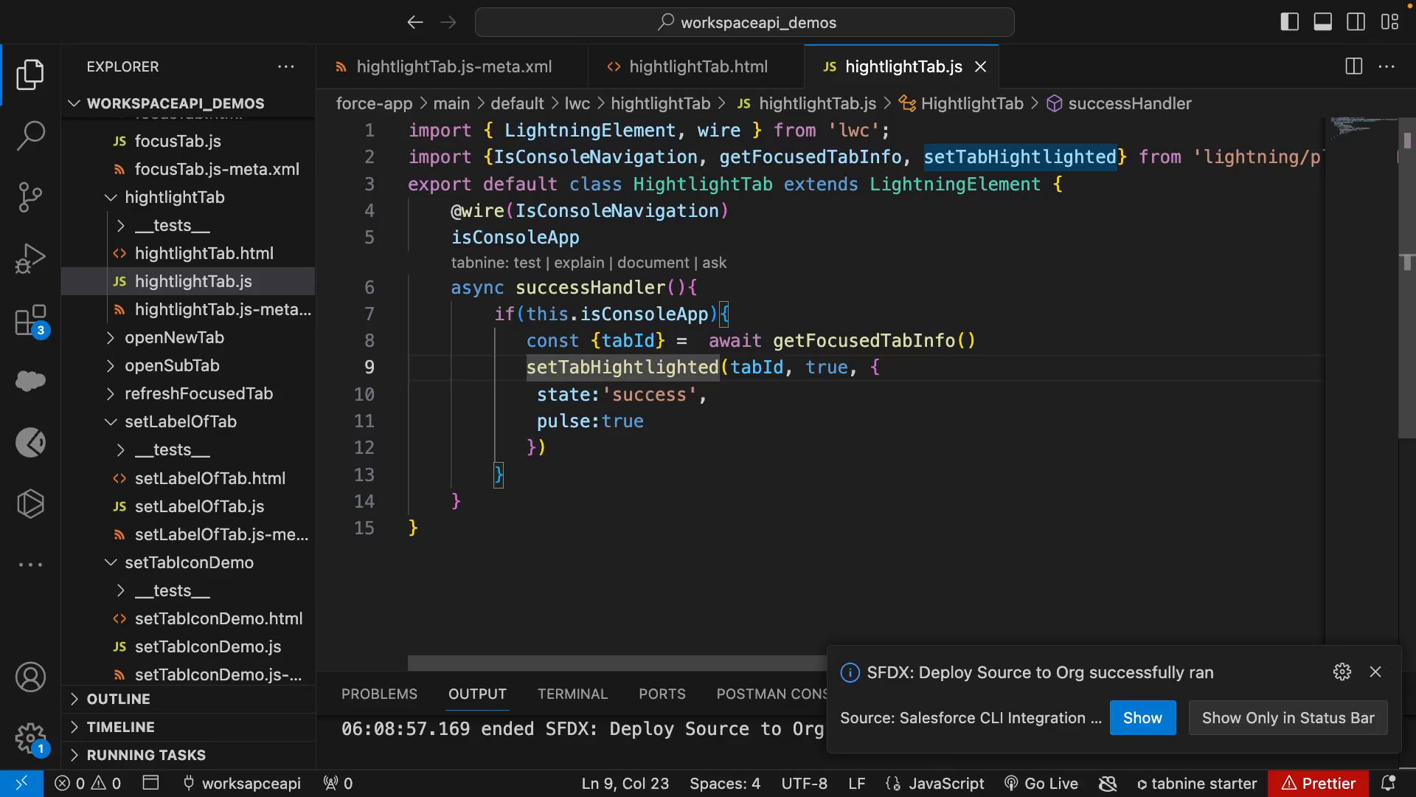
Check the setTabHightlighted call in the deployed successHandler code
double_click(621, 367)
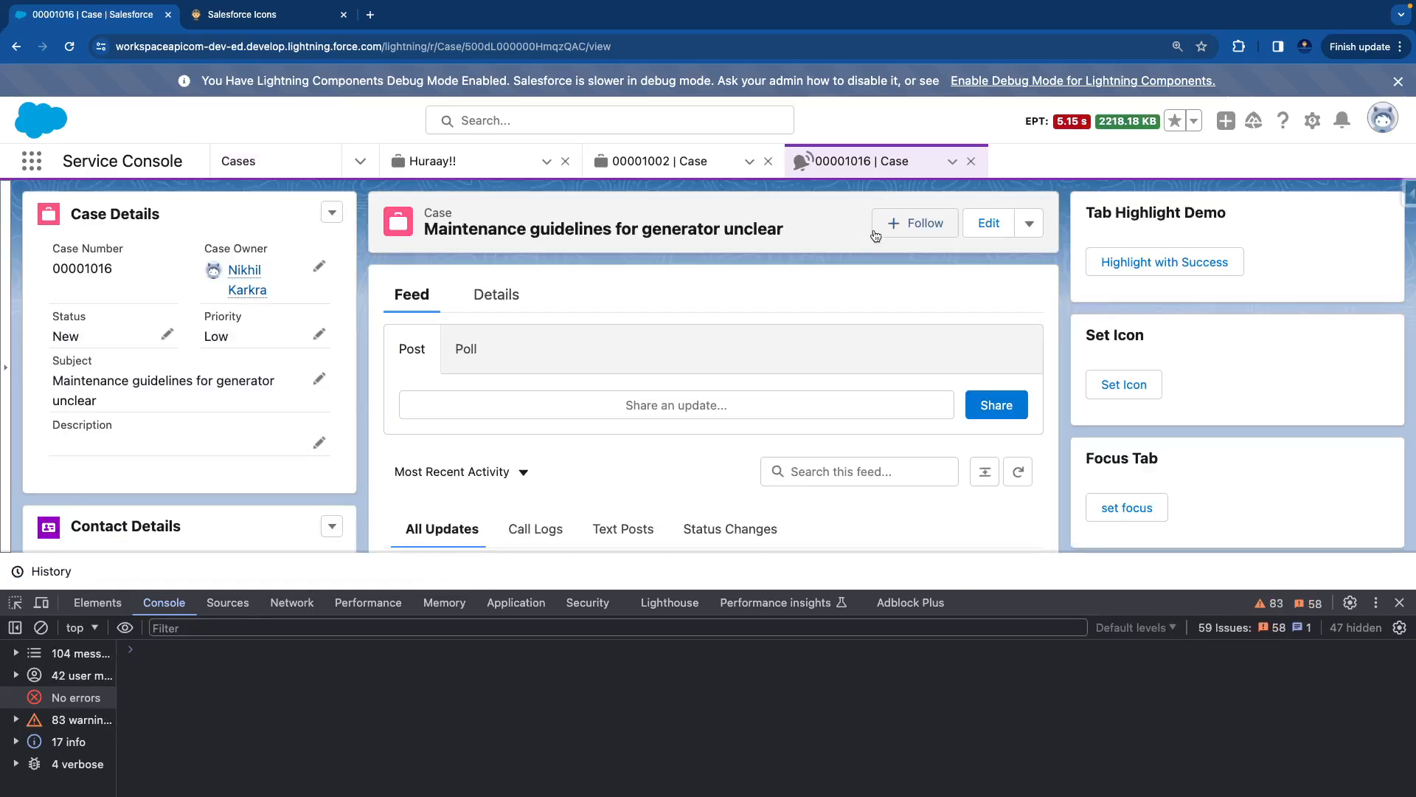
Highlight the focused 00001016 case tab green via Highlight with Success, then reload the page
click(1164, 262)
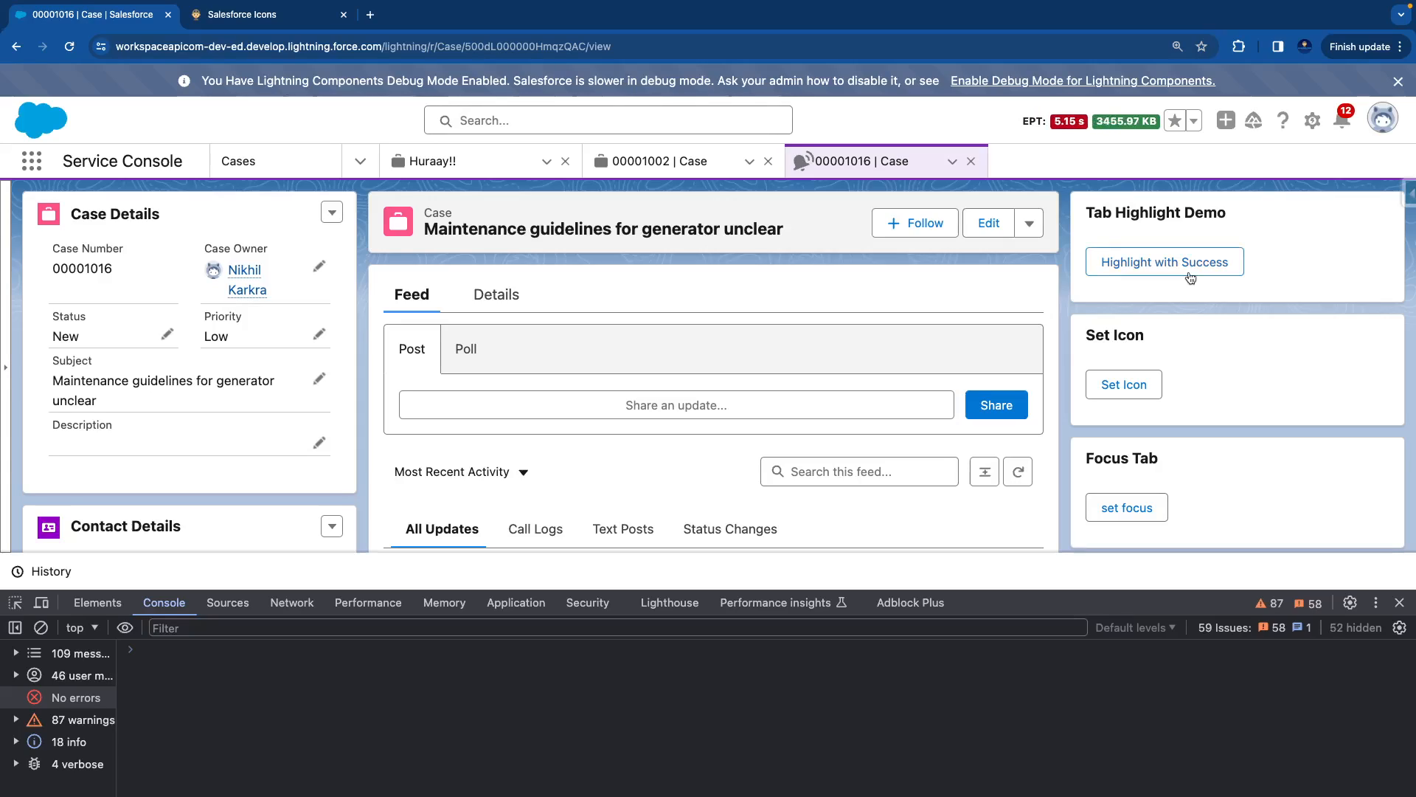
click(1164, 263)
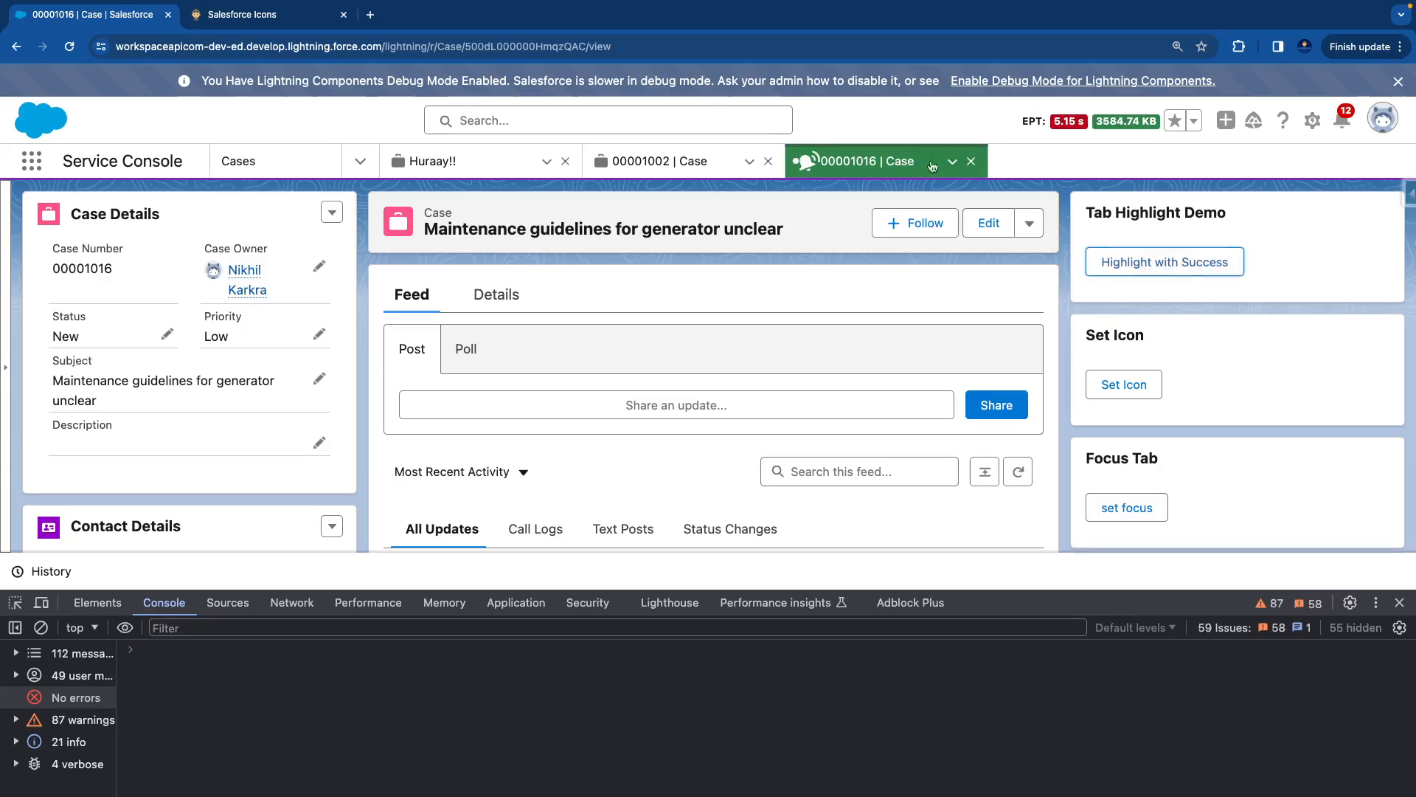
mouse_move(1037, 387)
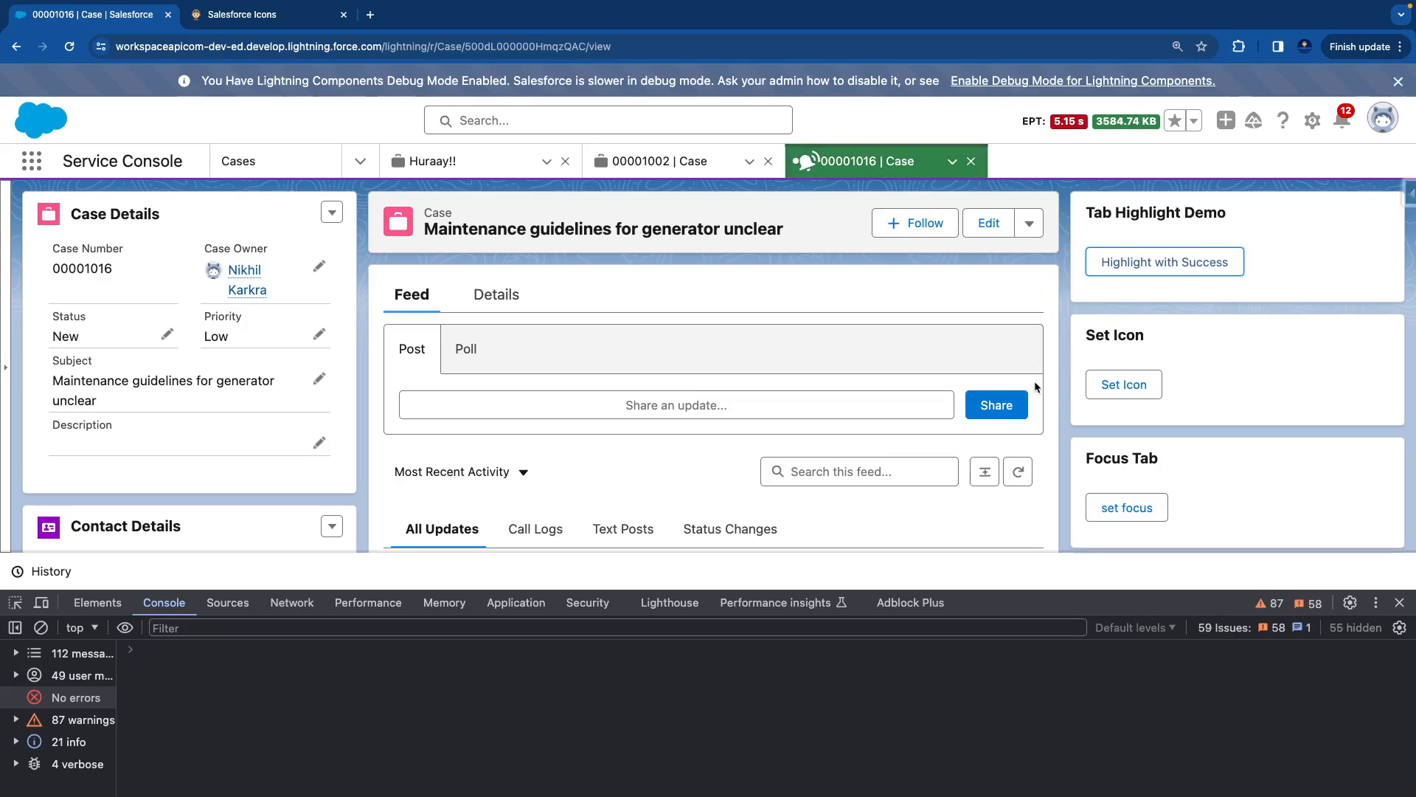
mouse_move(945, 251)
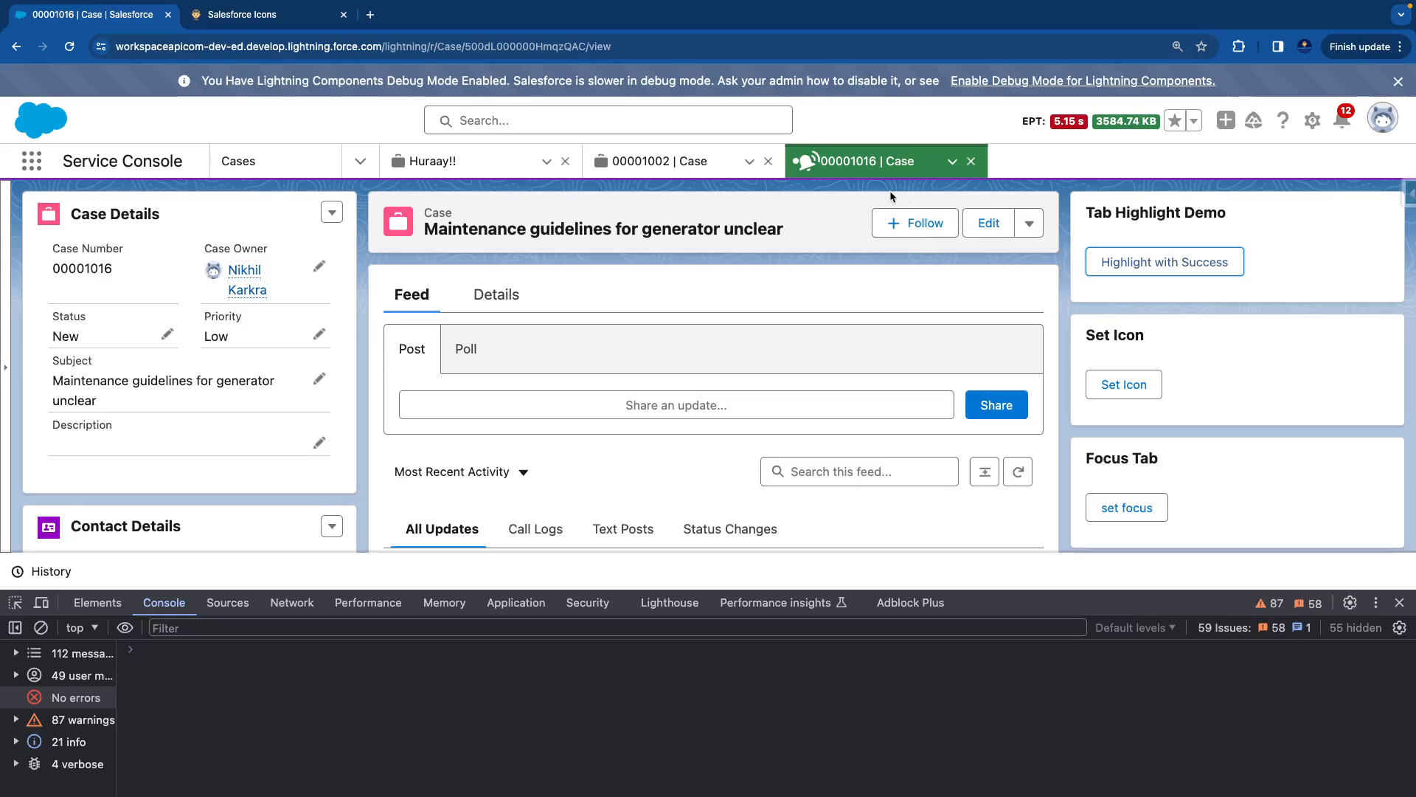
mouse_move(858, 171)
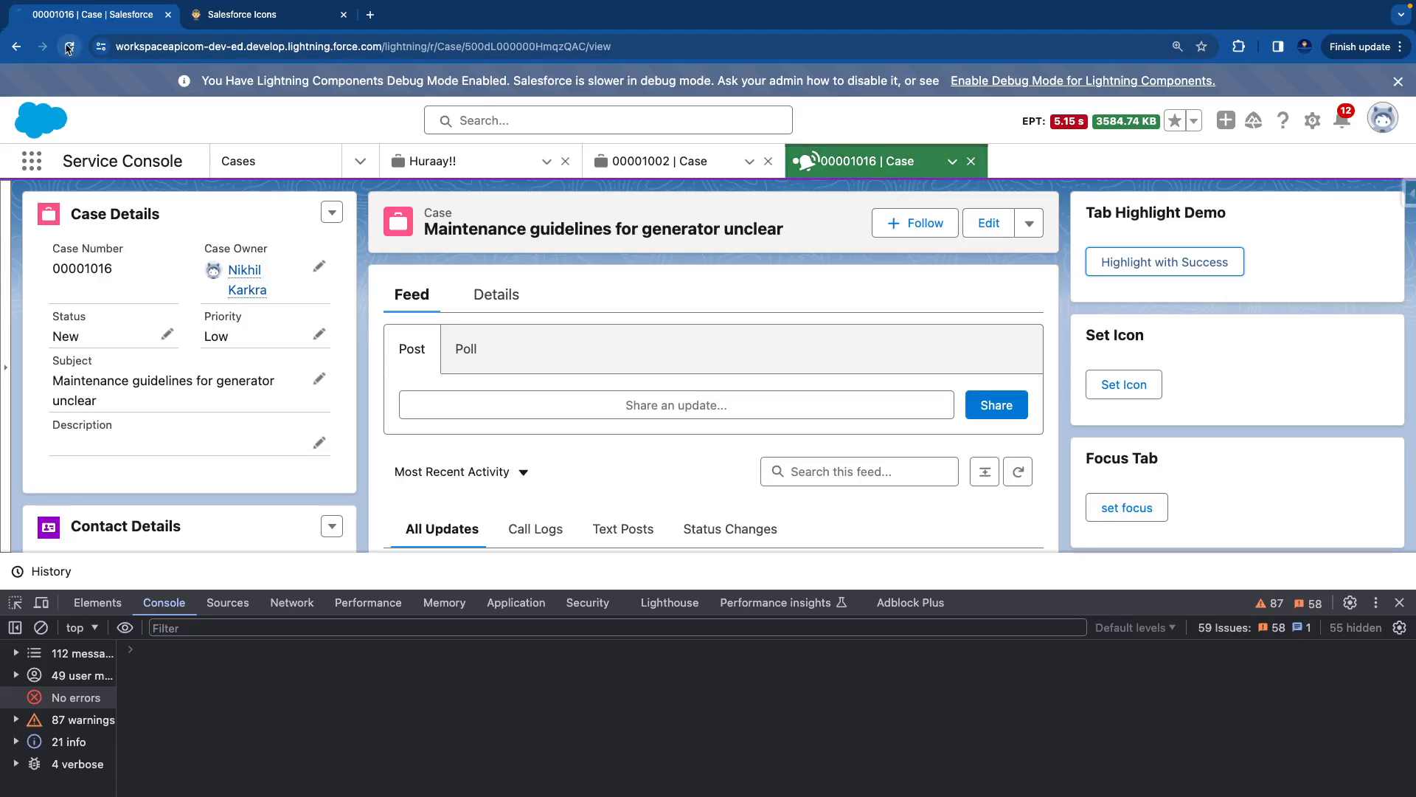
click(69, 45)
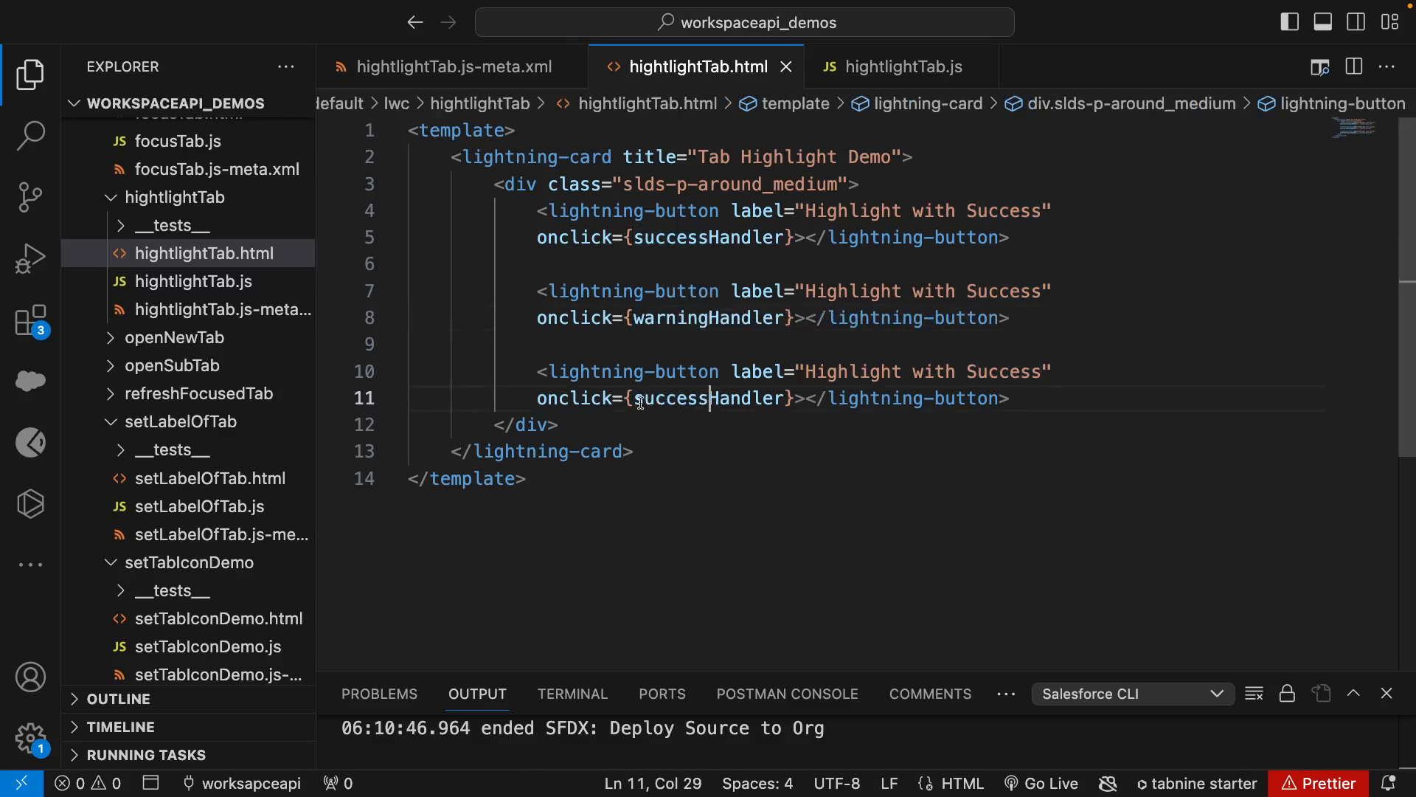
Relabel the second and third buttons Warning and Error, wiring the third to errorHandler
text(errorHandler)
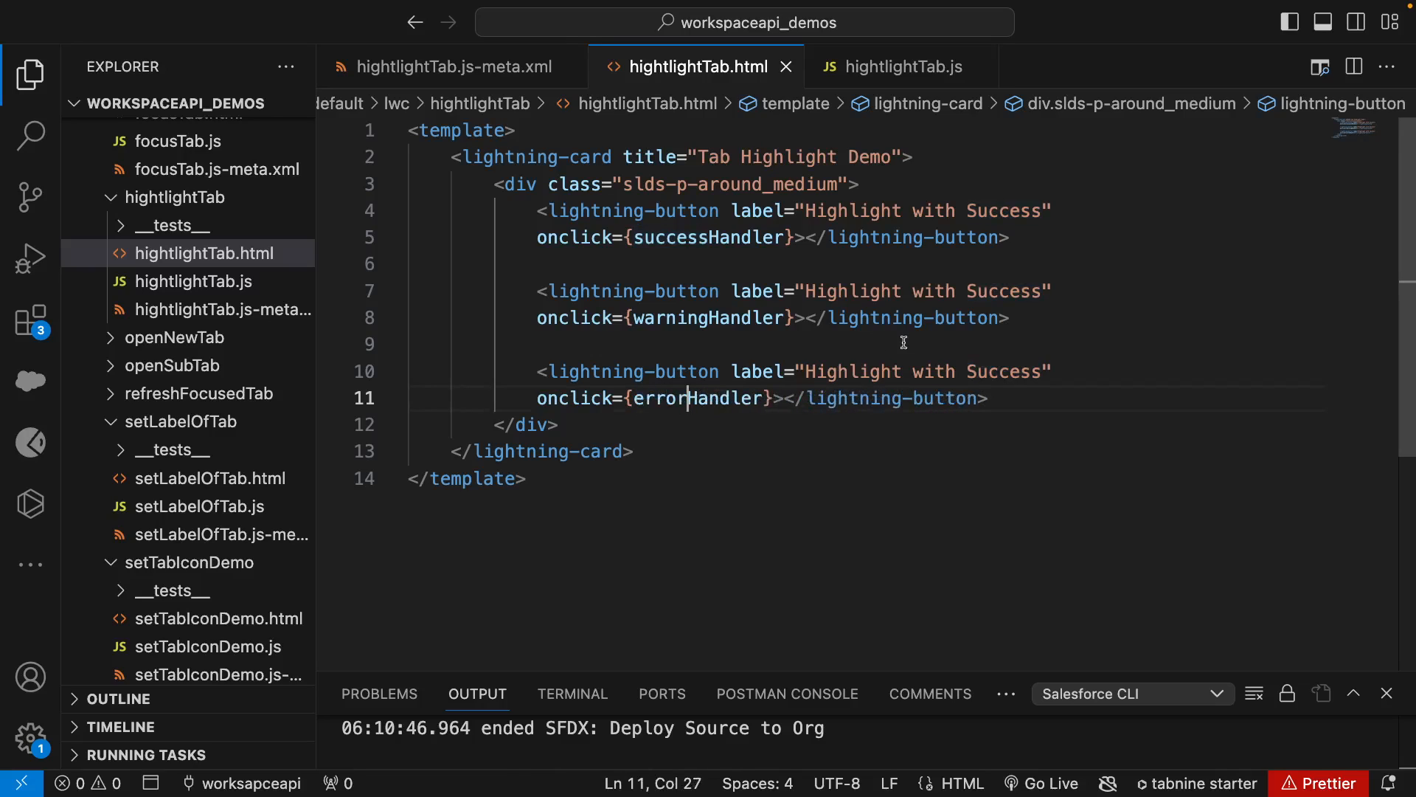
text(Warning)
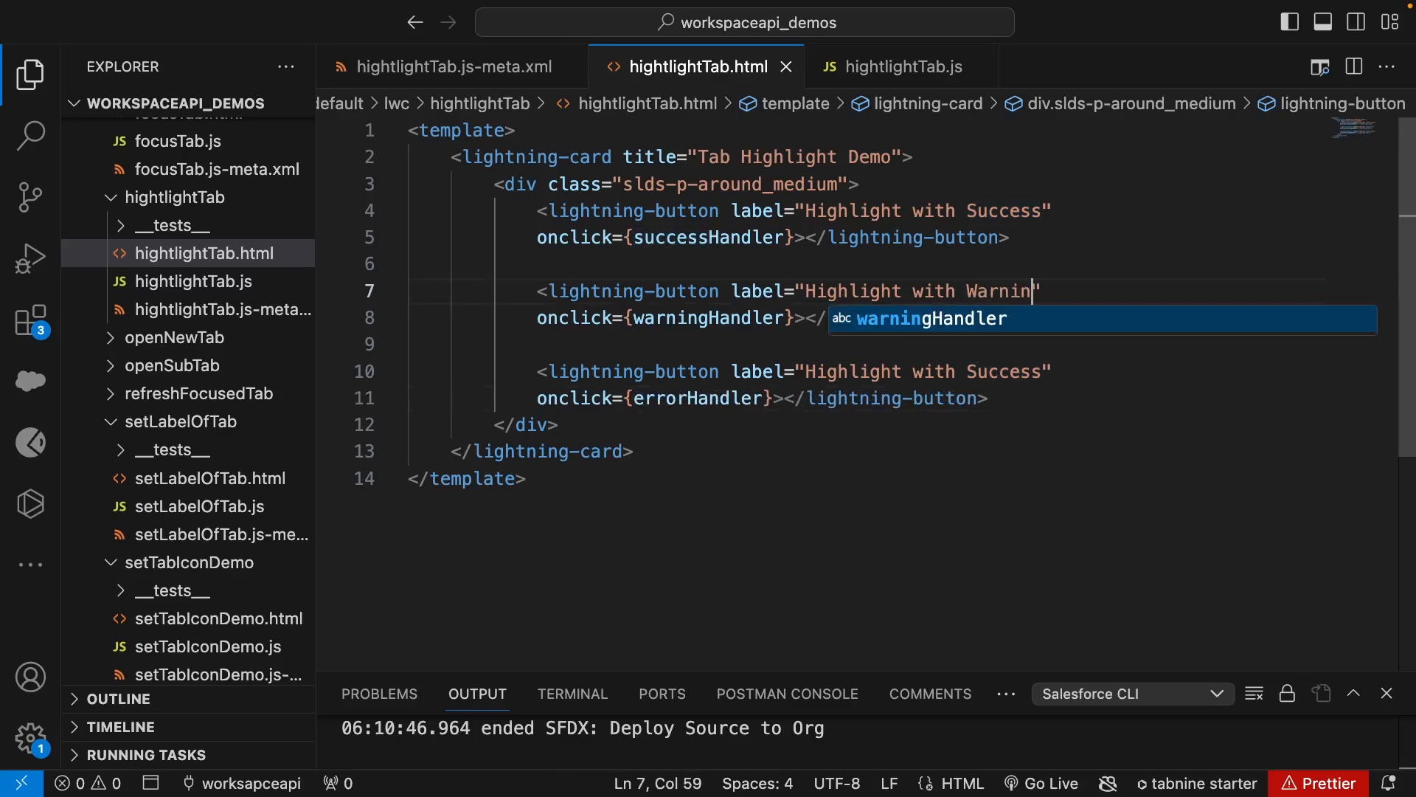
text(E)
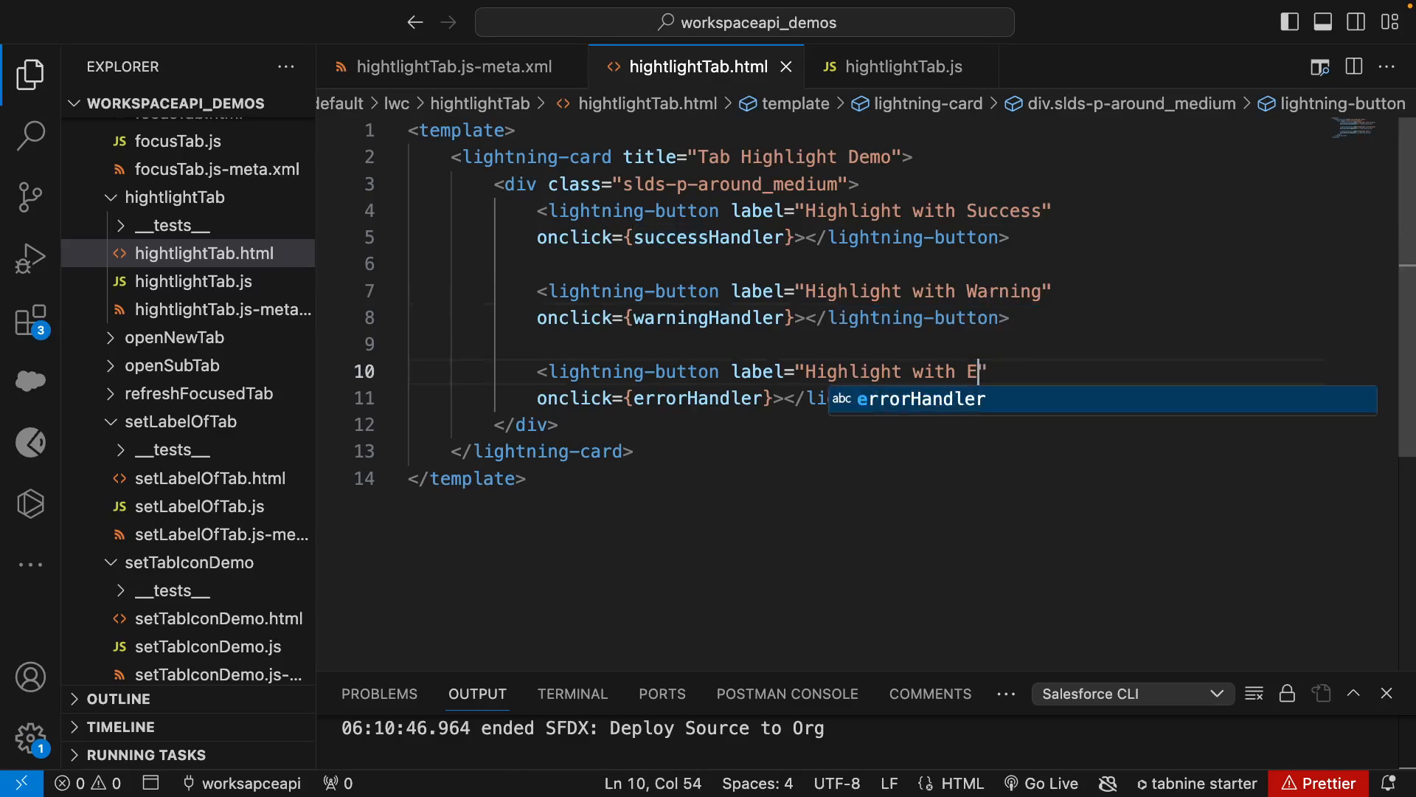
click(191, 280)
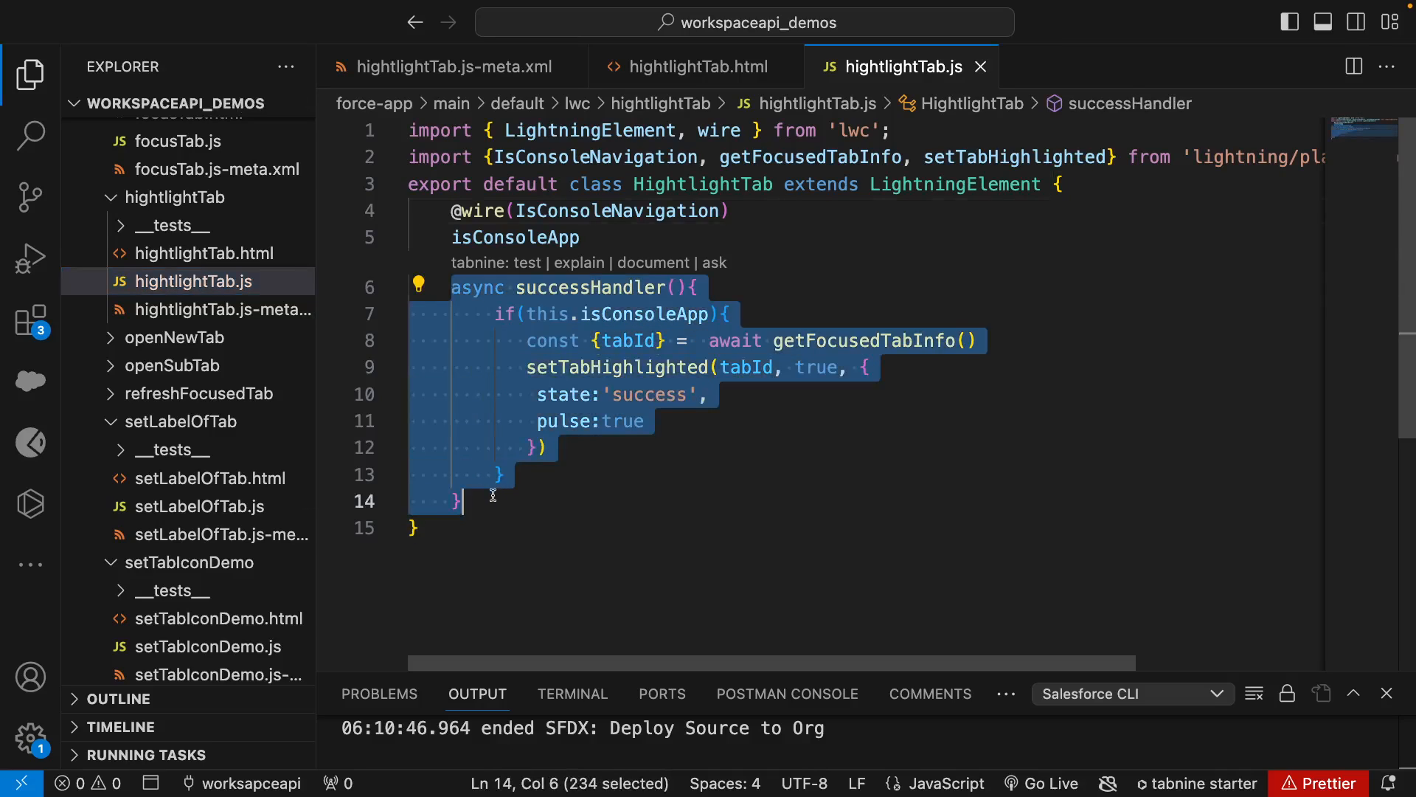
Create warningHandler and errorHandler from successHandler with states 'warning' and 'error', then deploy the component
scroll(down, 3)
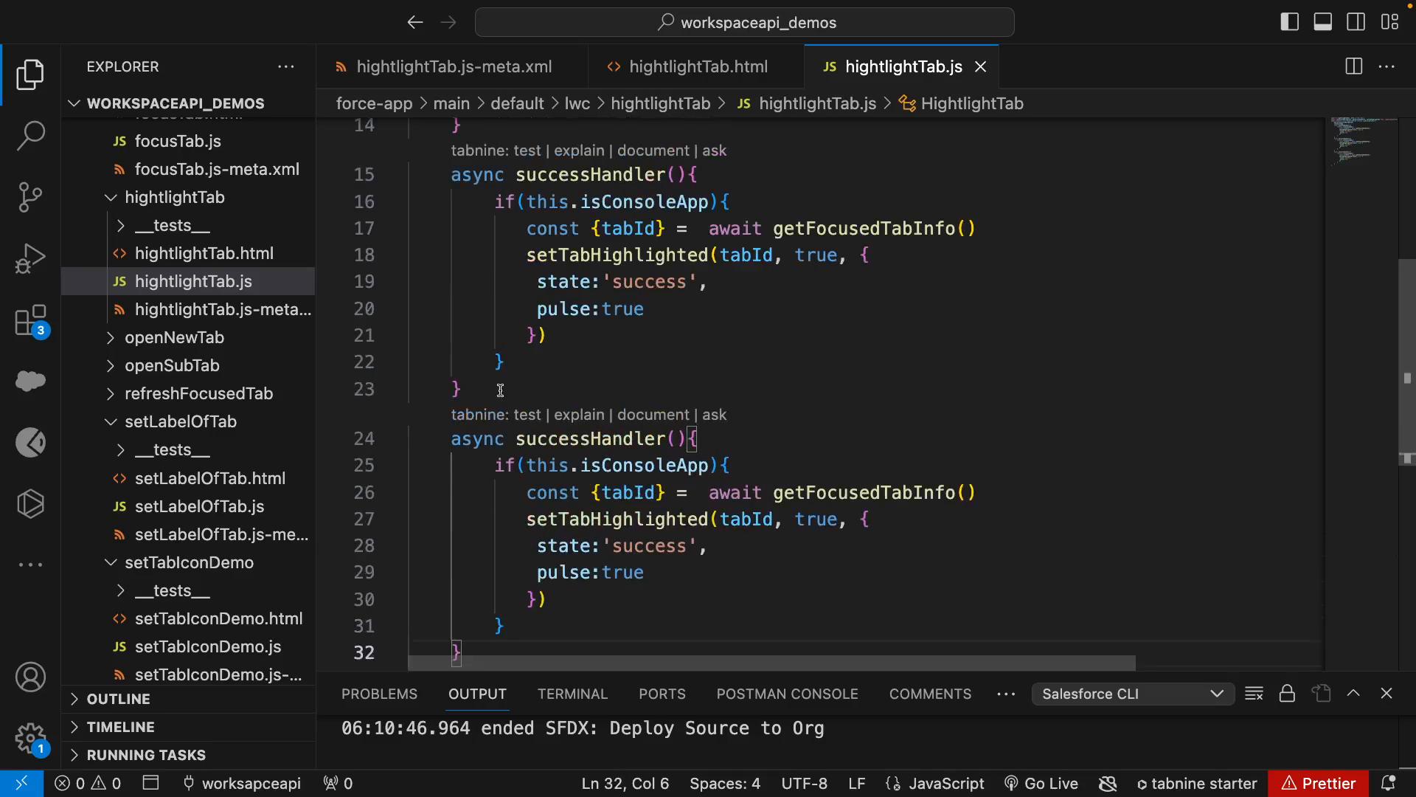
click(698, 66)
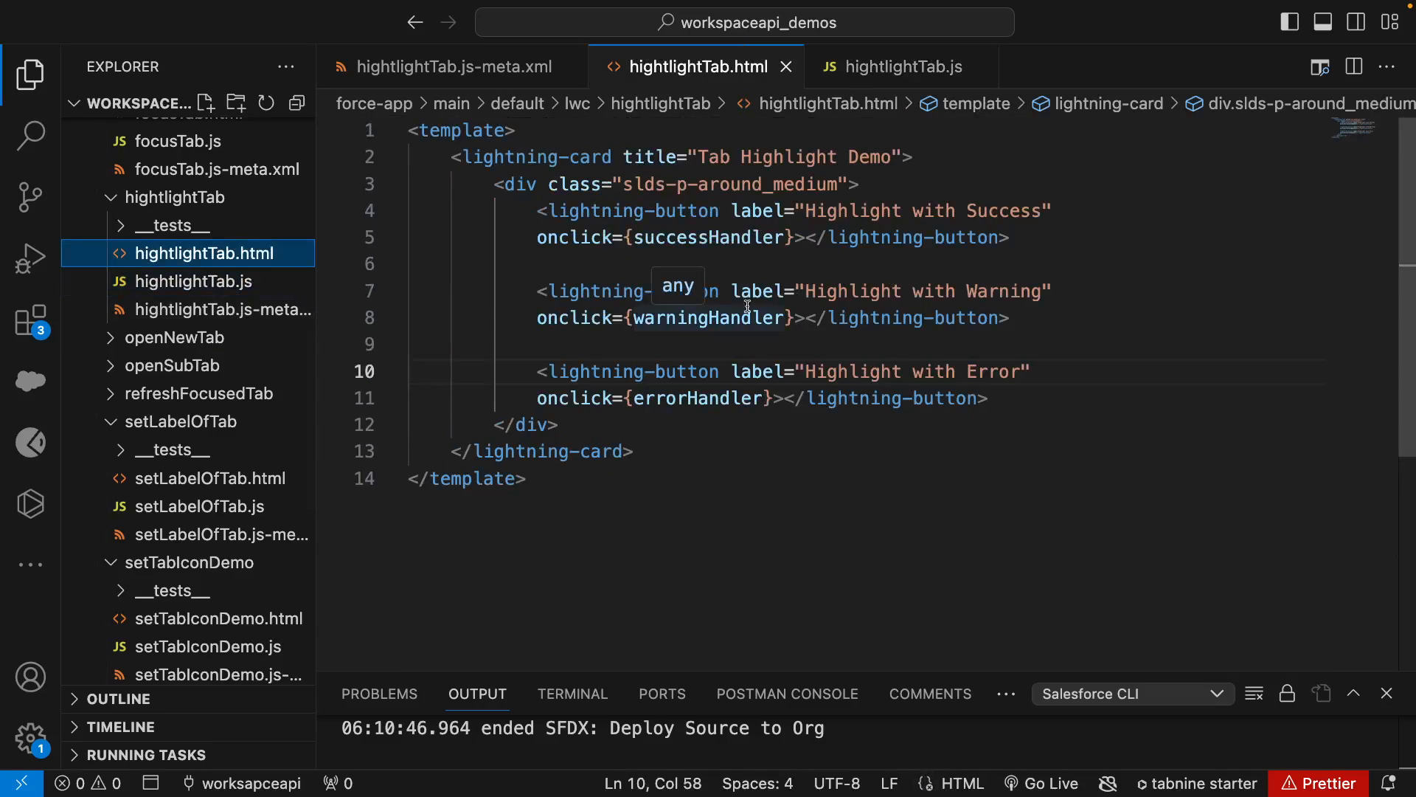
click(741, 317)
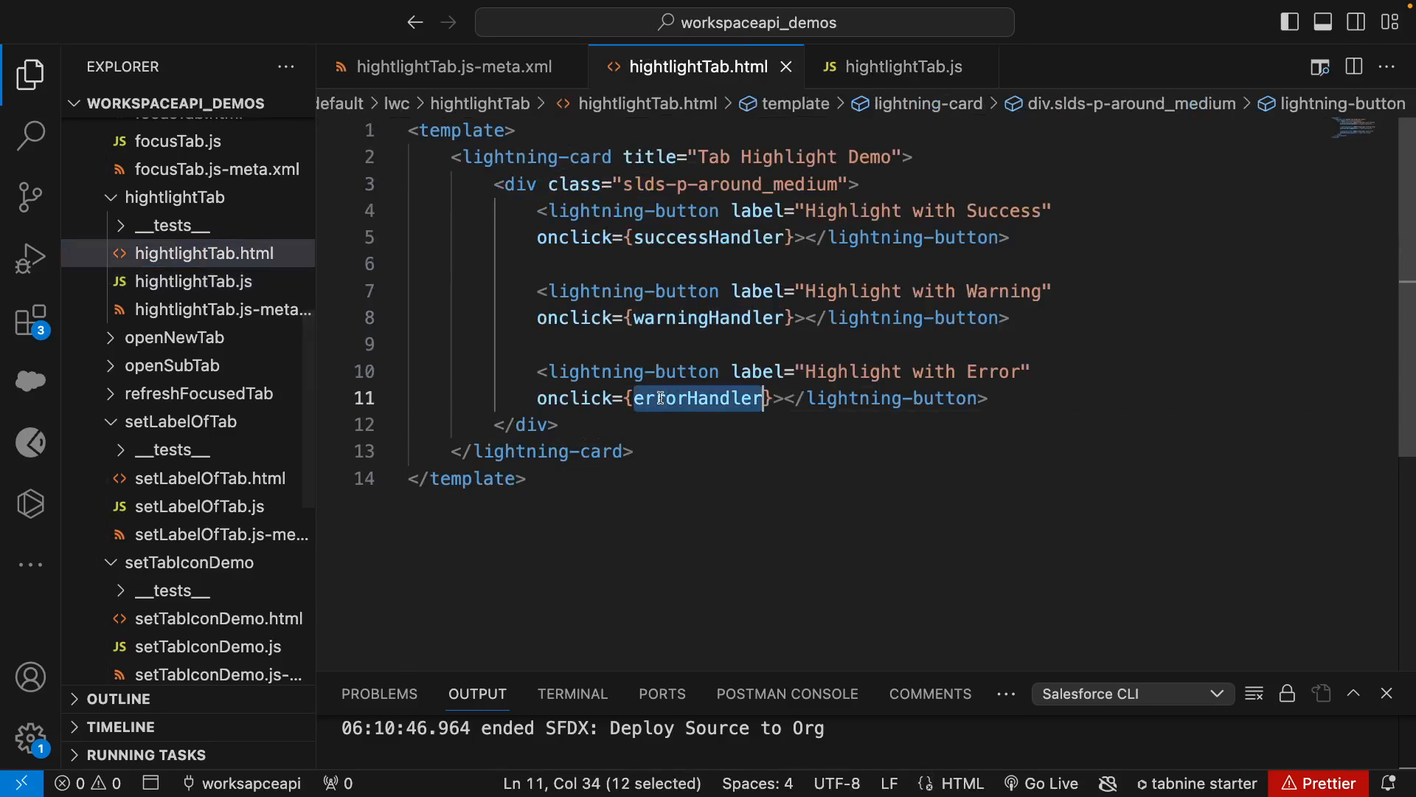
click(894, 66)
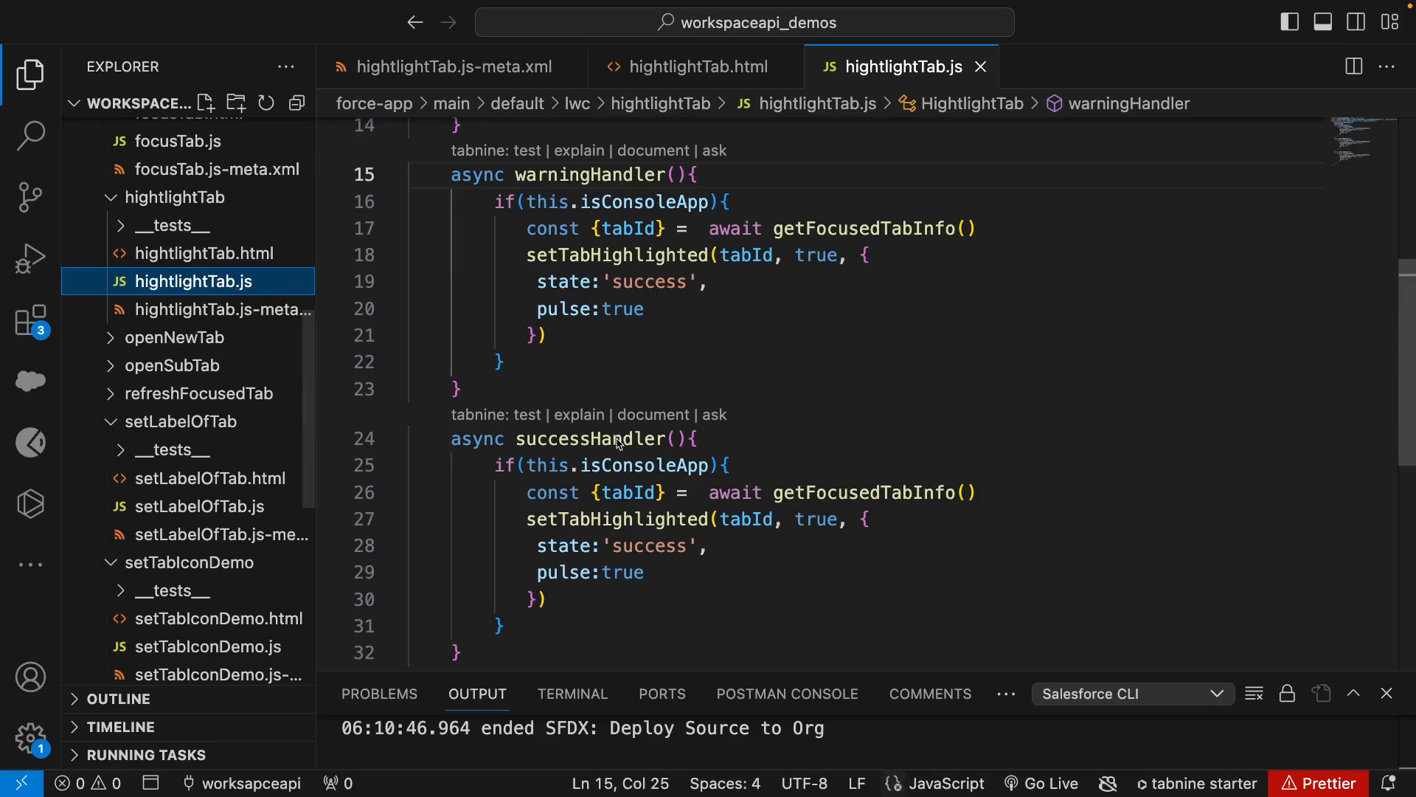
text(errorHandler)
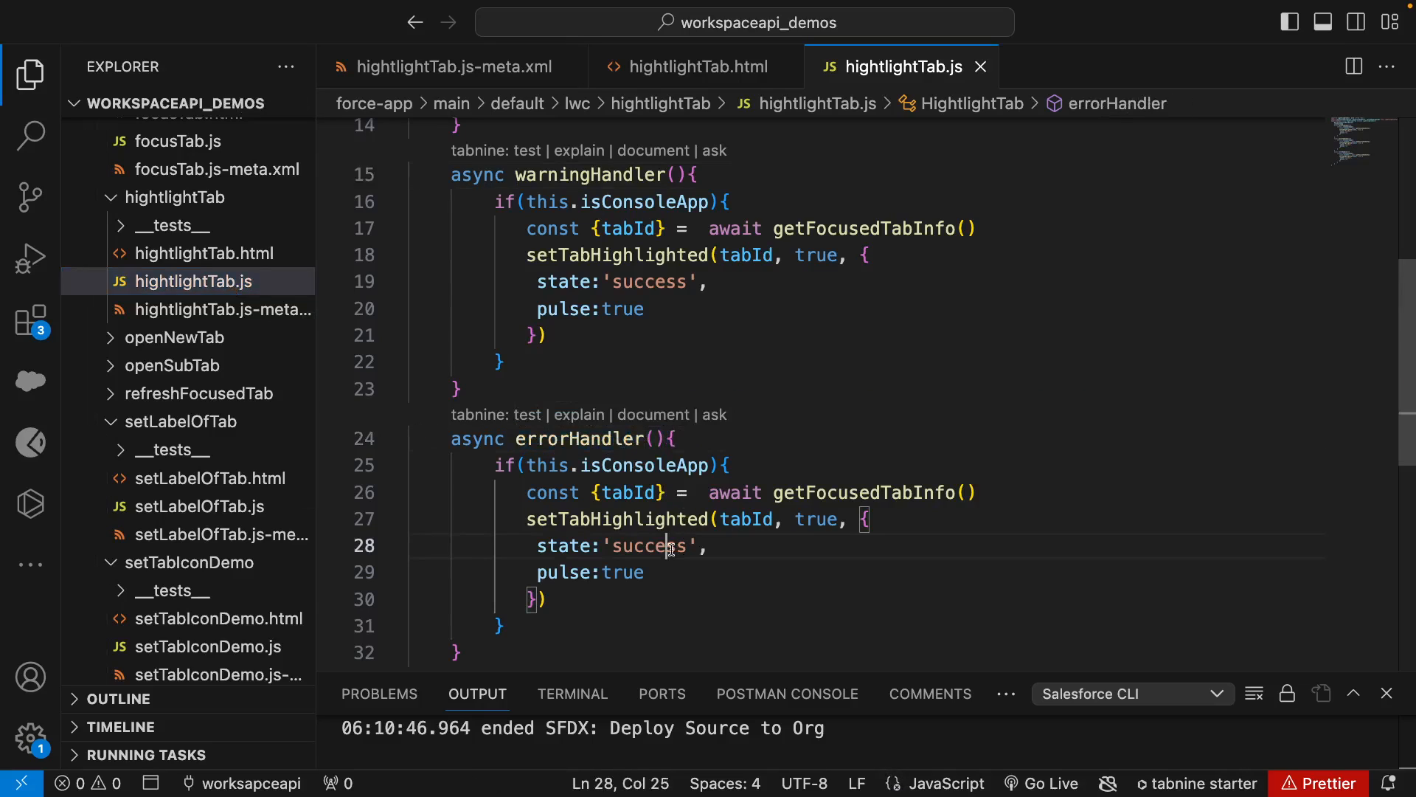
text(error)
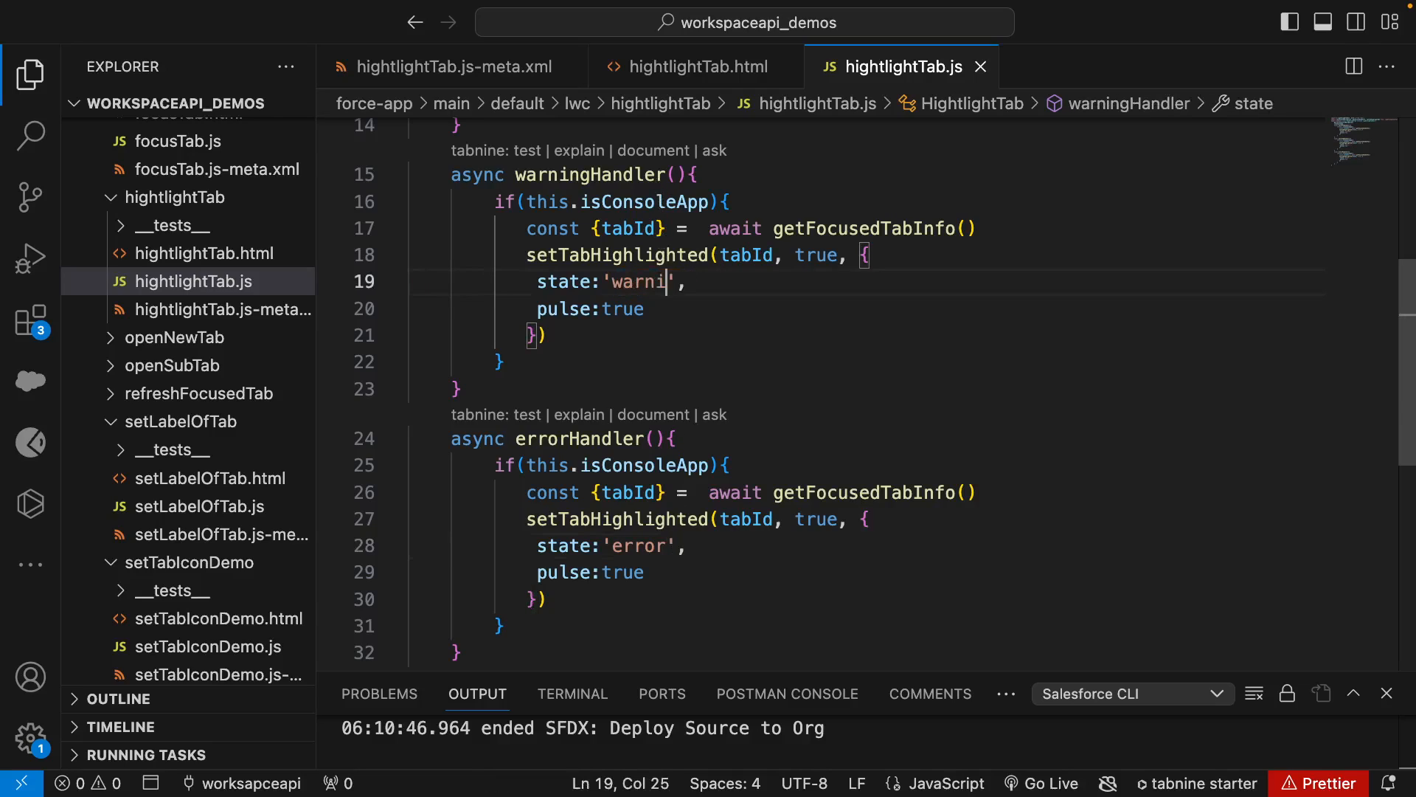
text(ng)
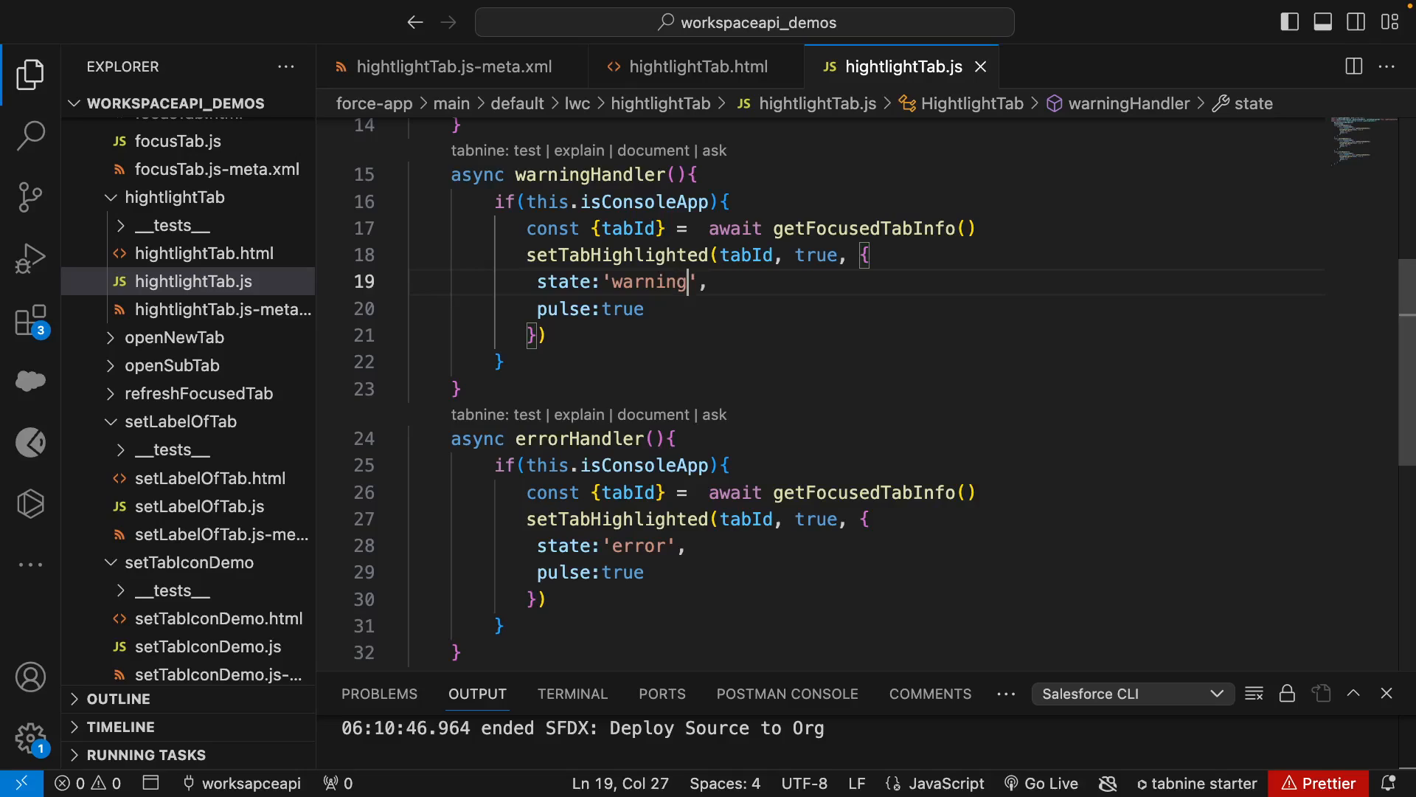
mouse_move(640, 358)
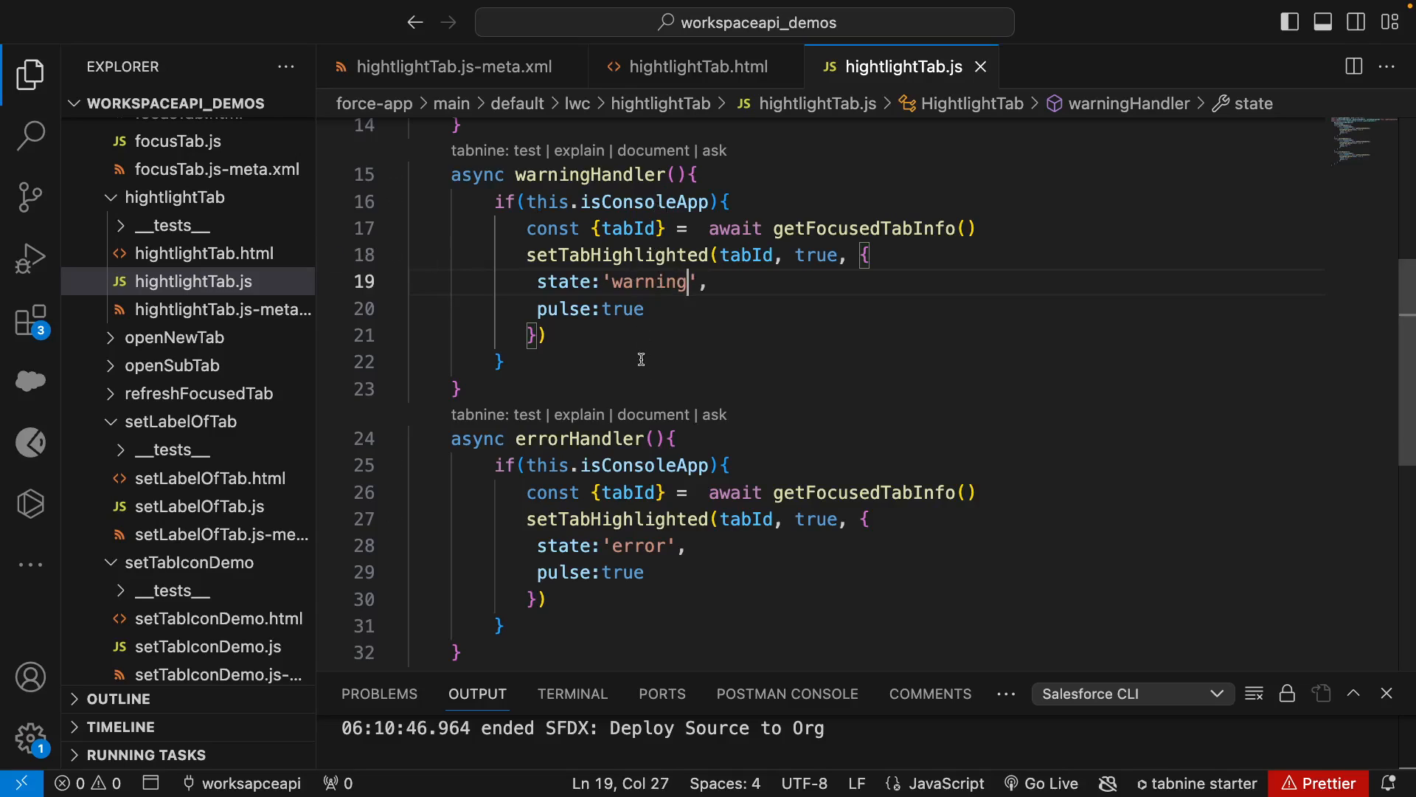
mouse_move(451, 330)
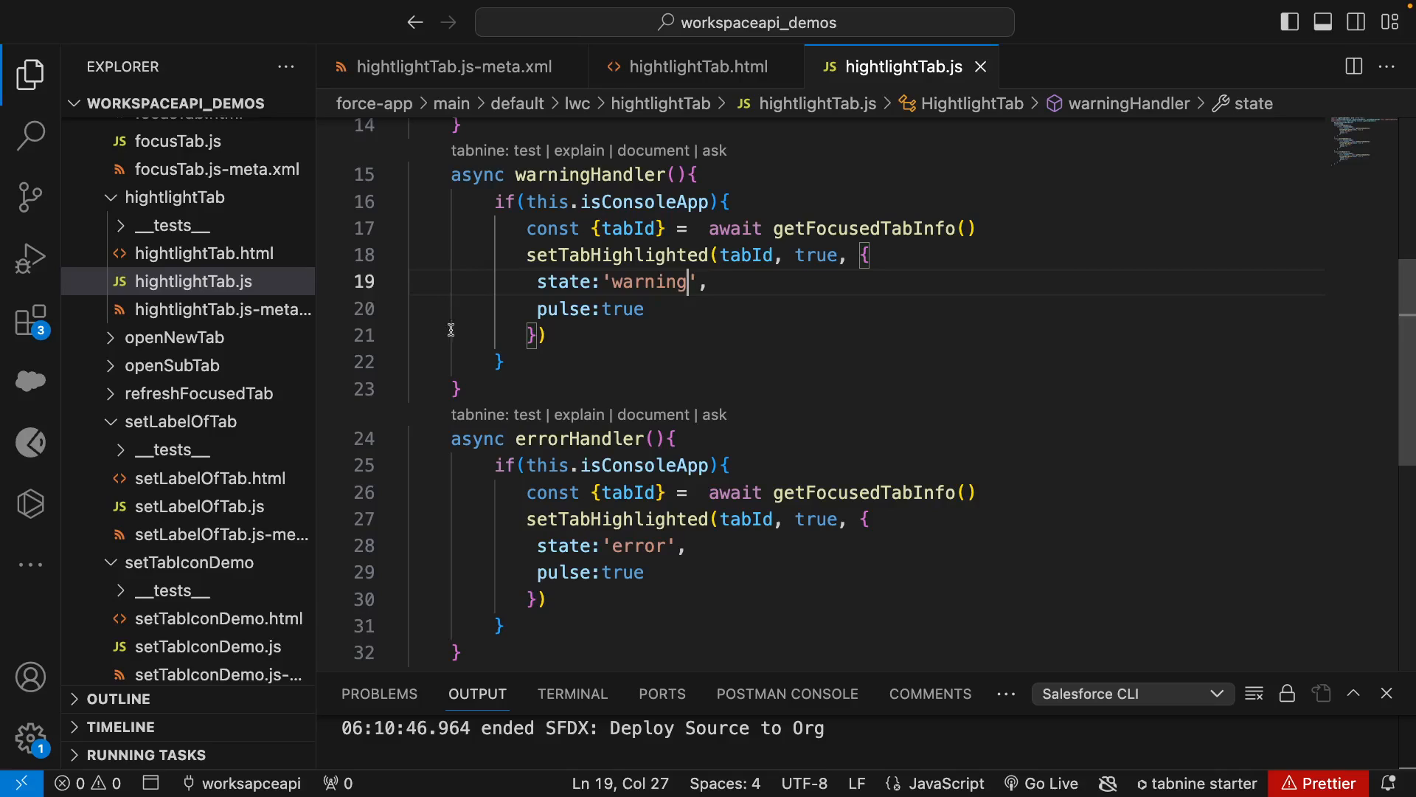
right_click(171, 197)
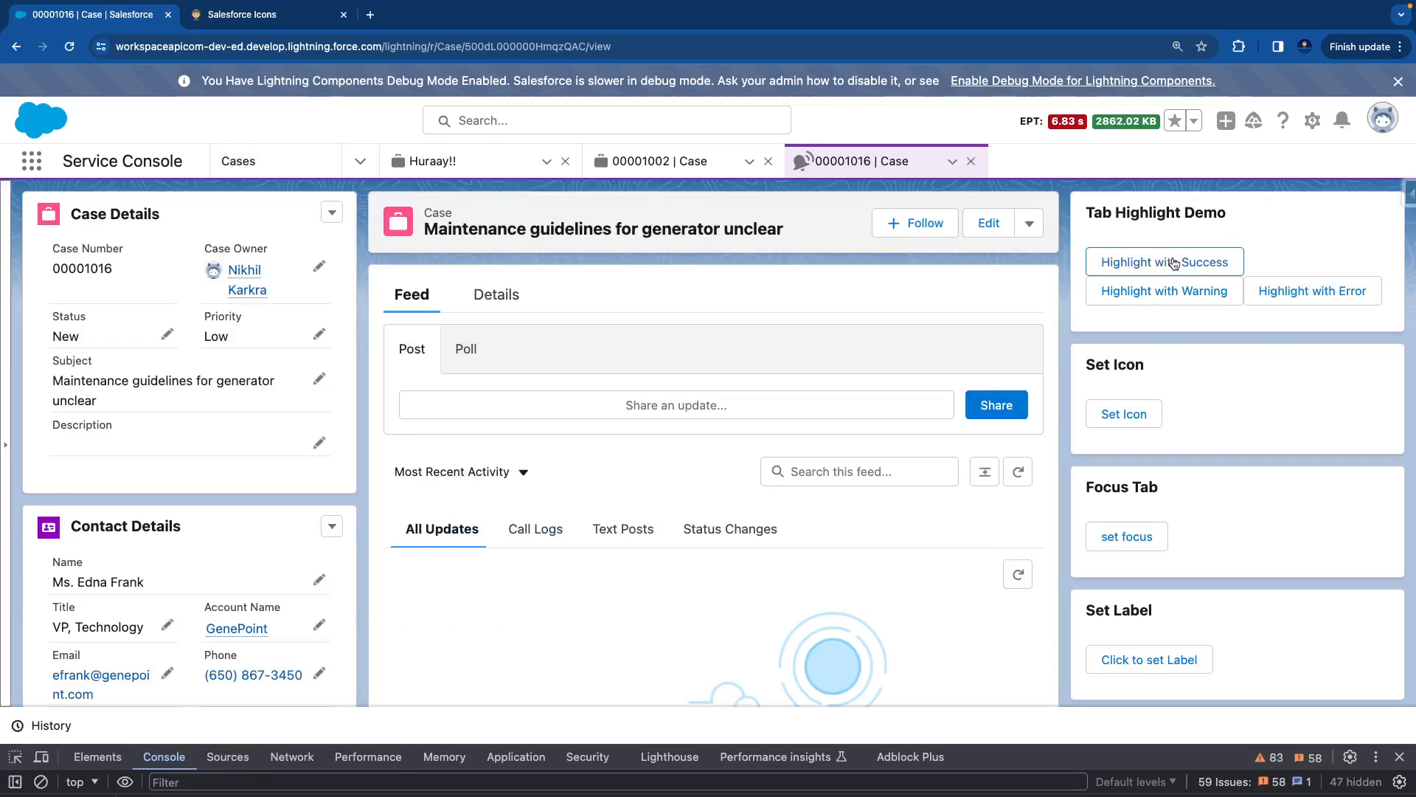
Cycle the focused case tab through success, warning and error highlights, ending red
click(1164, 262)
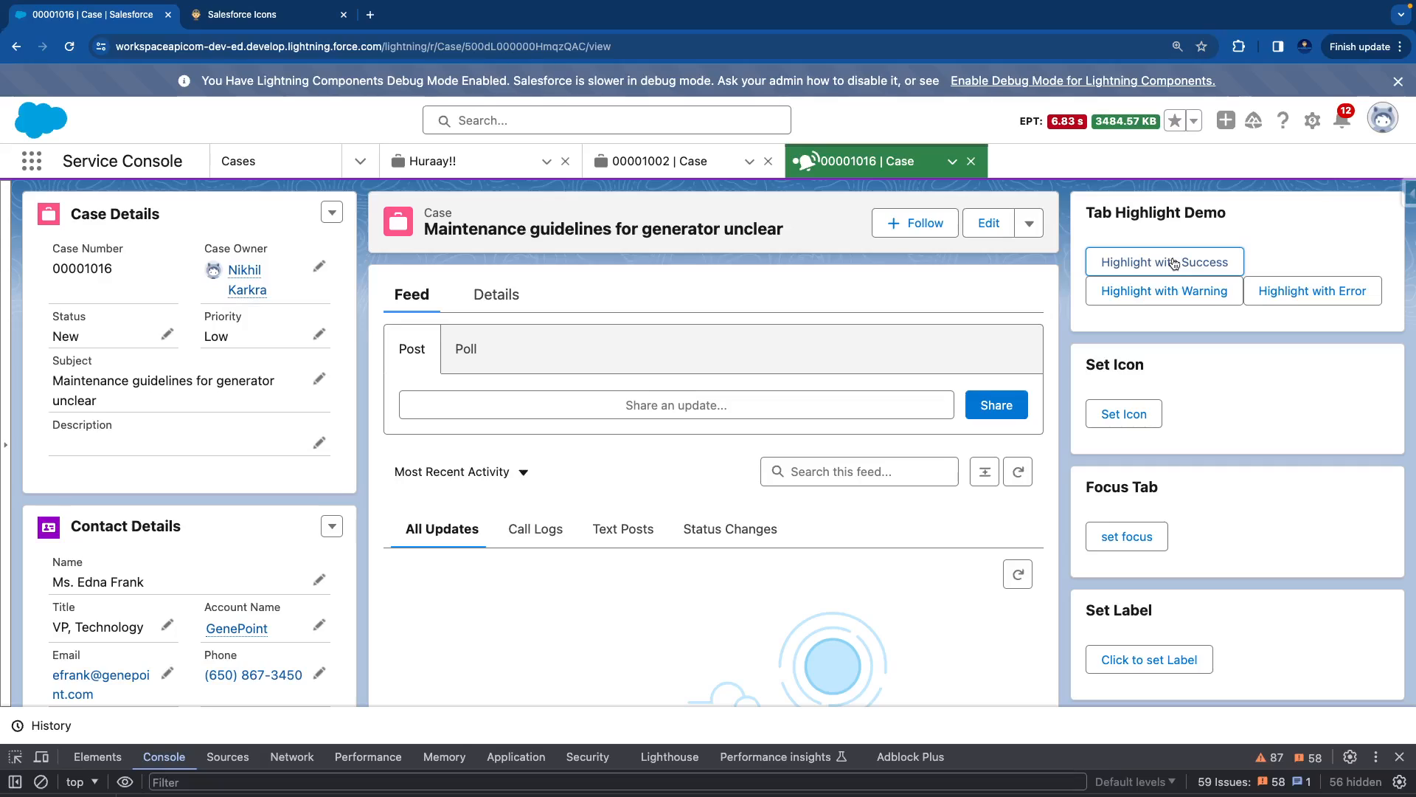
click(1164, 291)
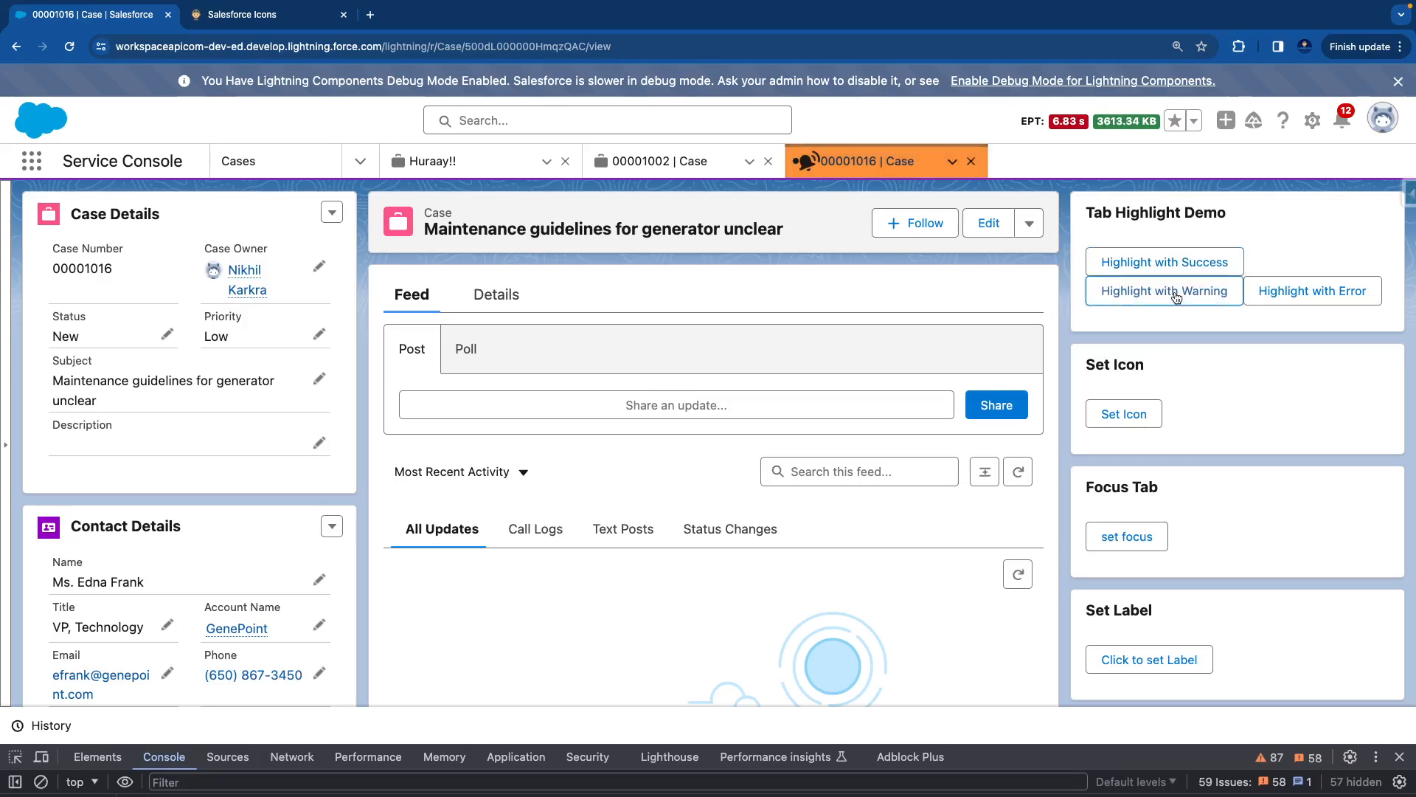
click(1313, 291)
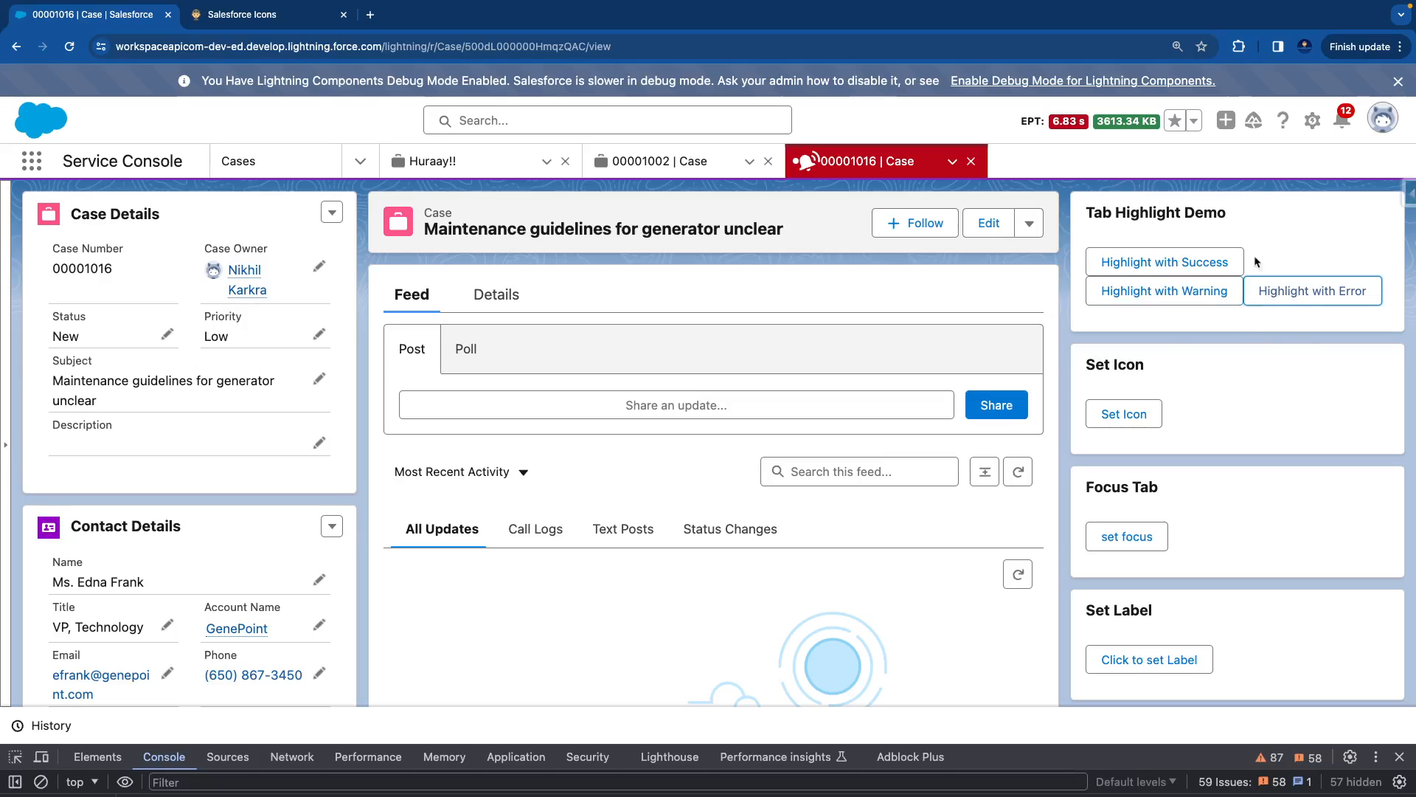
mouse_move(1186, 354)
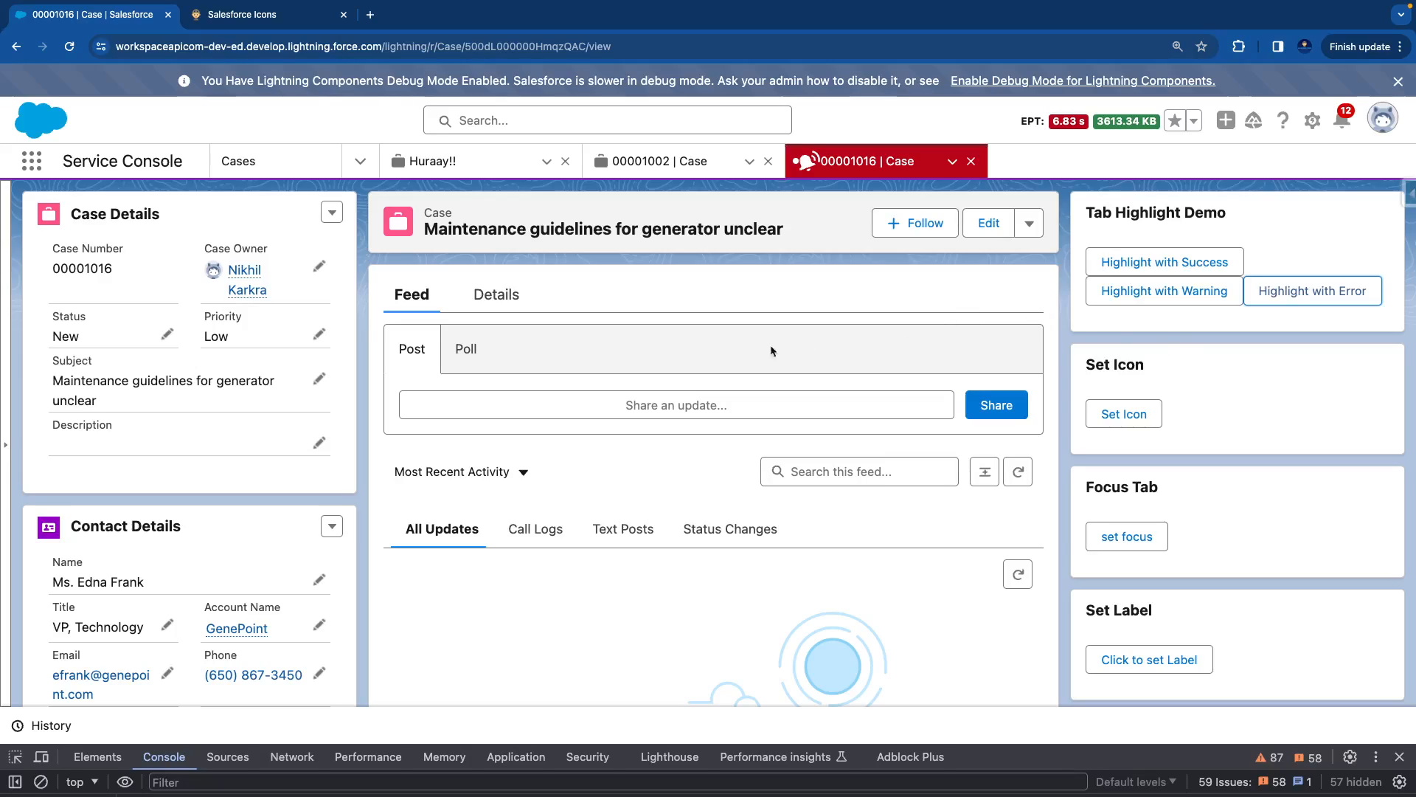
mouse_move(265, 461)
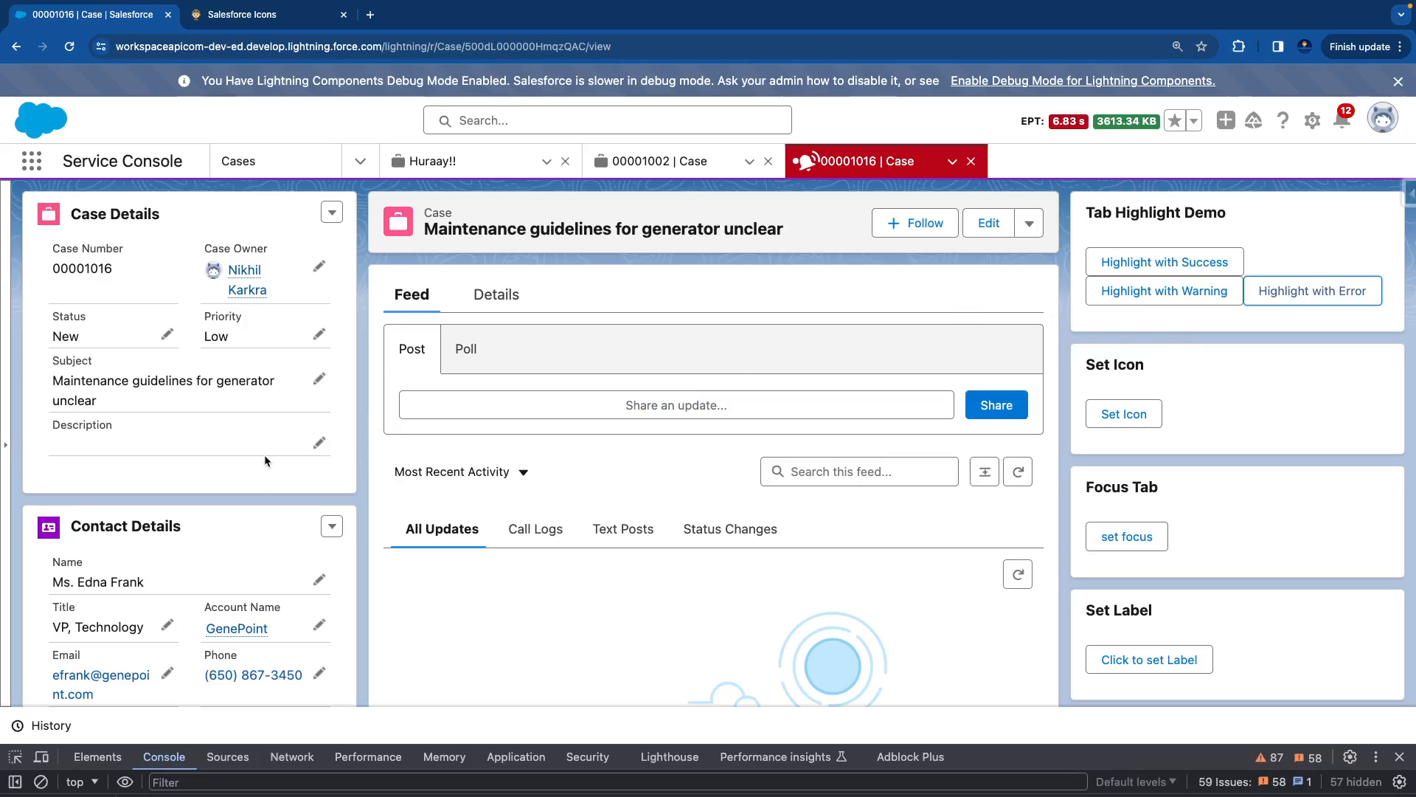
mouse_move(299, 456)
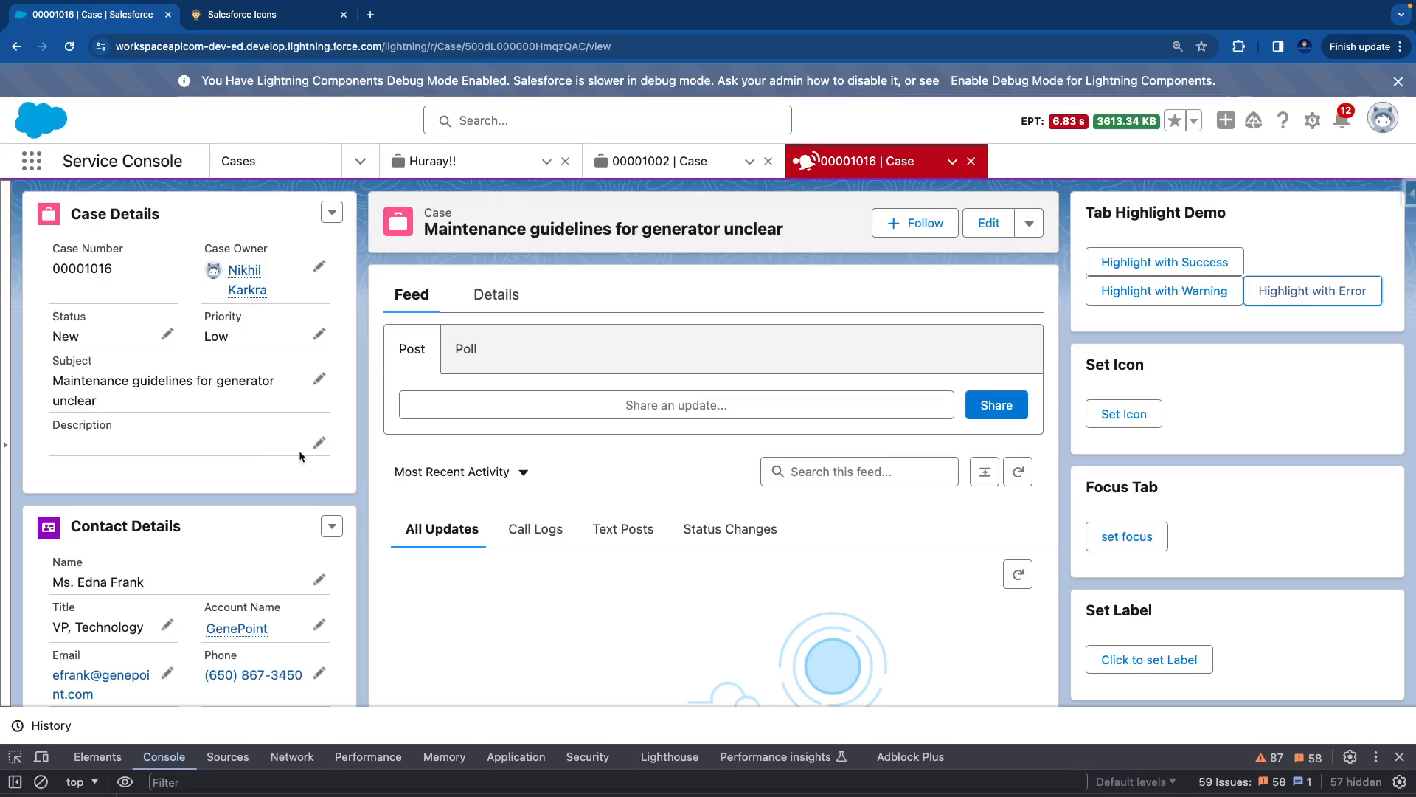
mouse_move(847, 195)
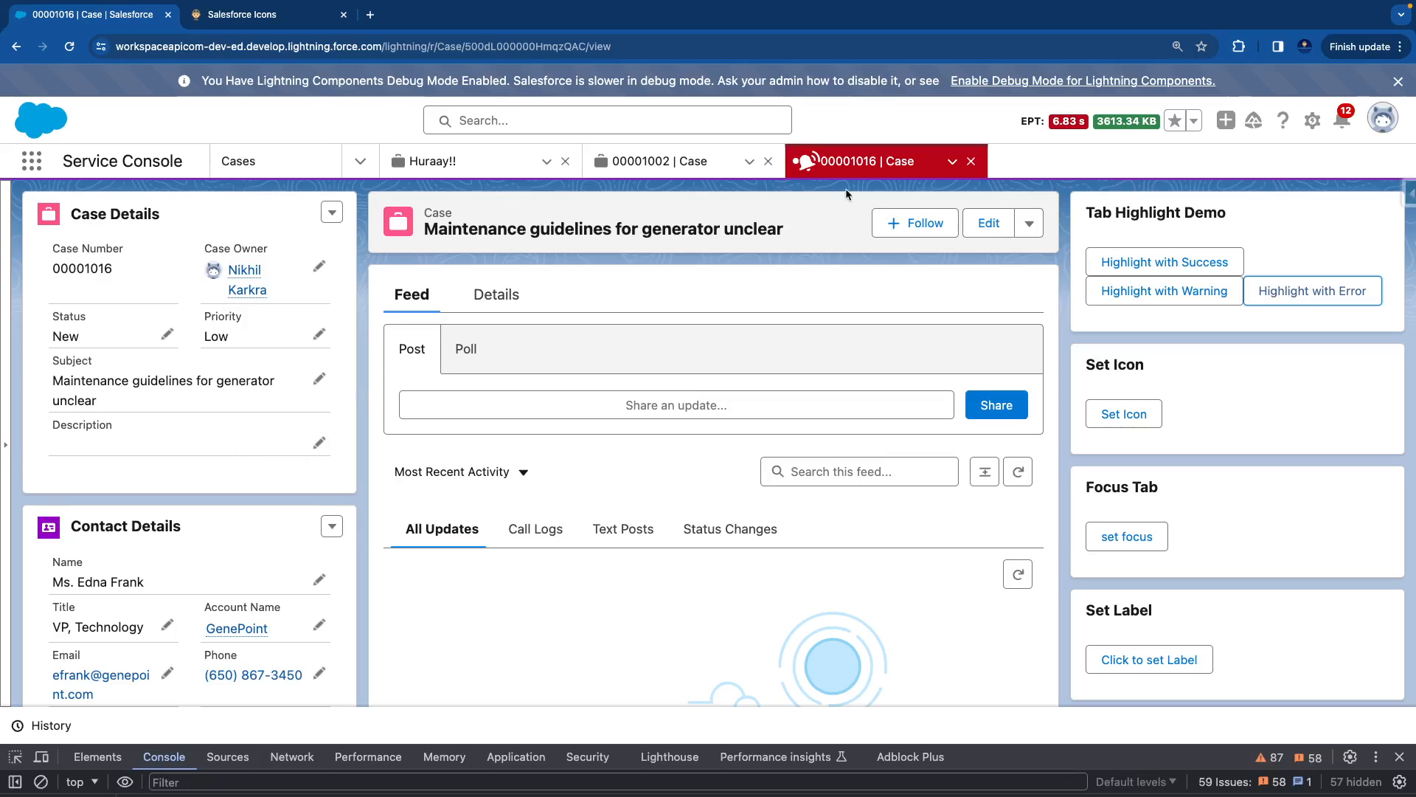